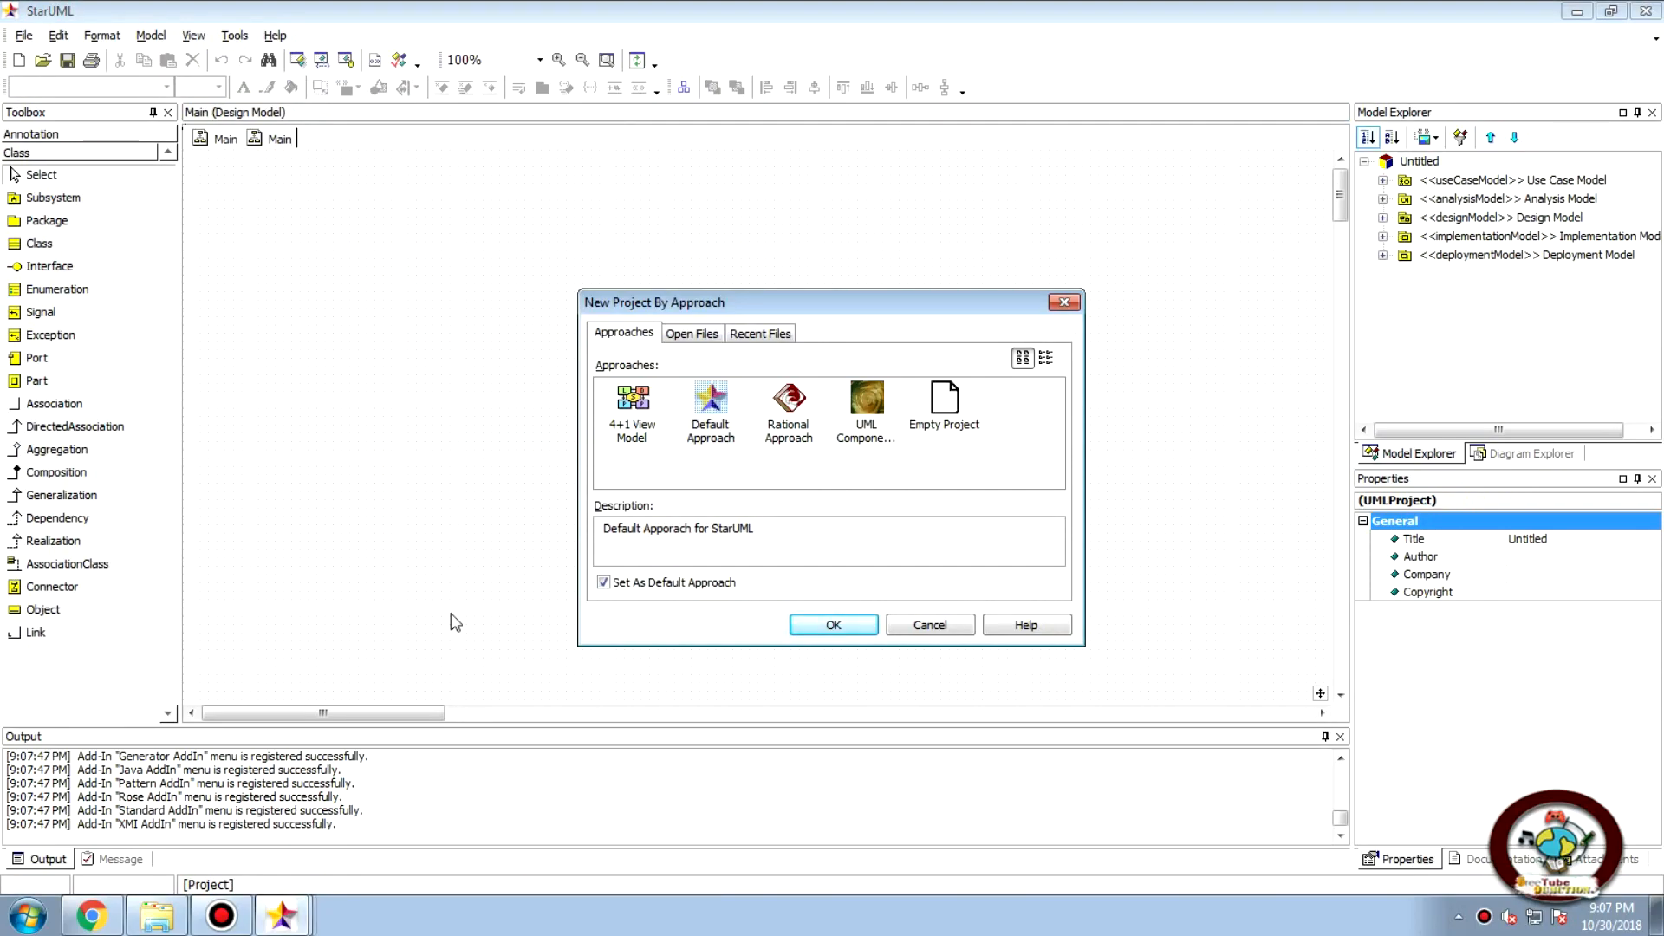
mouse_move(438, 631)
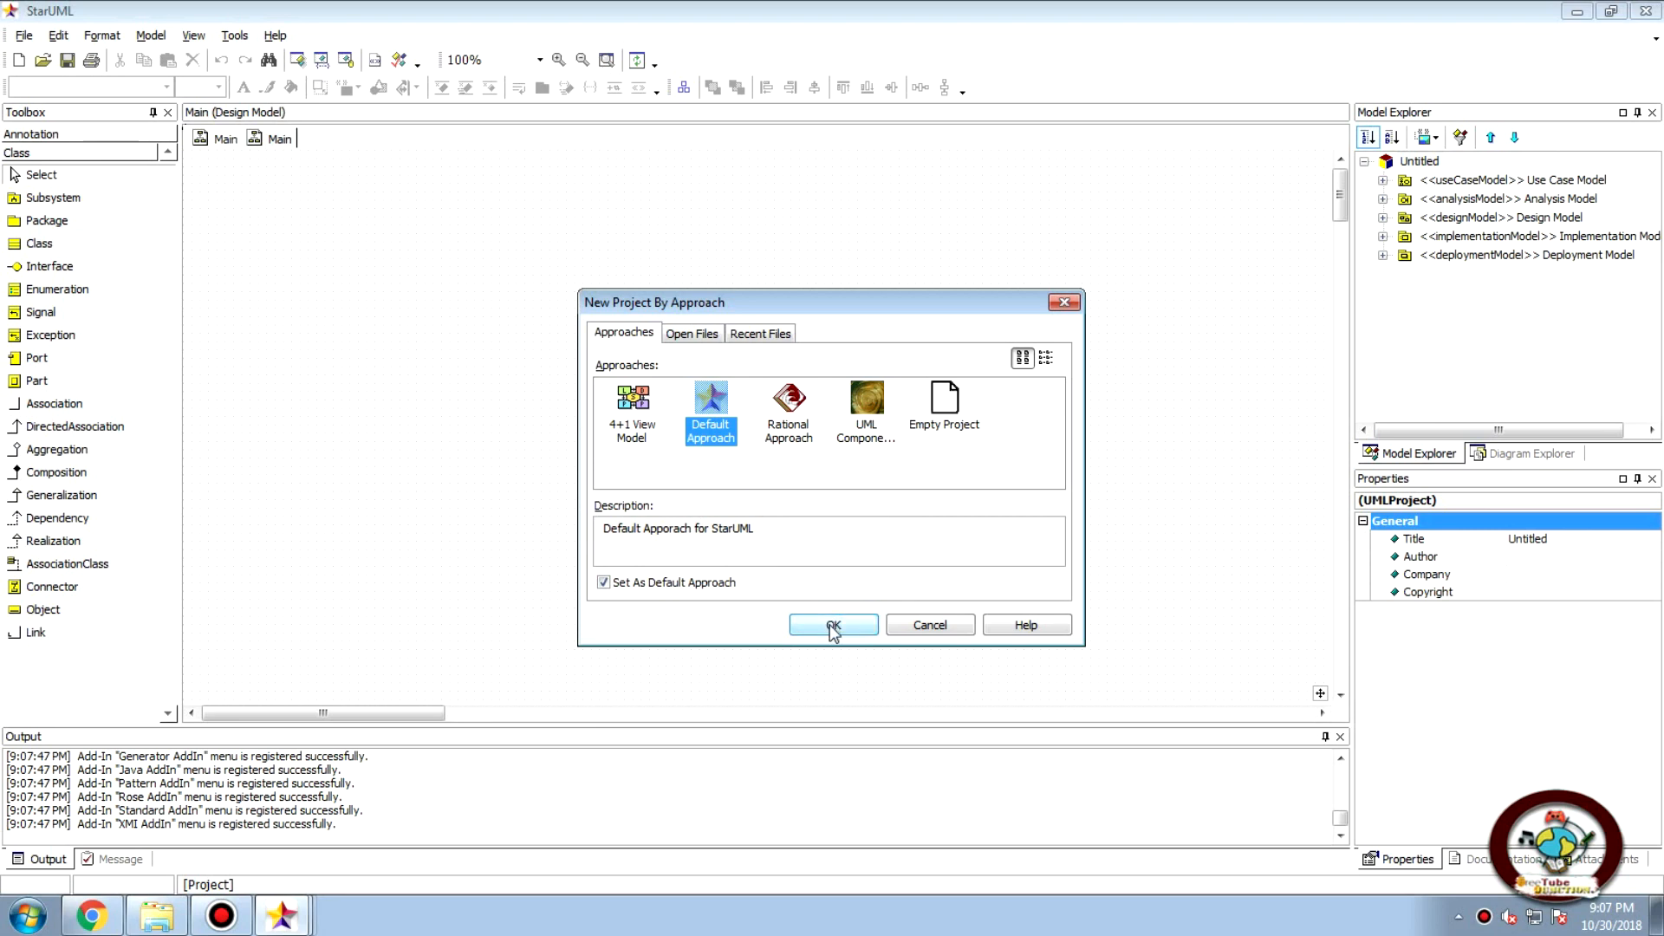
Create a new untitled project using the Default Approach
click(832, 624)
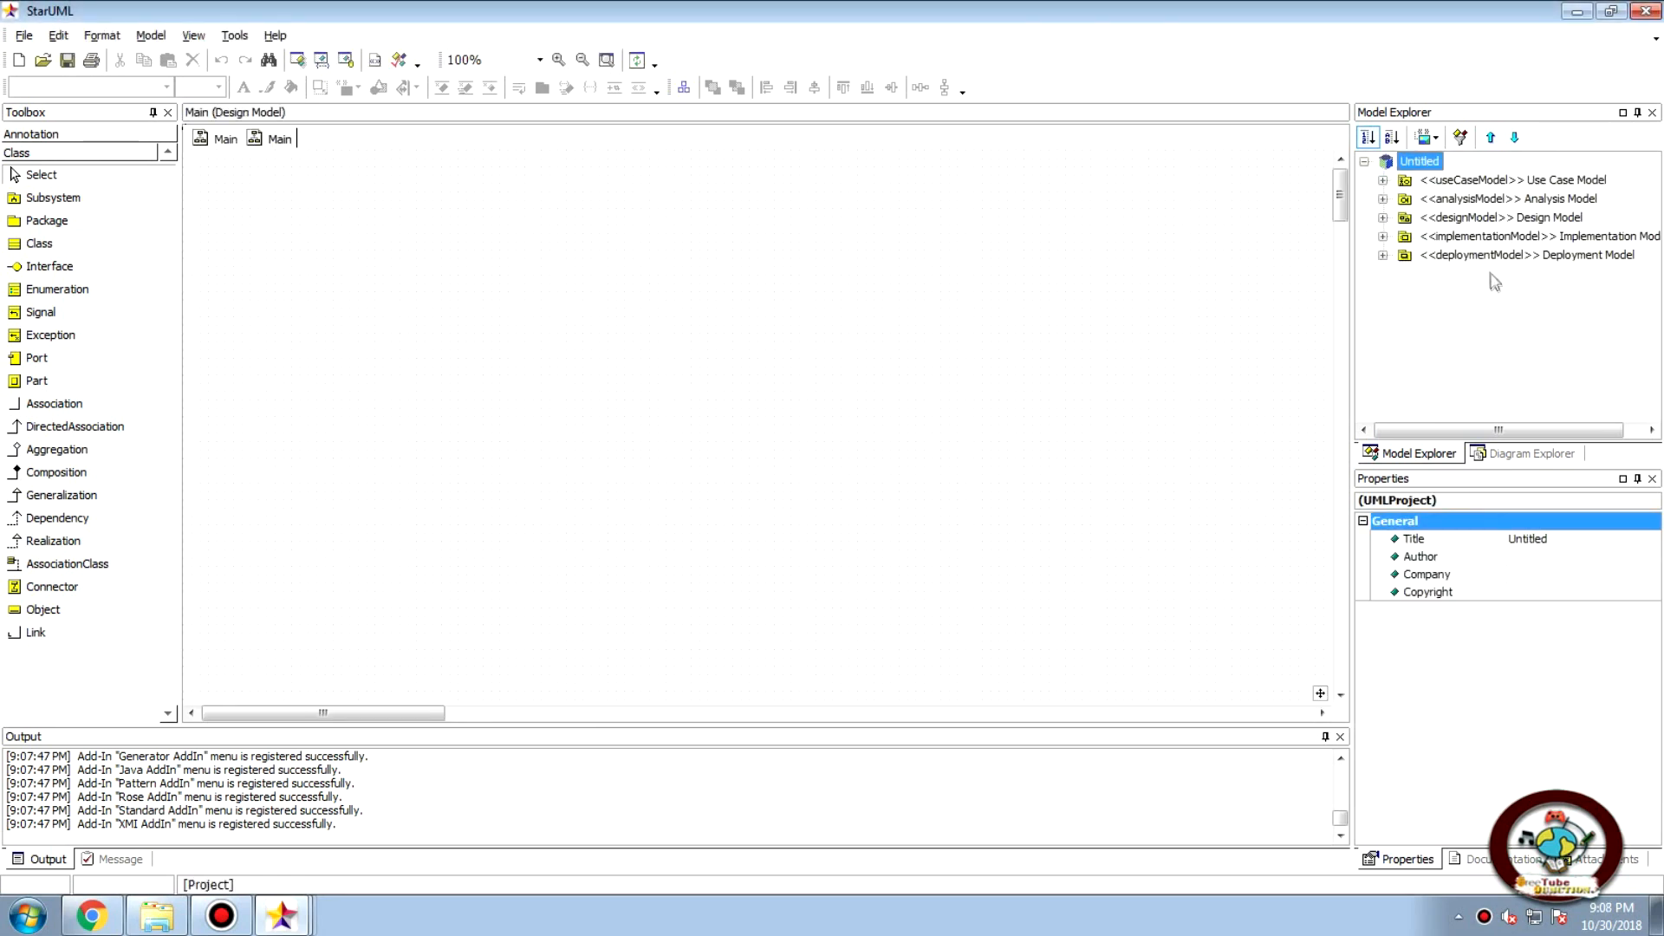
mouse_move(1592, 244)
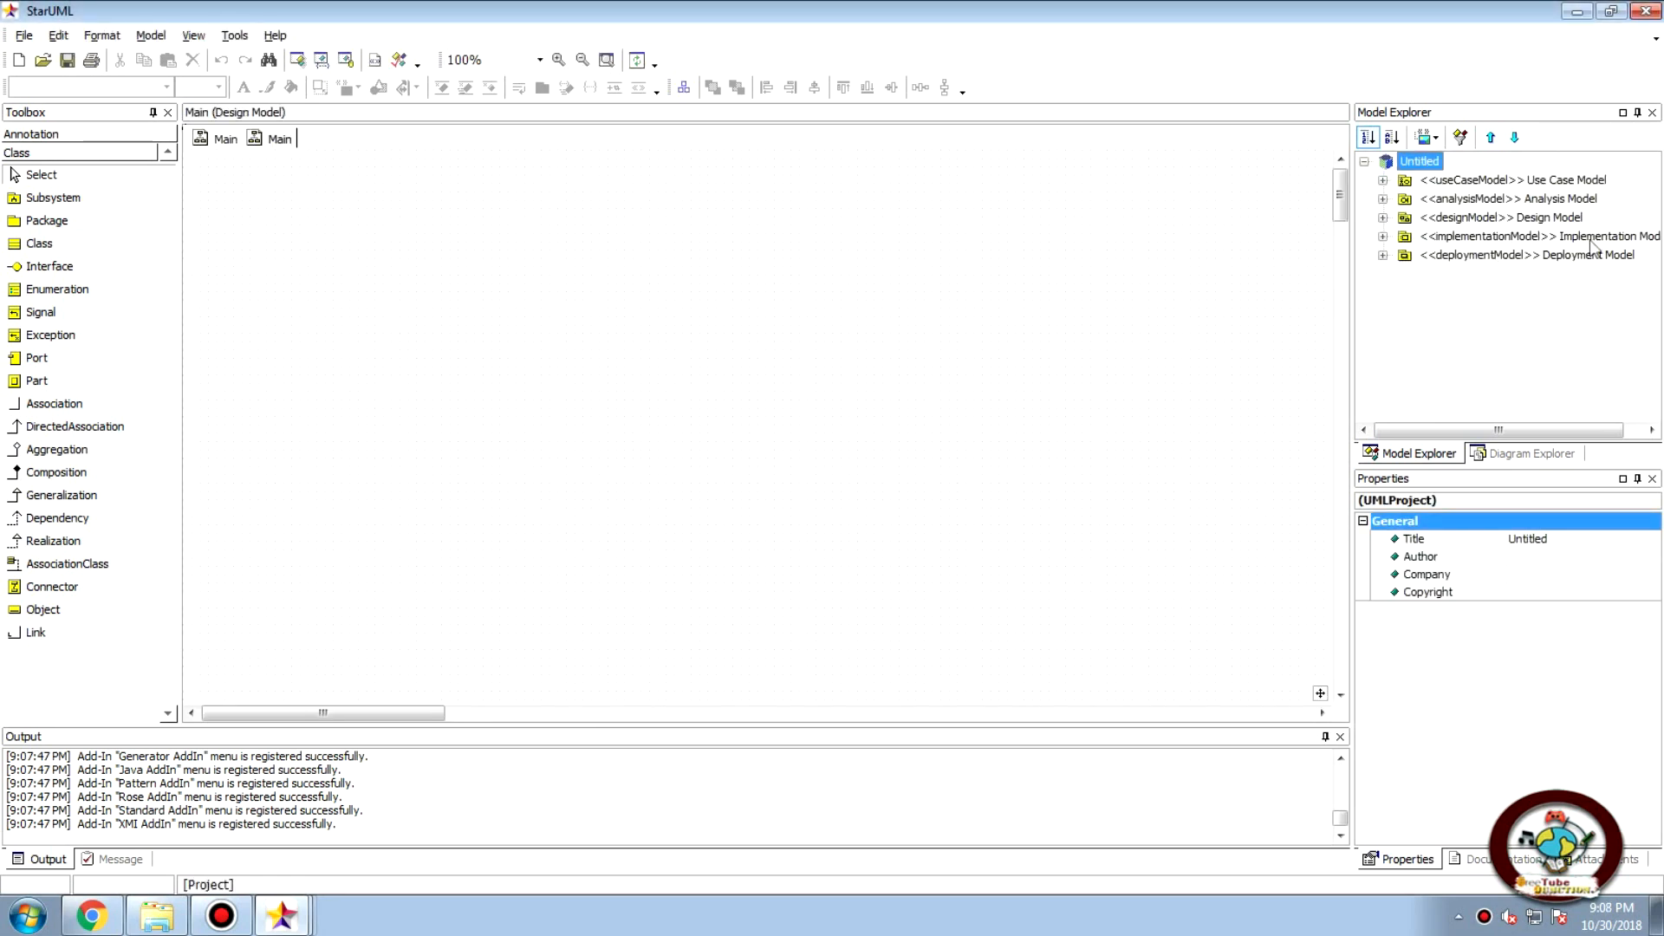
Add ComponentDiagram1 under the Implementation Model and open it
right_click(1538, 236)
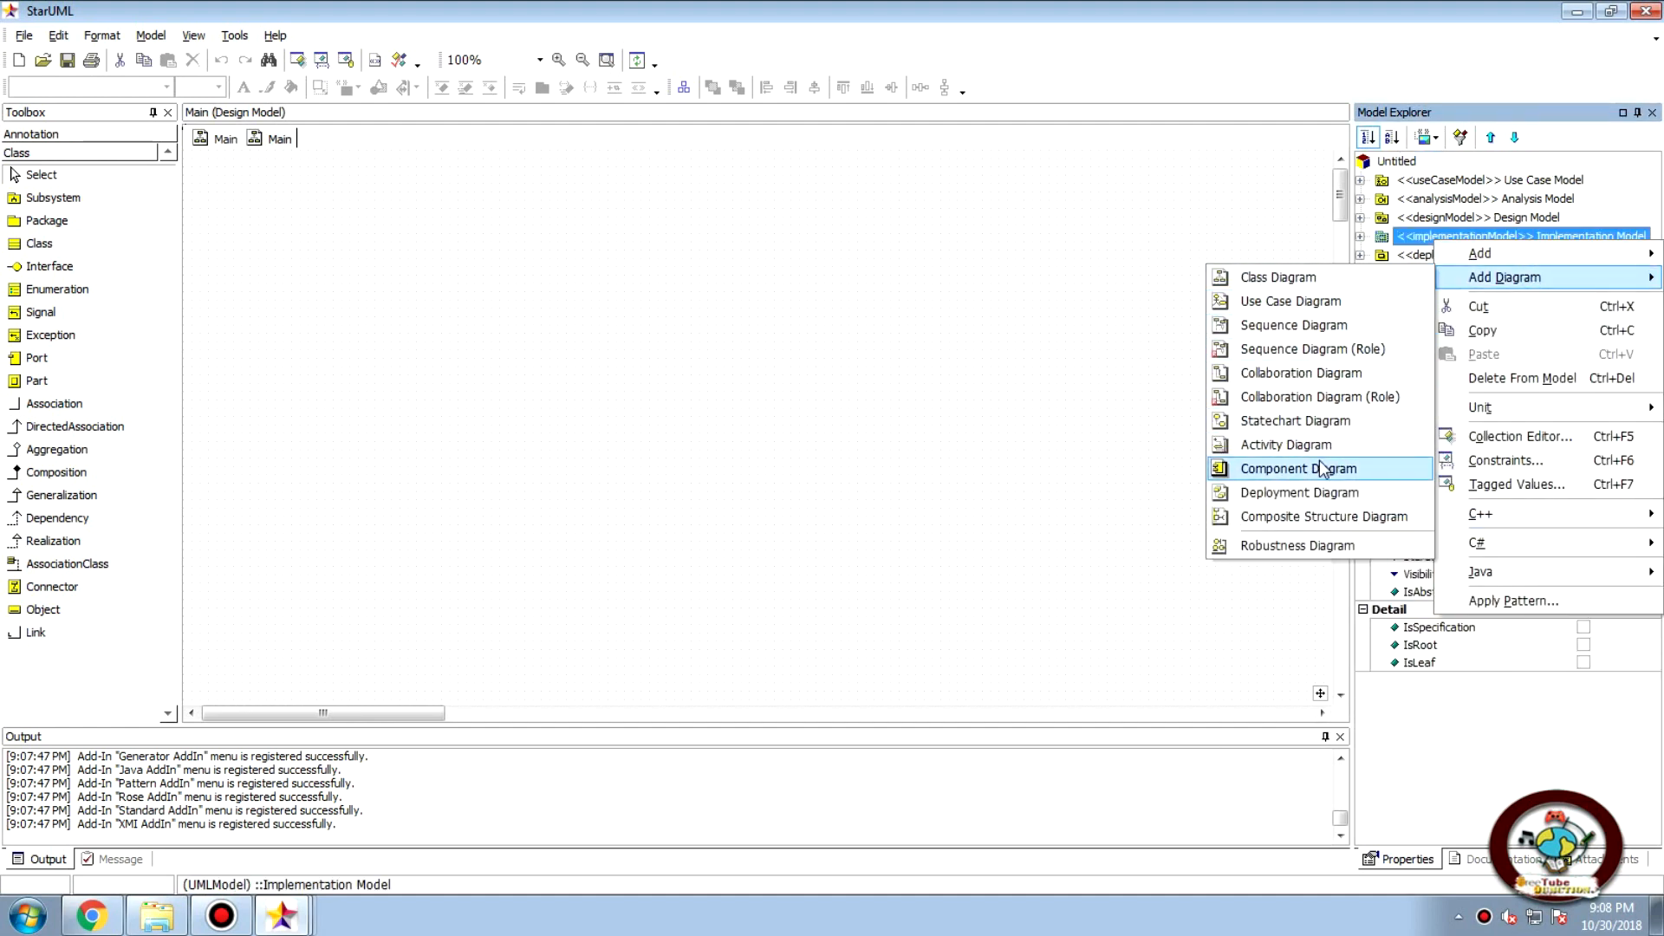
click(1297, 468)
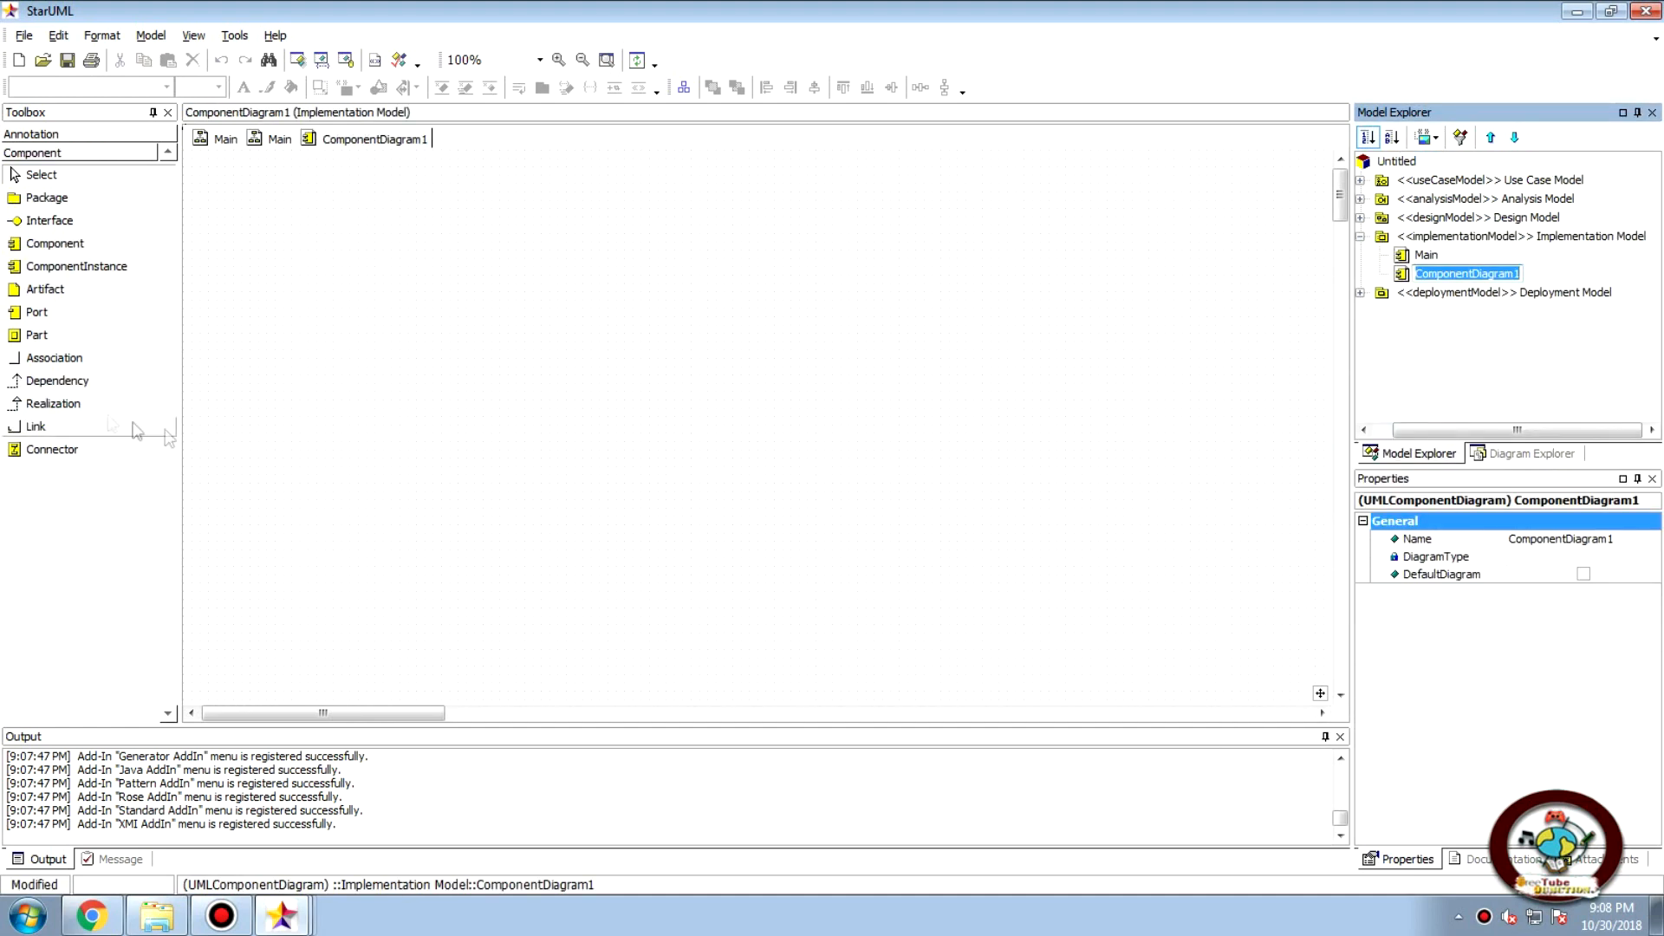
mouse_move(10, 425)
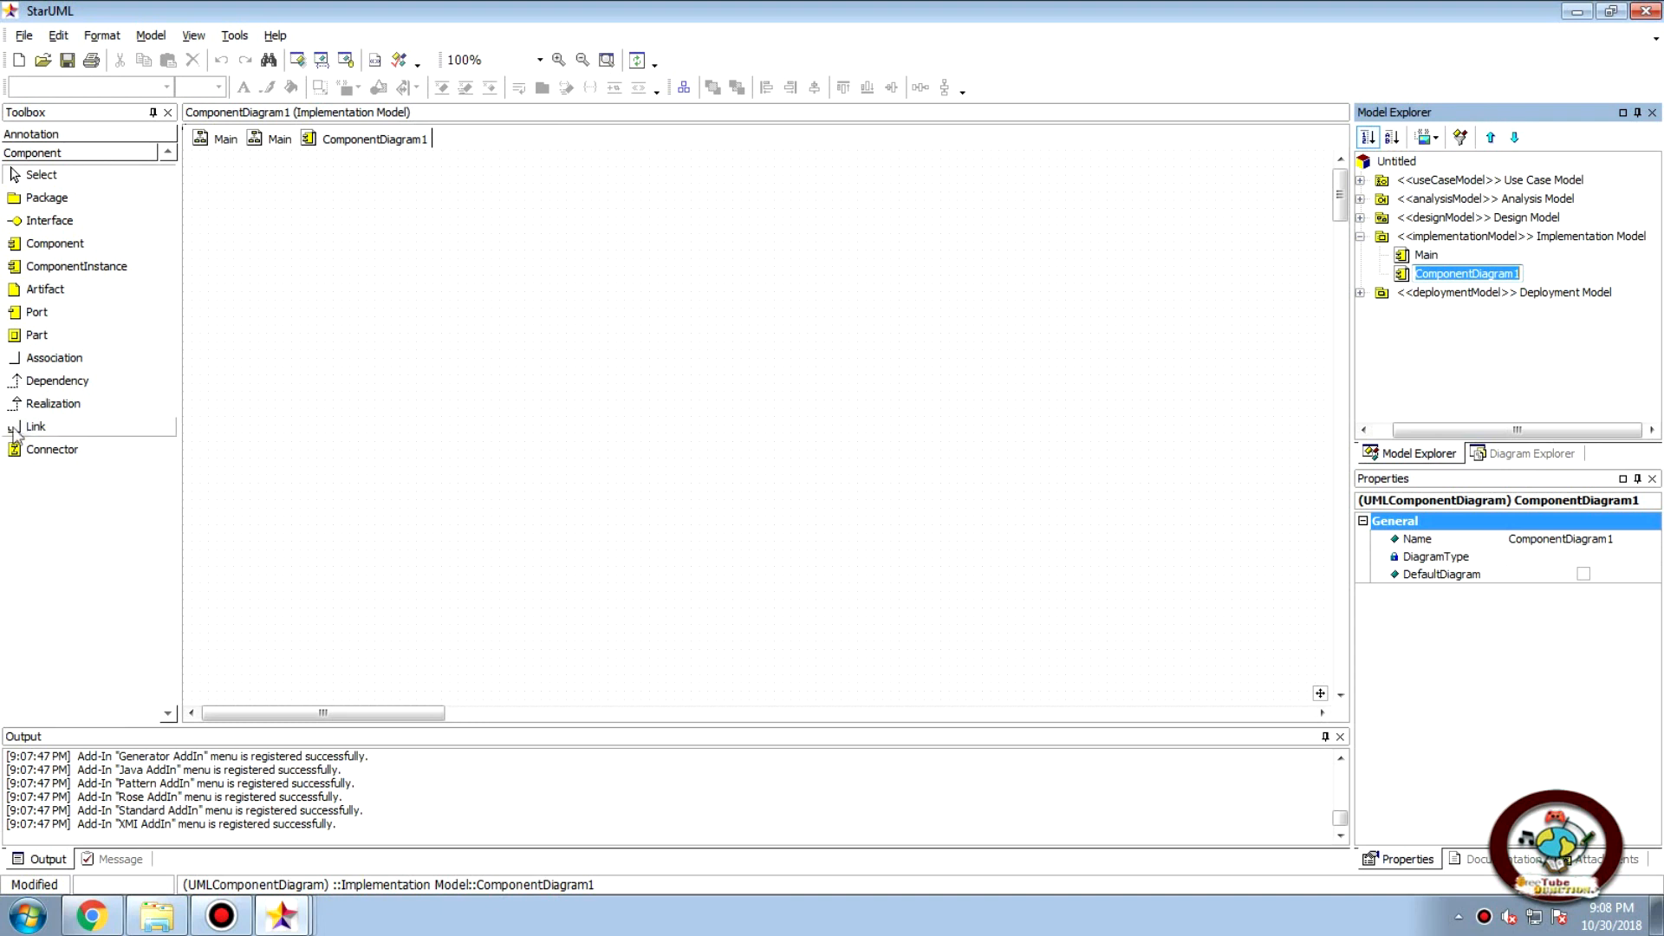
mouse_move(177, 342)
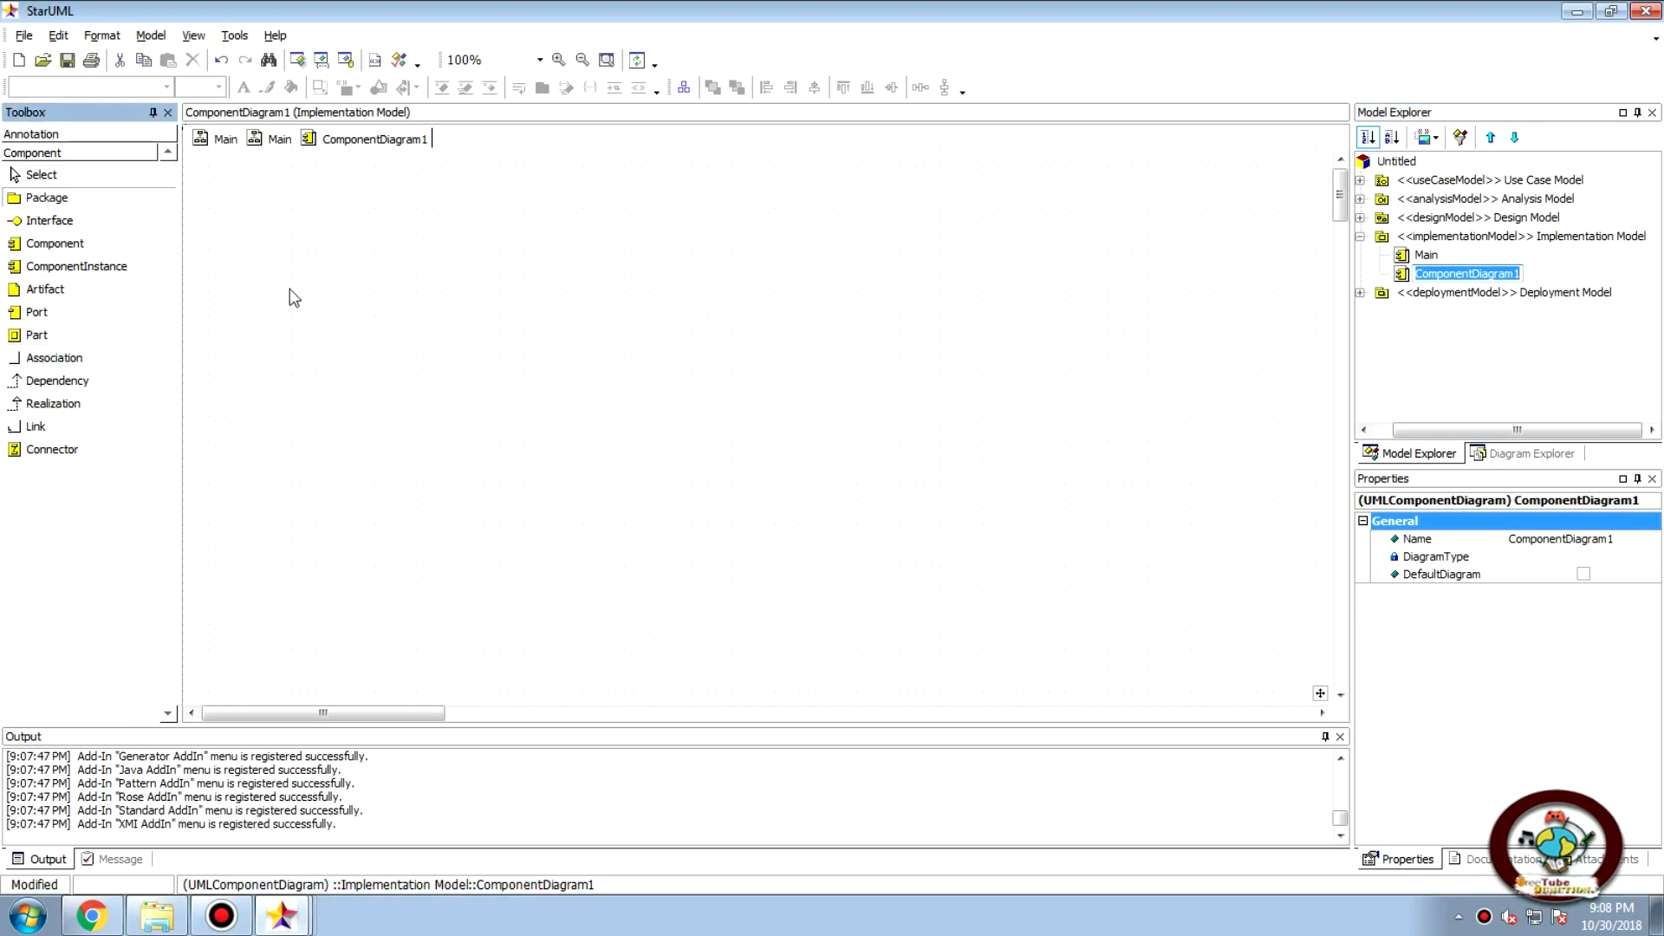
Place a package named staff on the component diagram
click(347, 330)
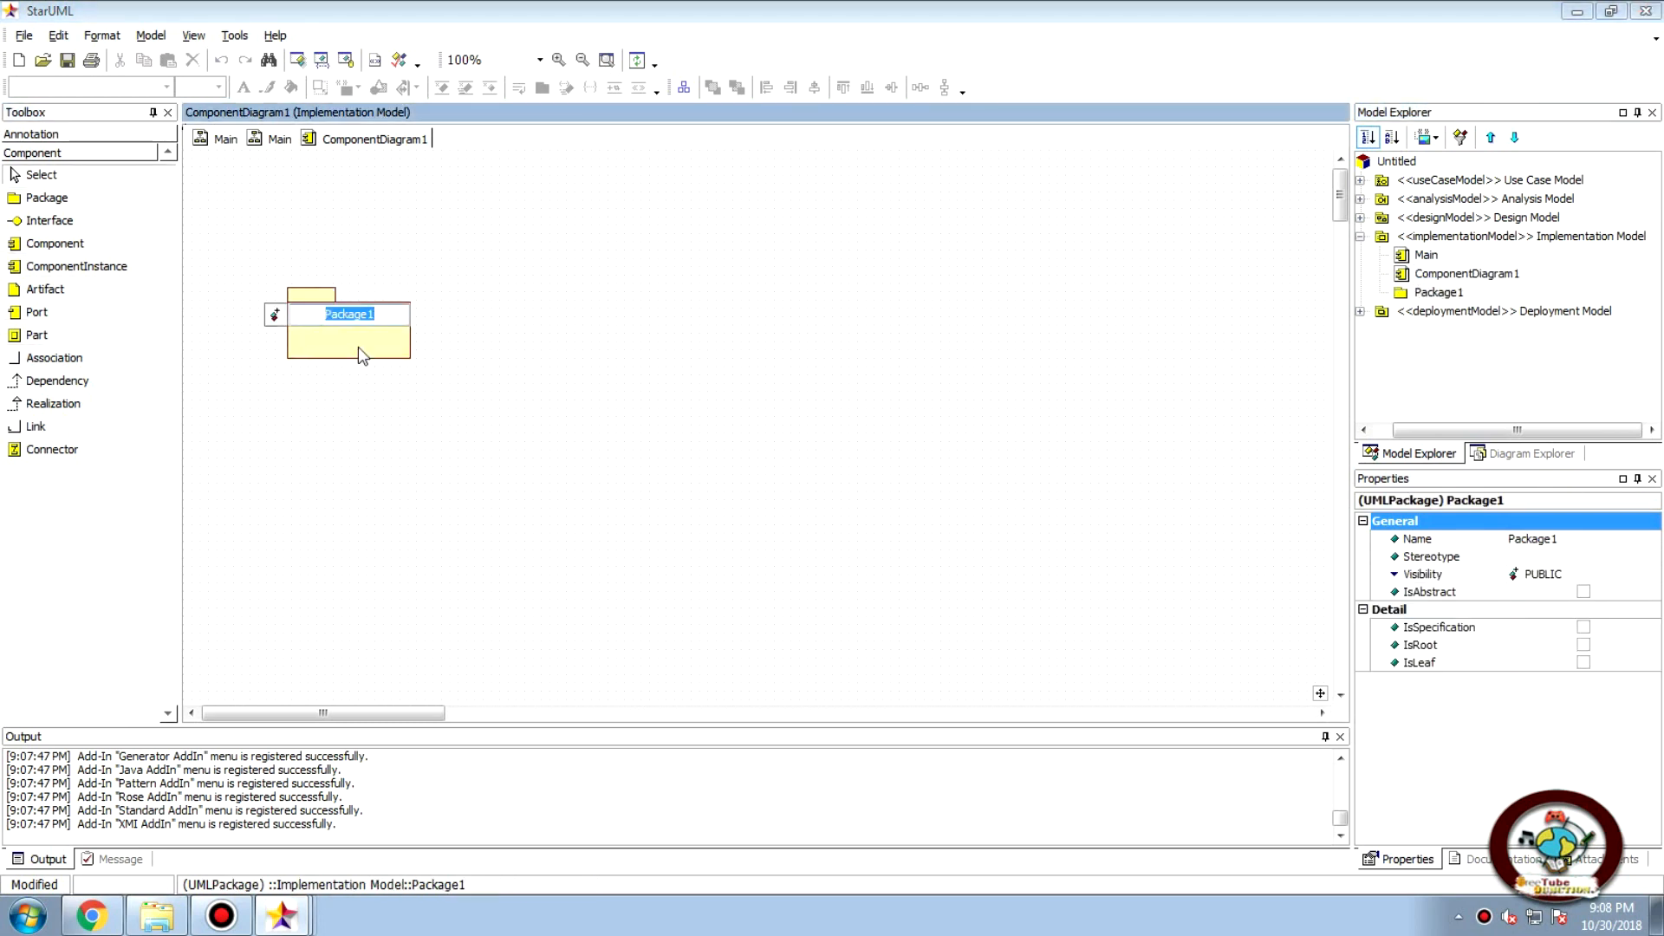
mouse_move(844, 192)
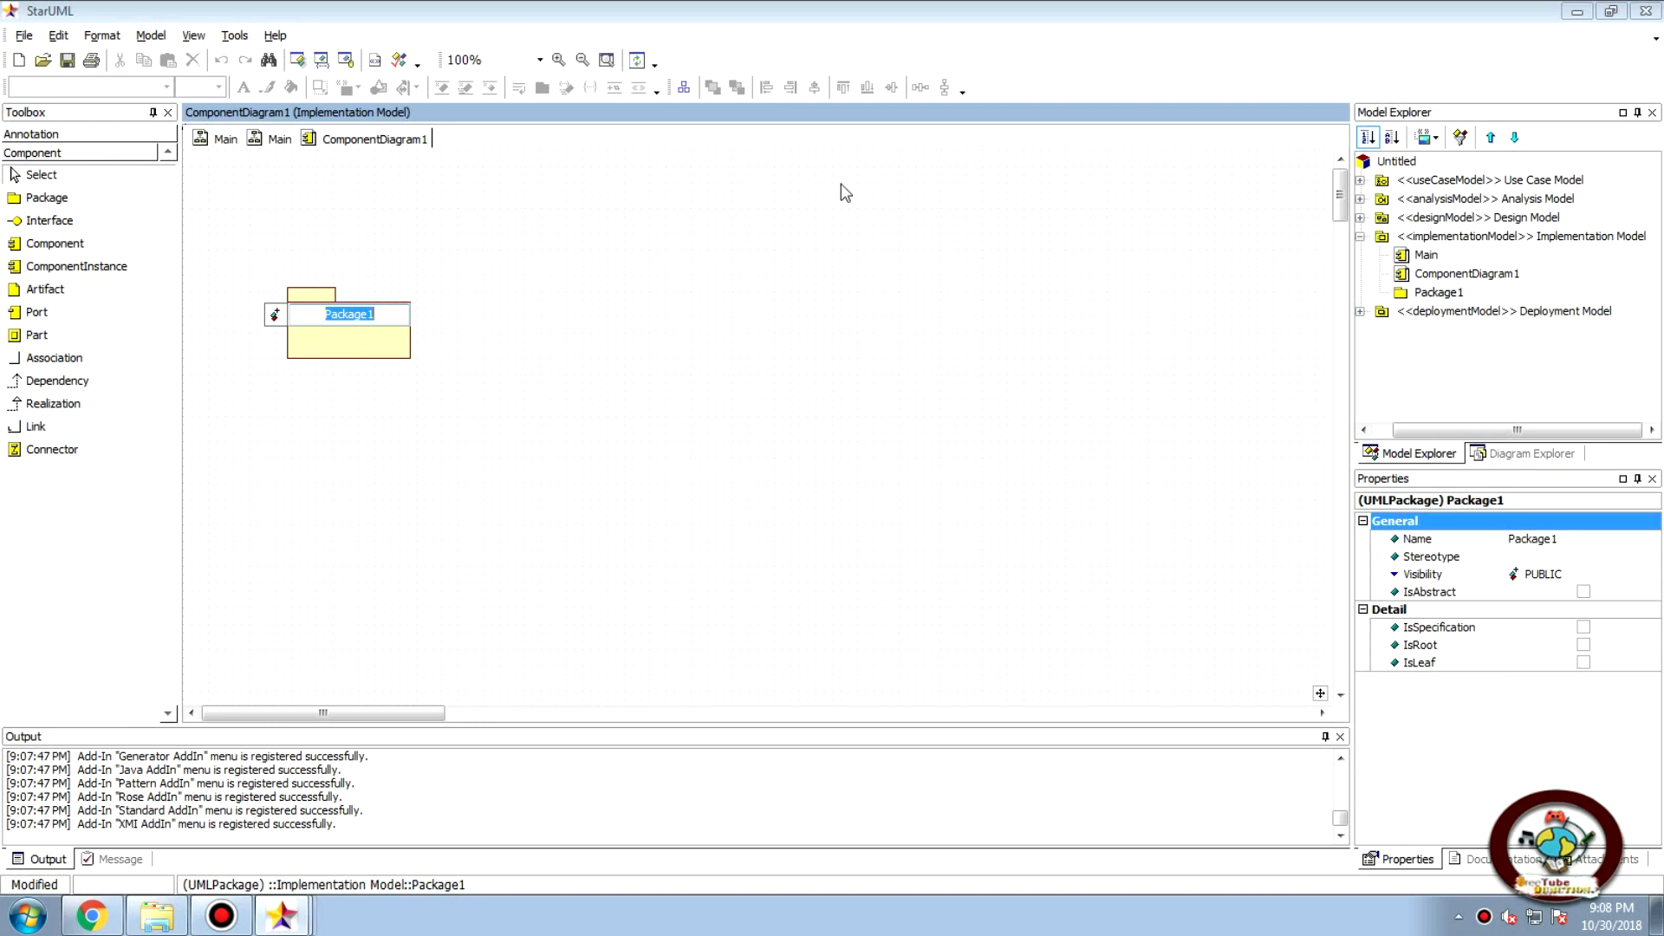
text(staff)
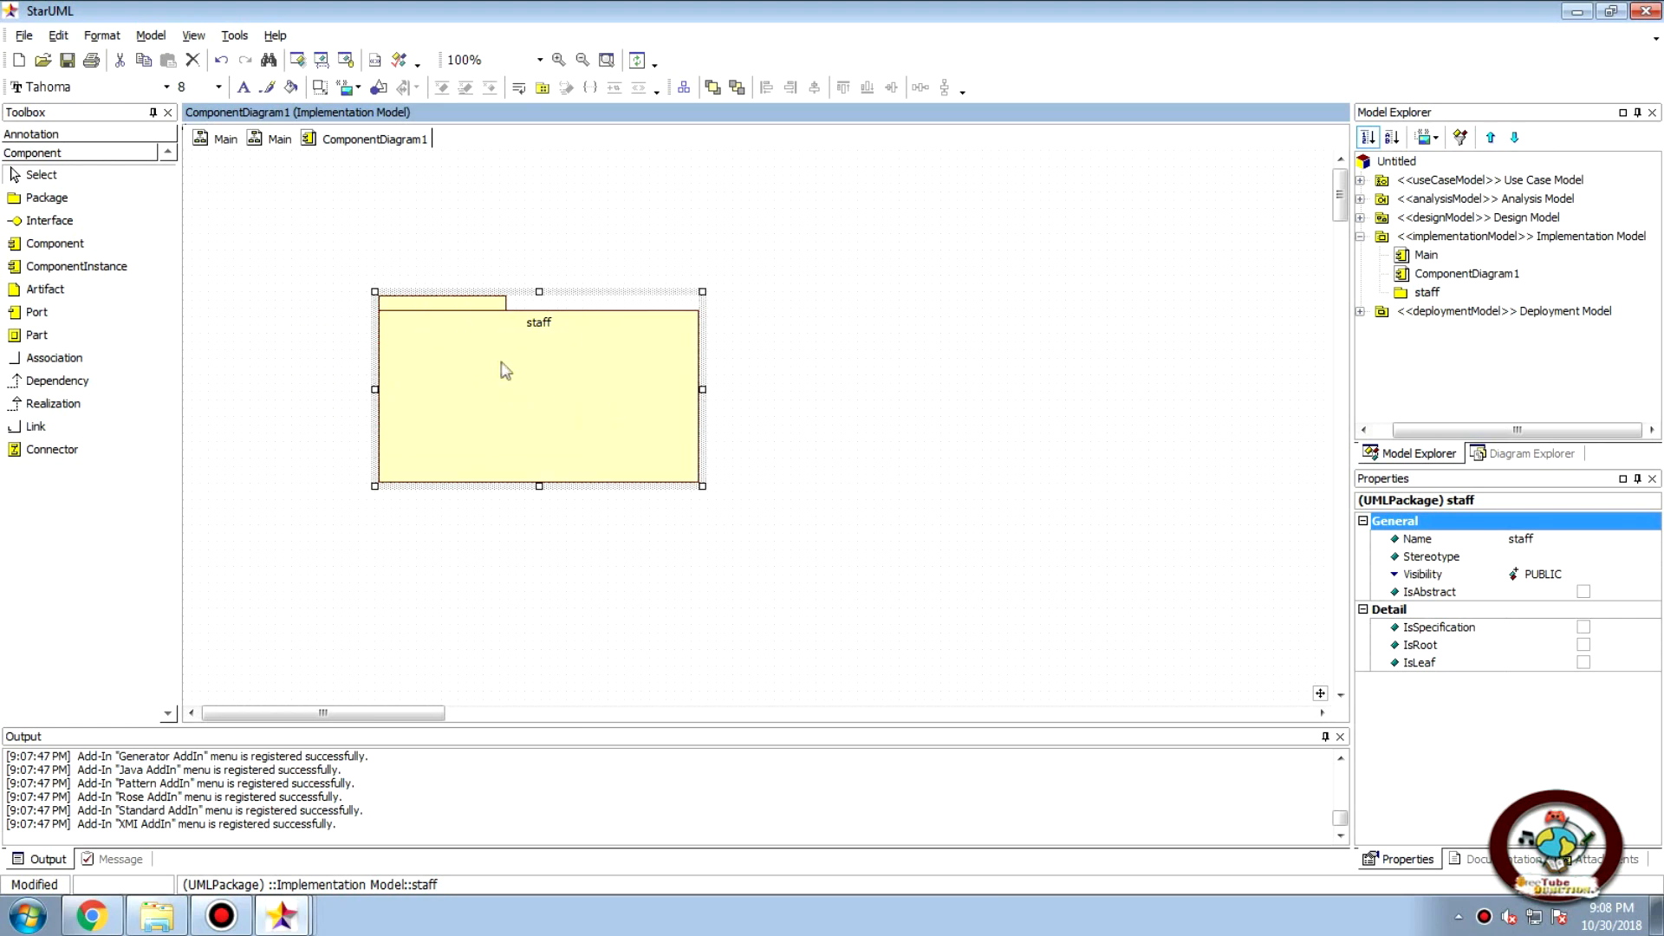
mouse_move(453, 404)
text(students)
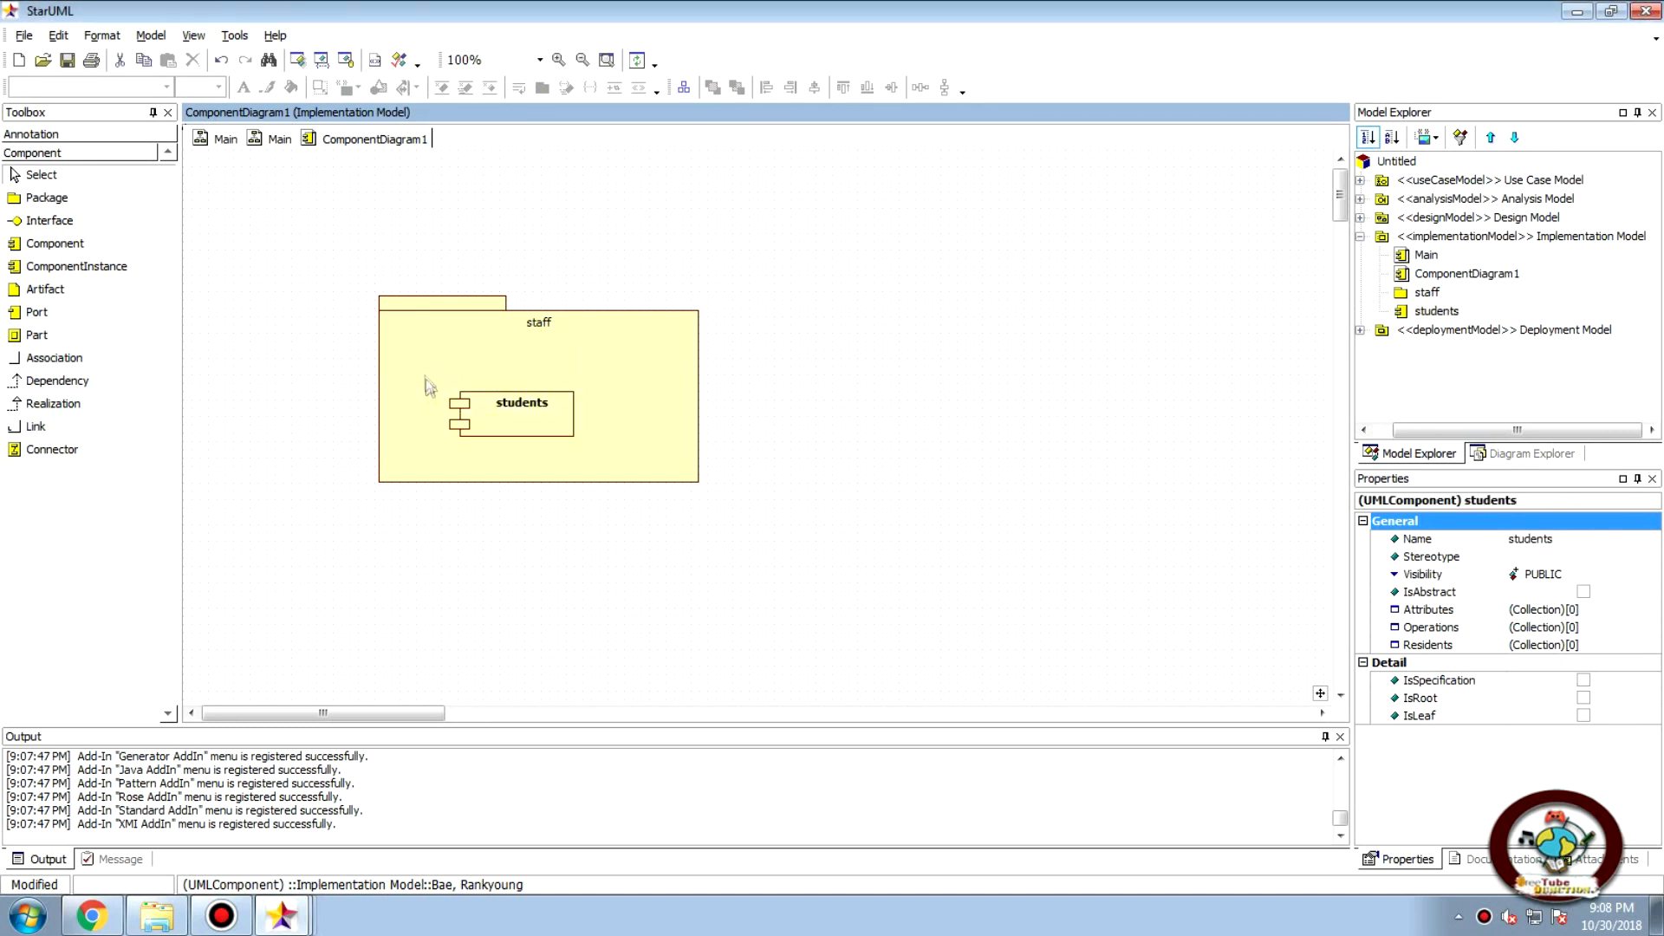
Add a second component named teachers inside the staff package
click(522, 414)
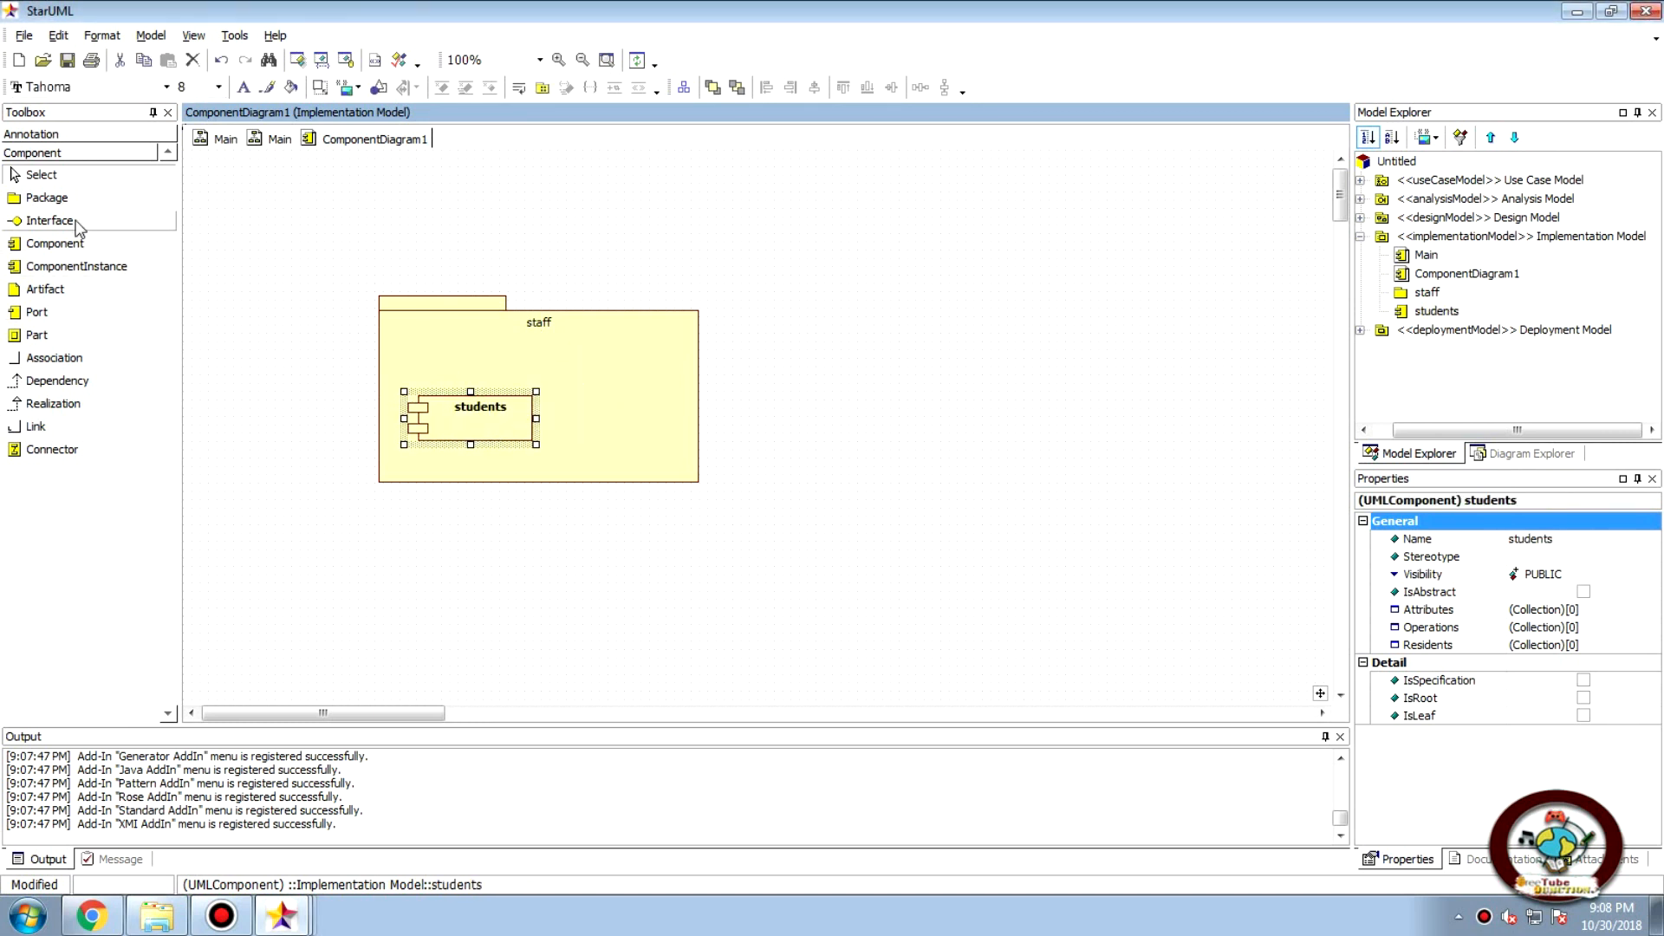
mouse_move(66, 265)
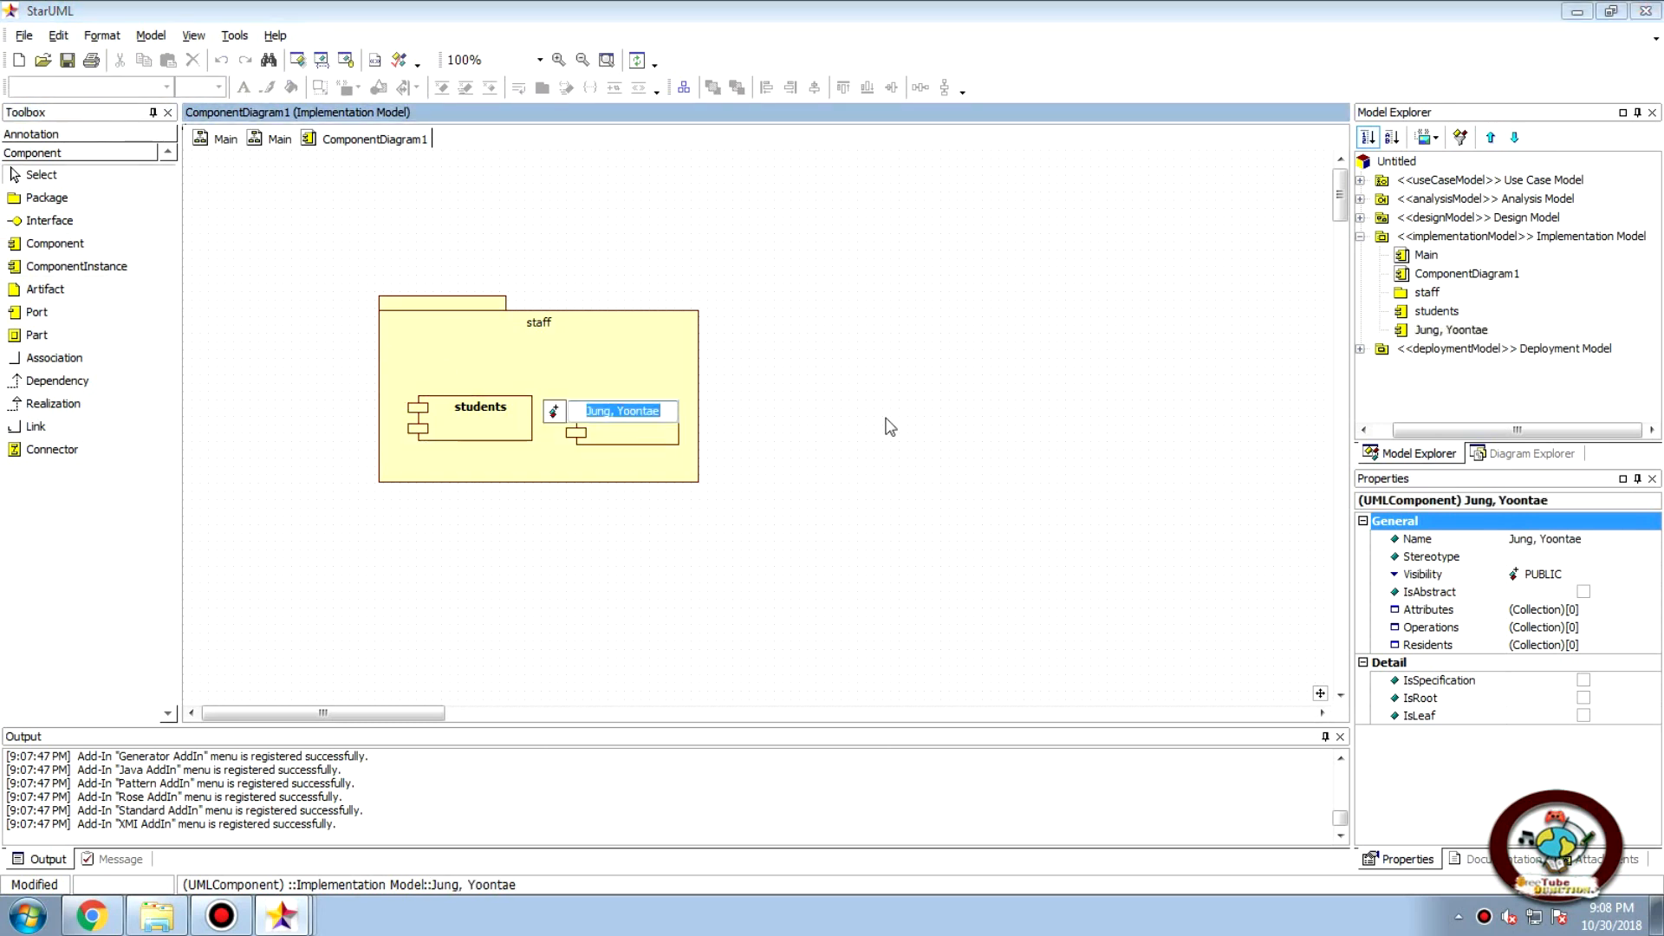
text(teachers)
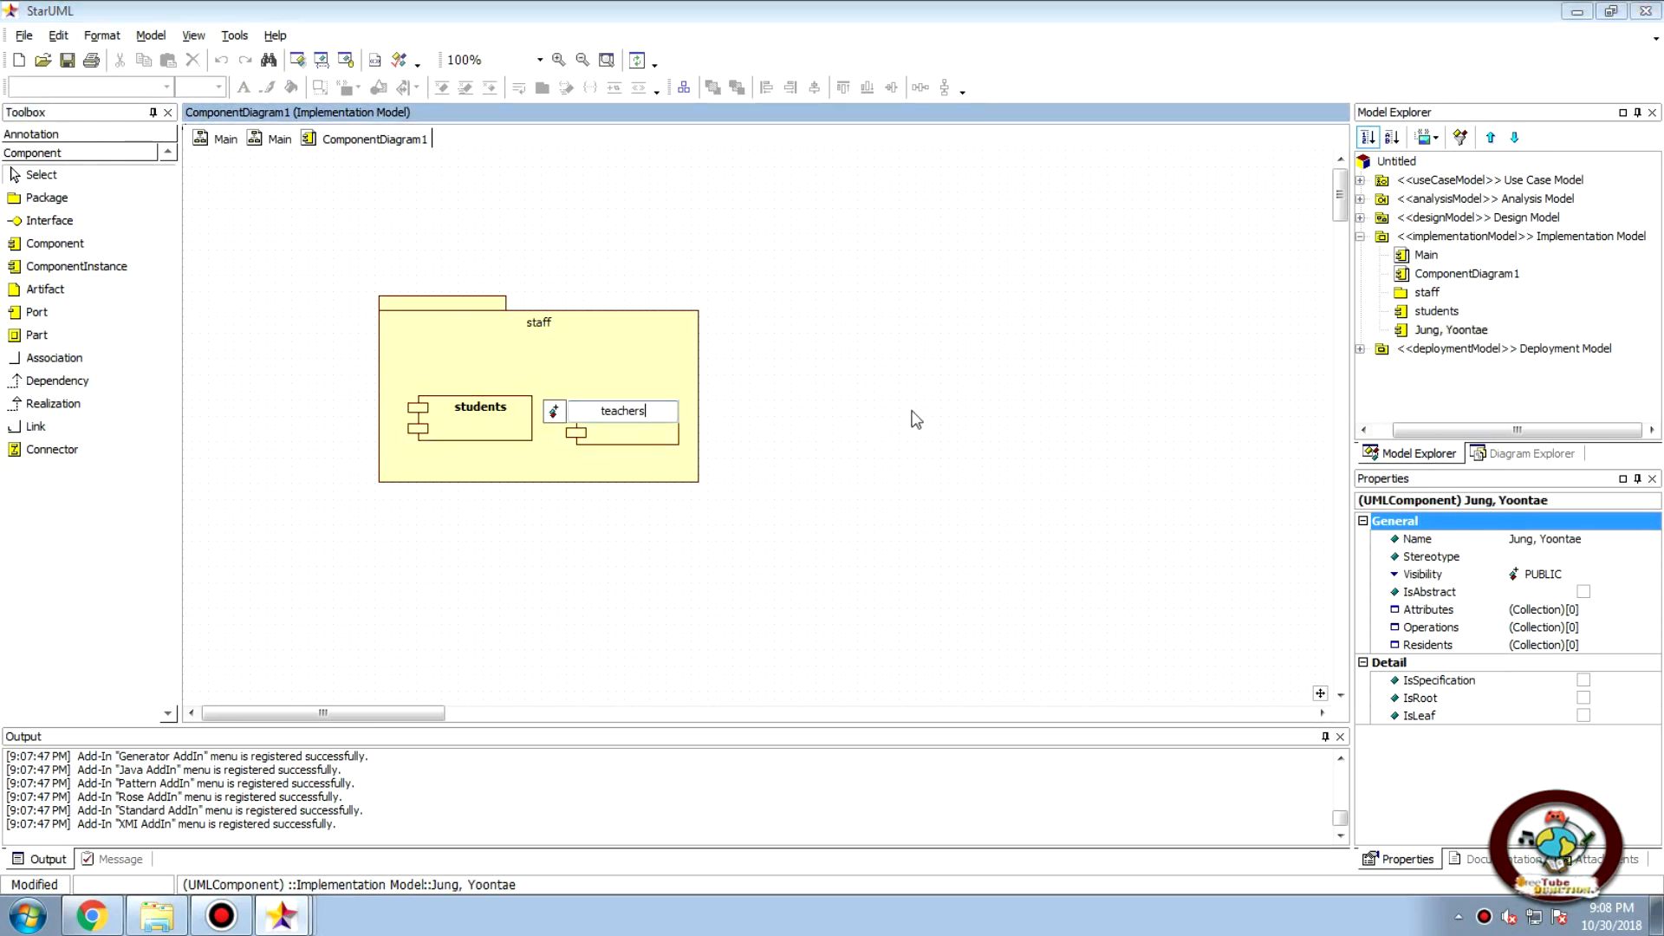
key(Backspace)
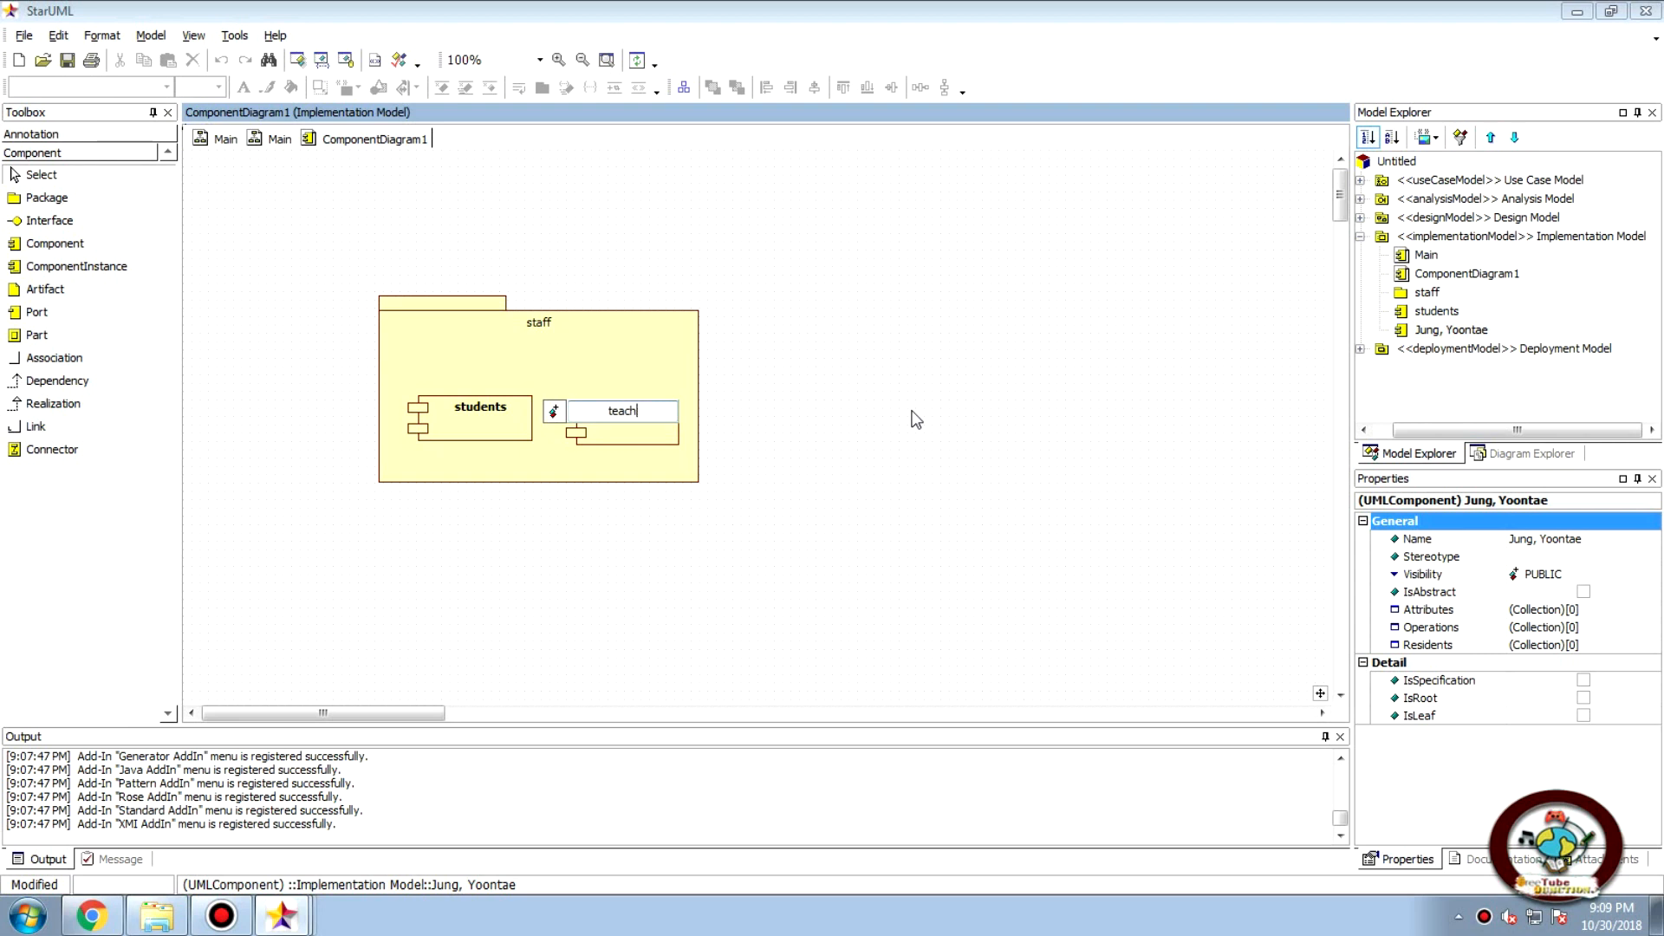
text(ers)
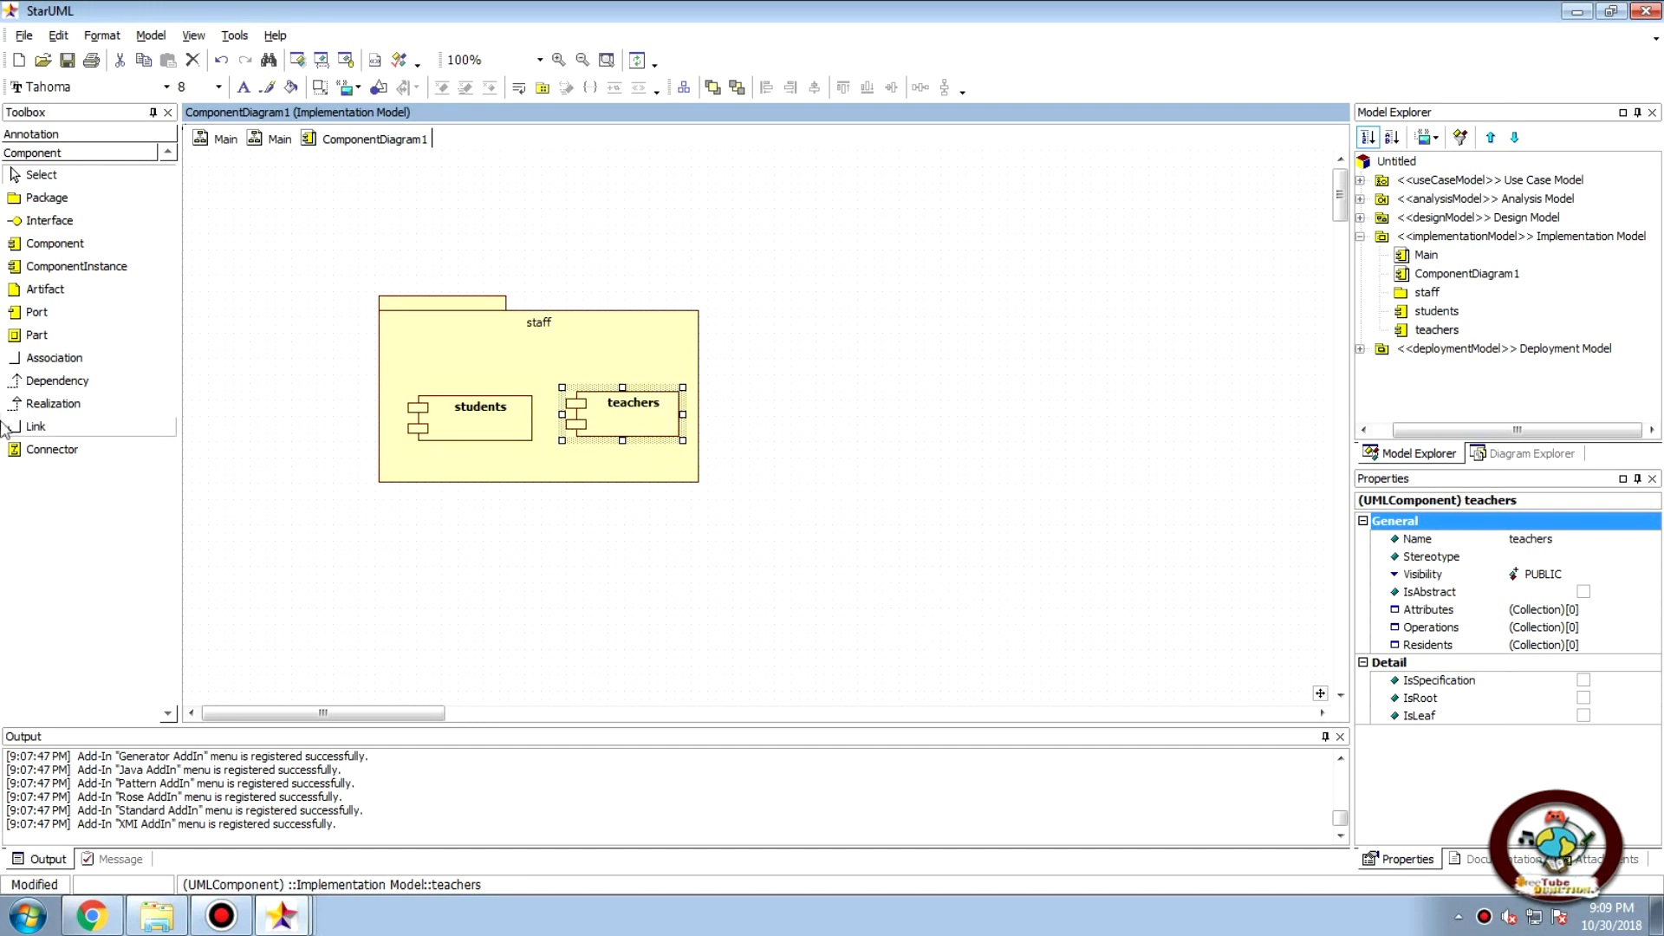
mouse_move(70, 202)
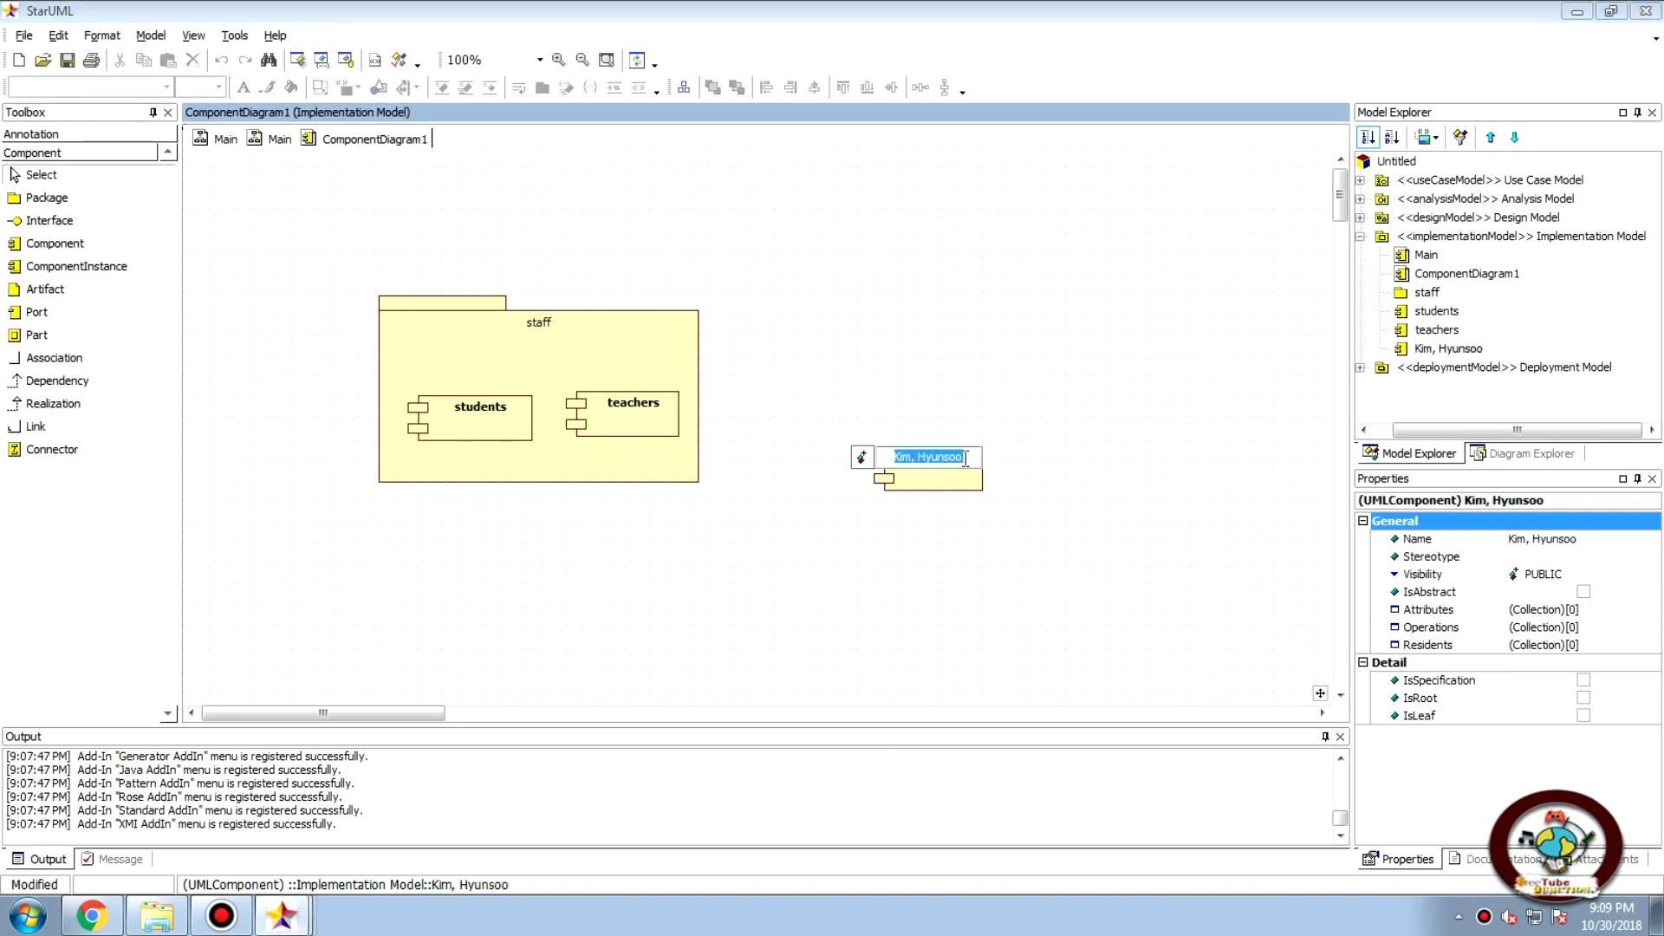
mouse_move(1146, 456)
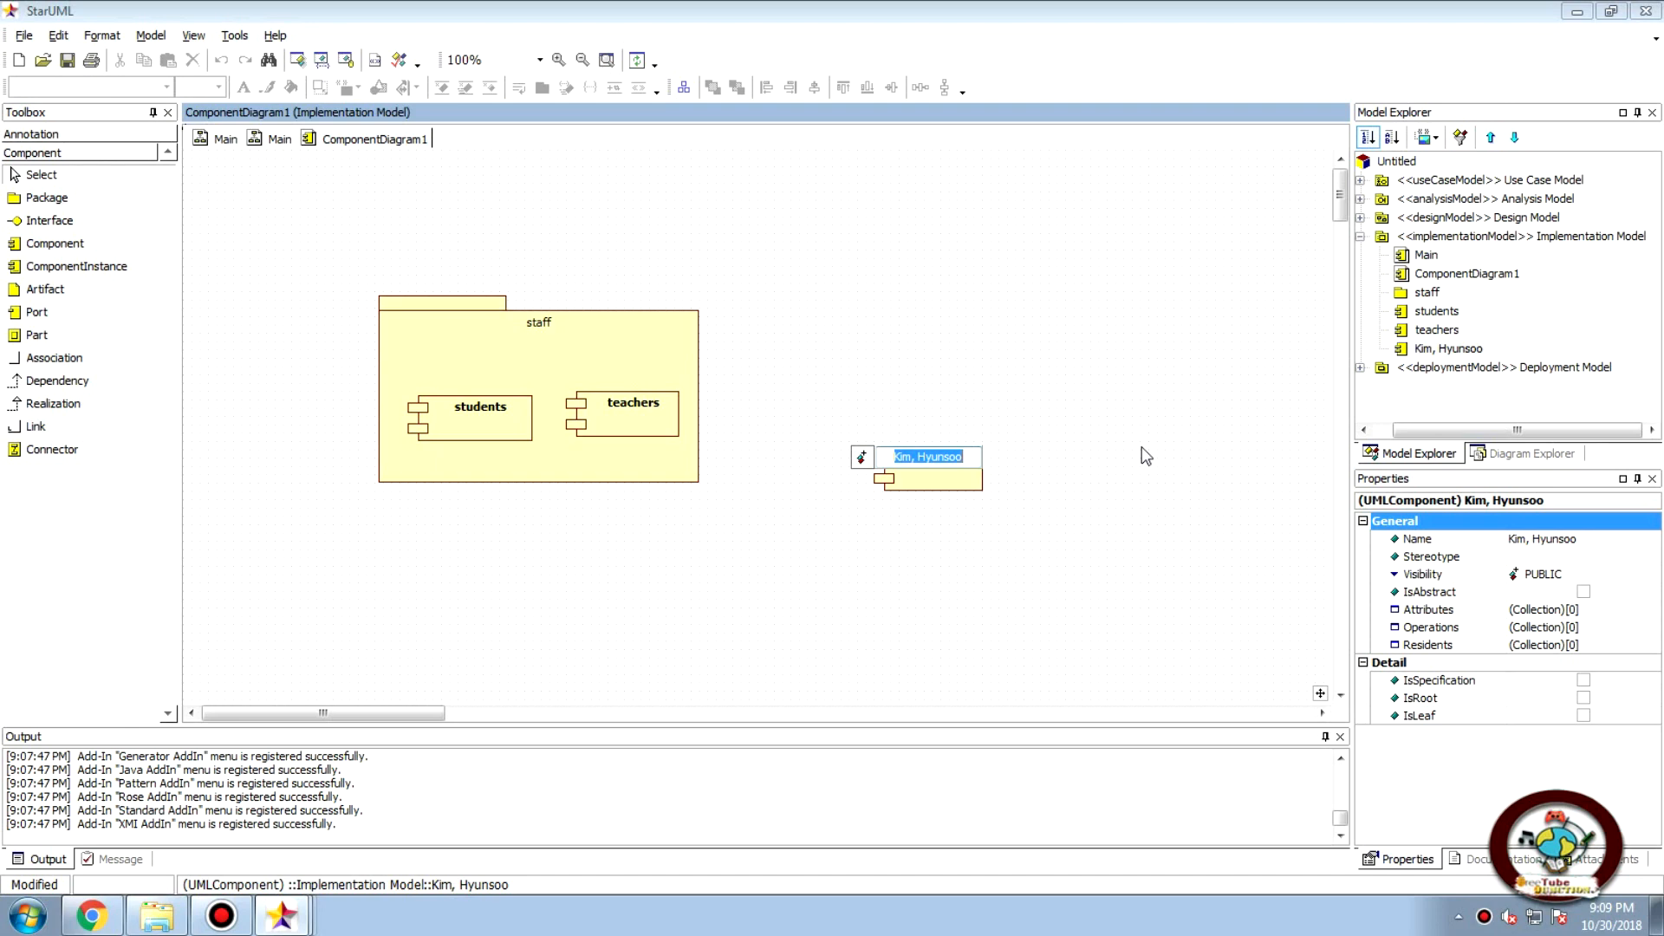
Name the new component CollegeServer beside the staff package
text(c)
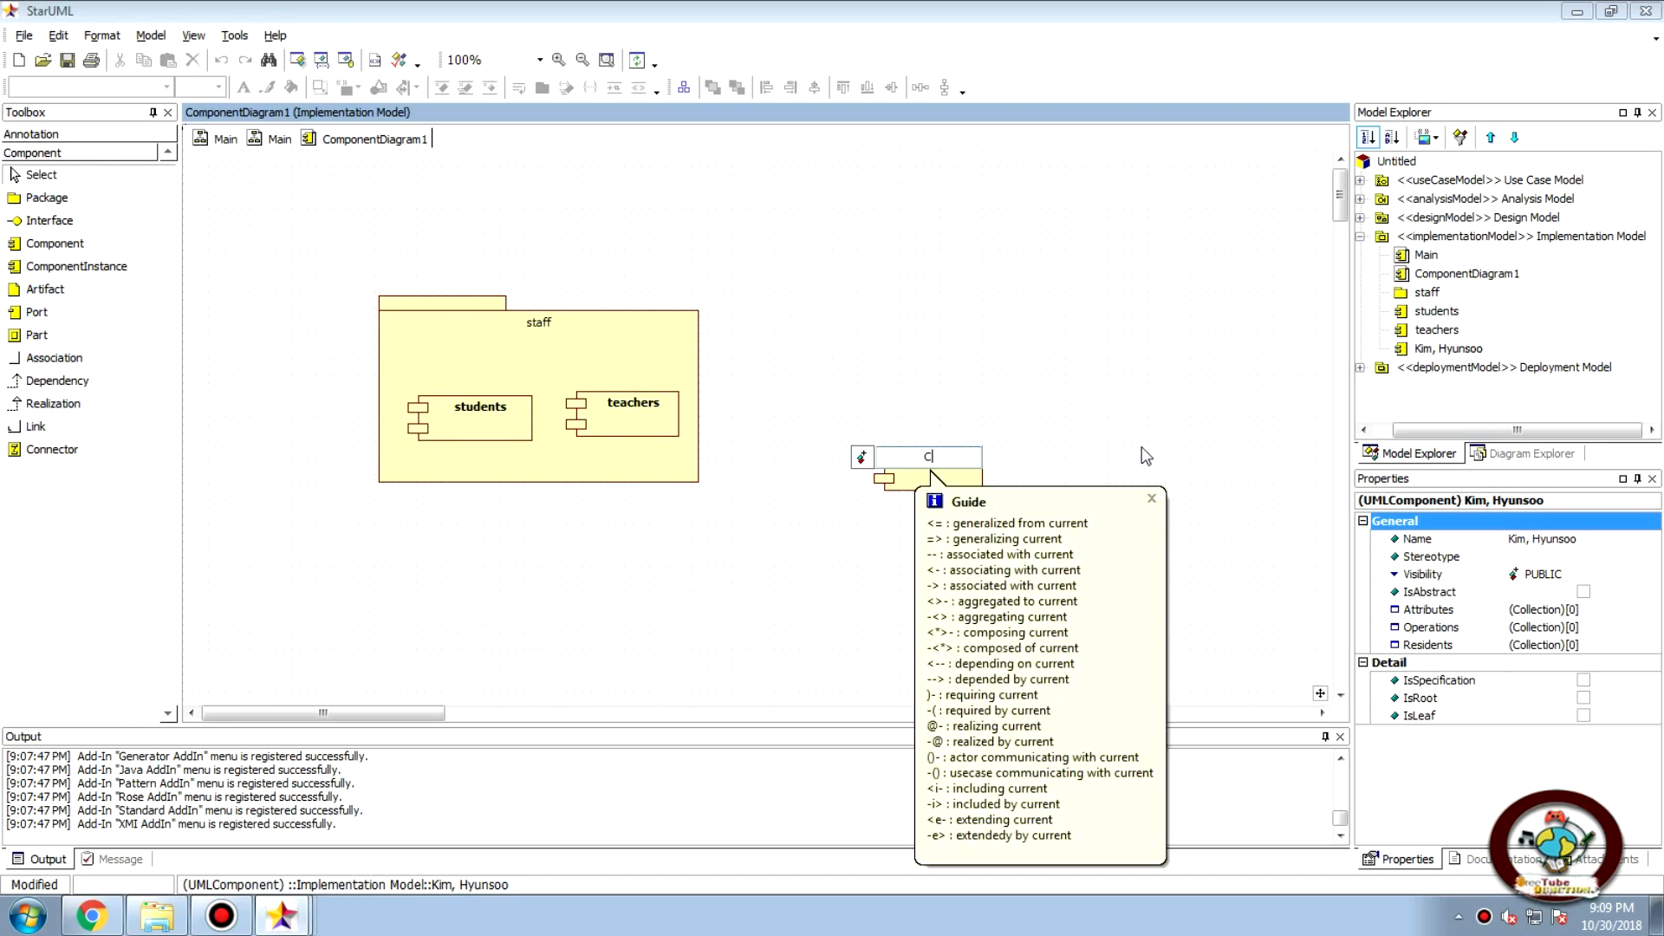
text(ollegeAS)
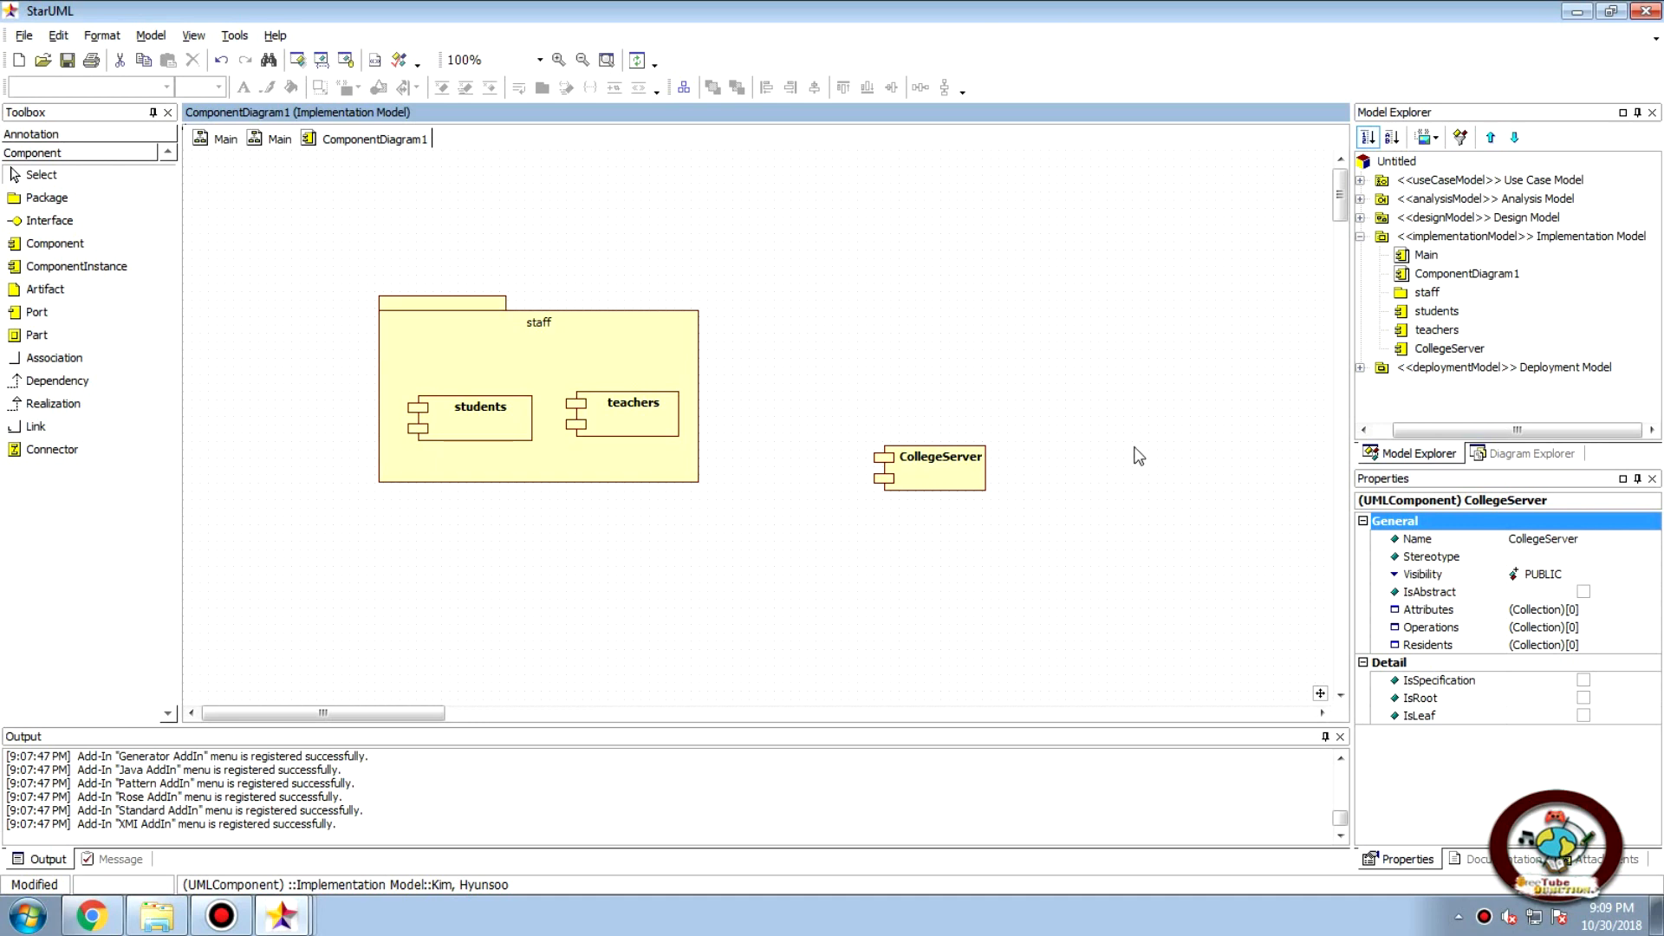
mouse_move(116, 413)
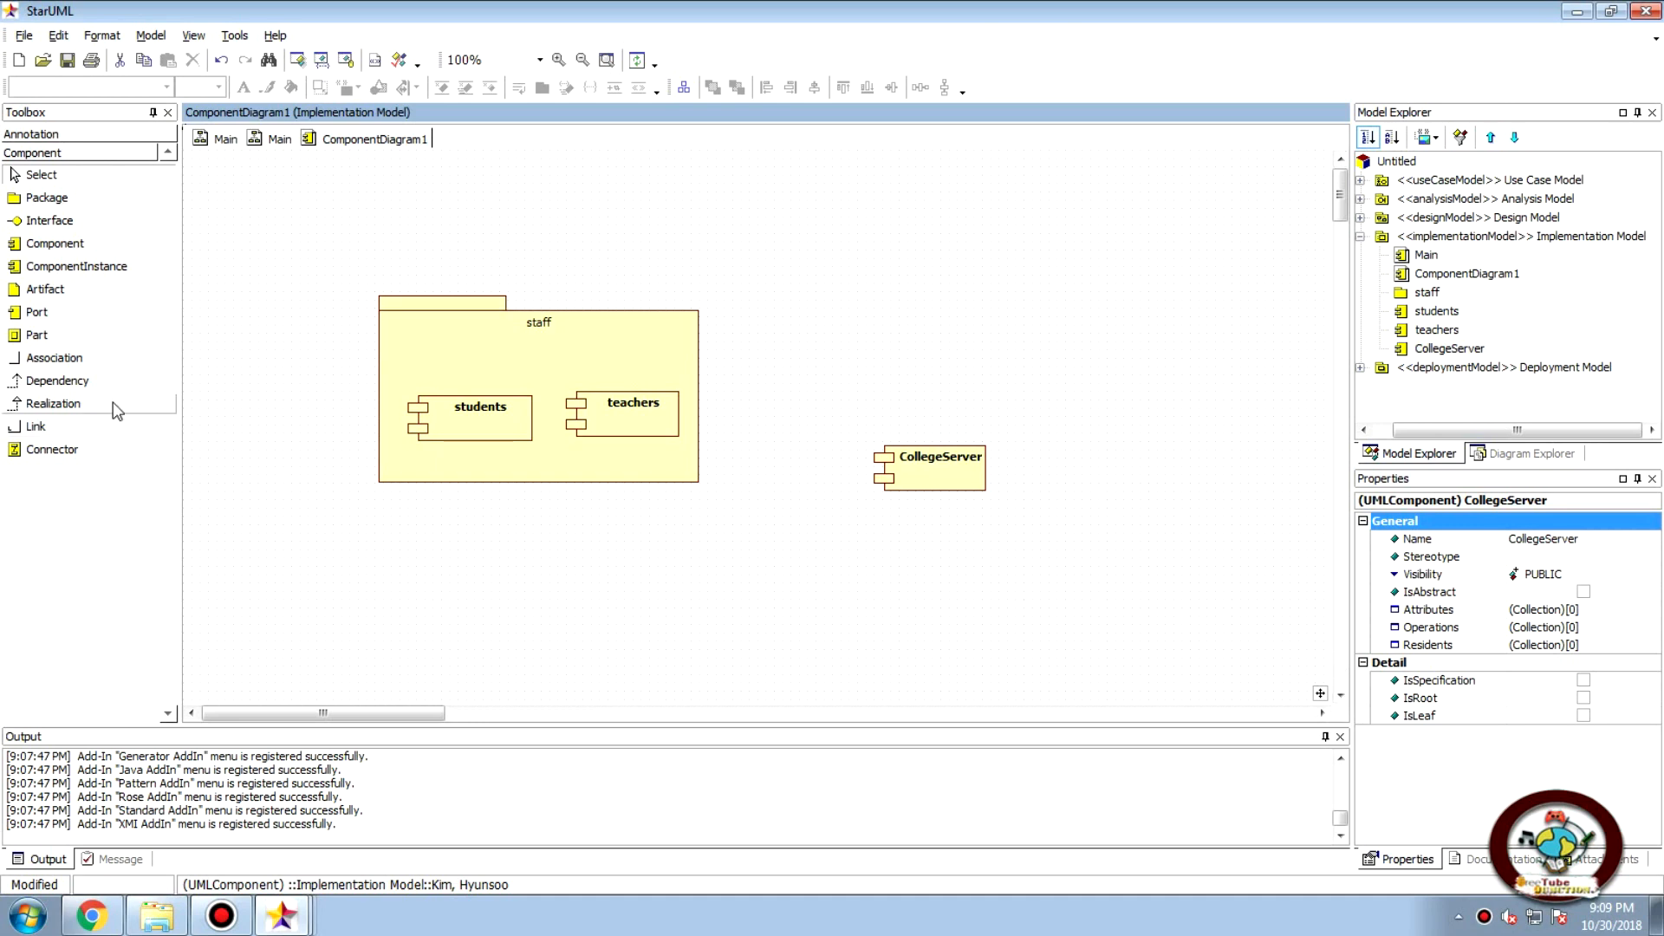
mouse_move(111, 405)
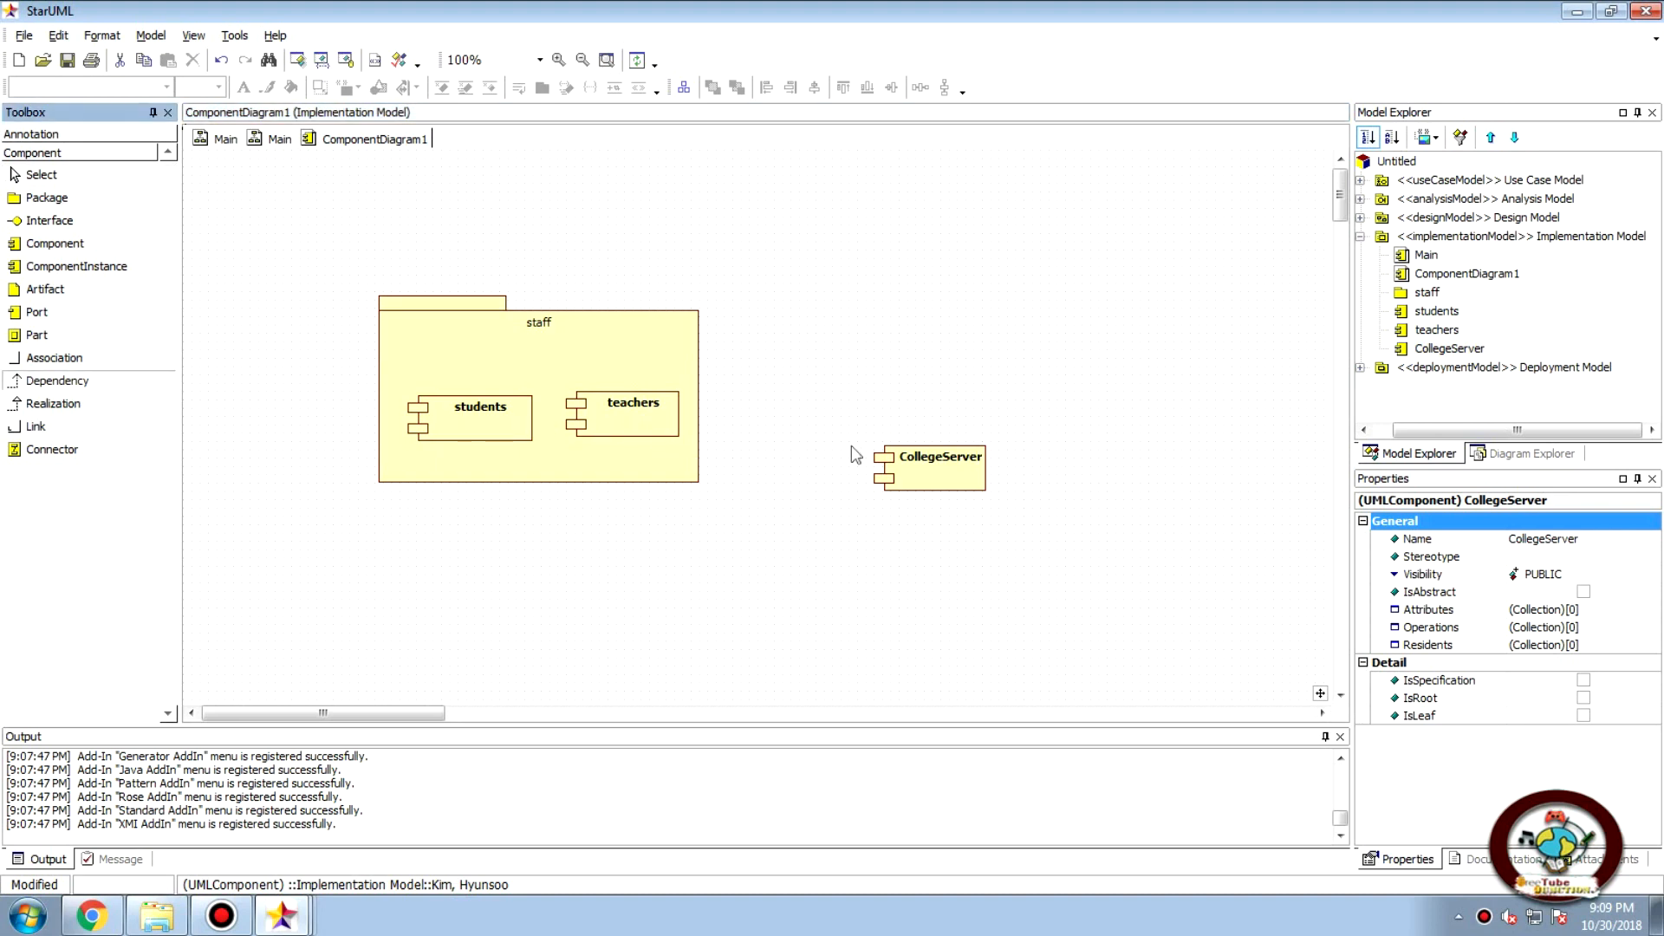
mouse_move(915, 464)
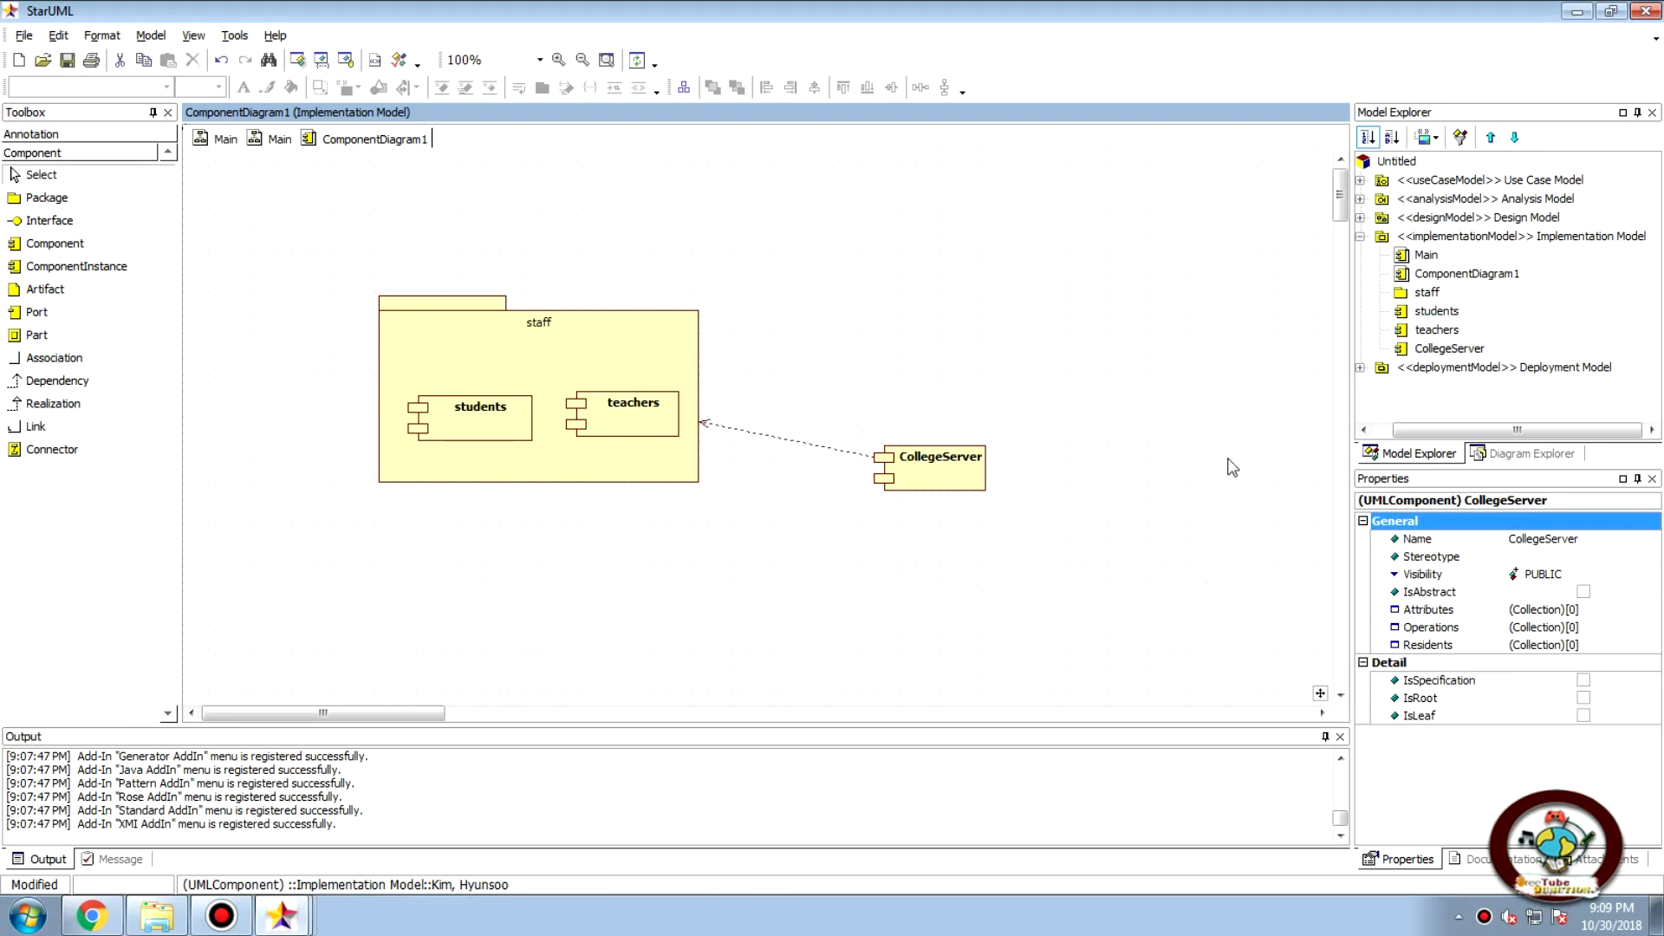
mouse_move(820, 454)
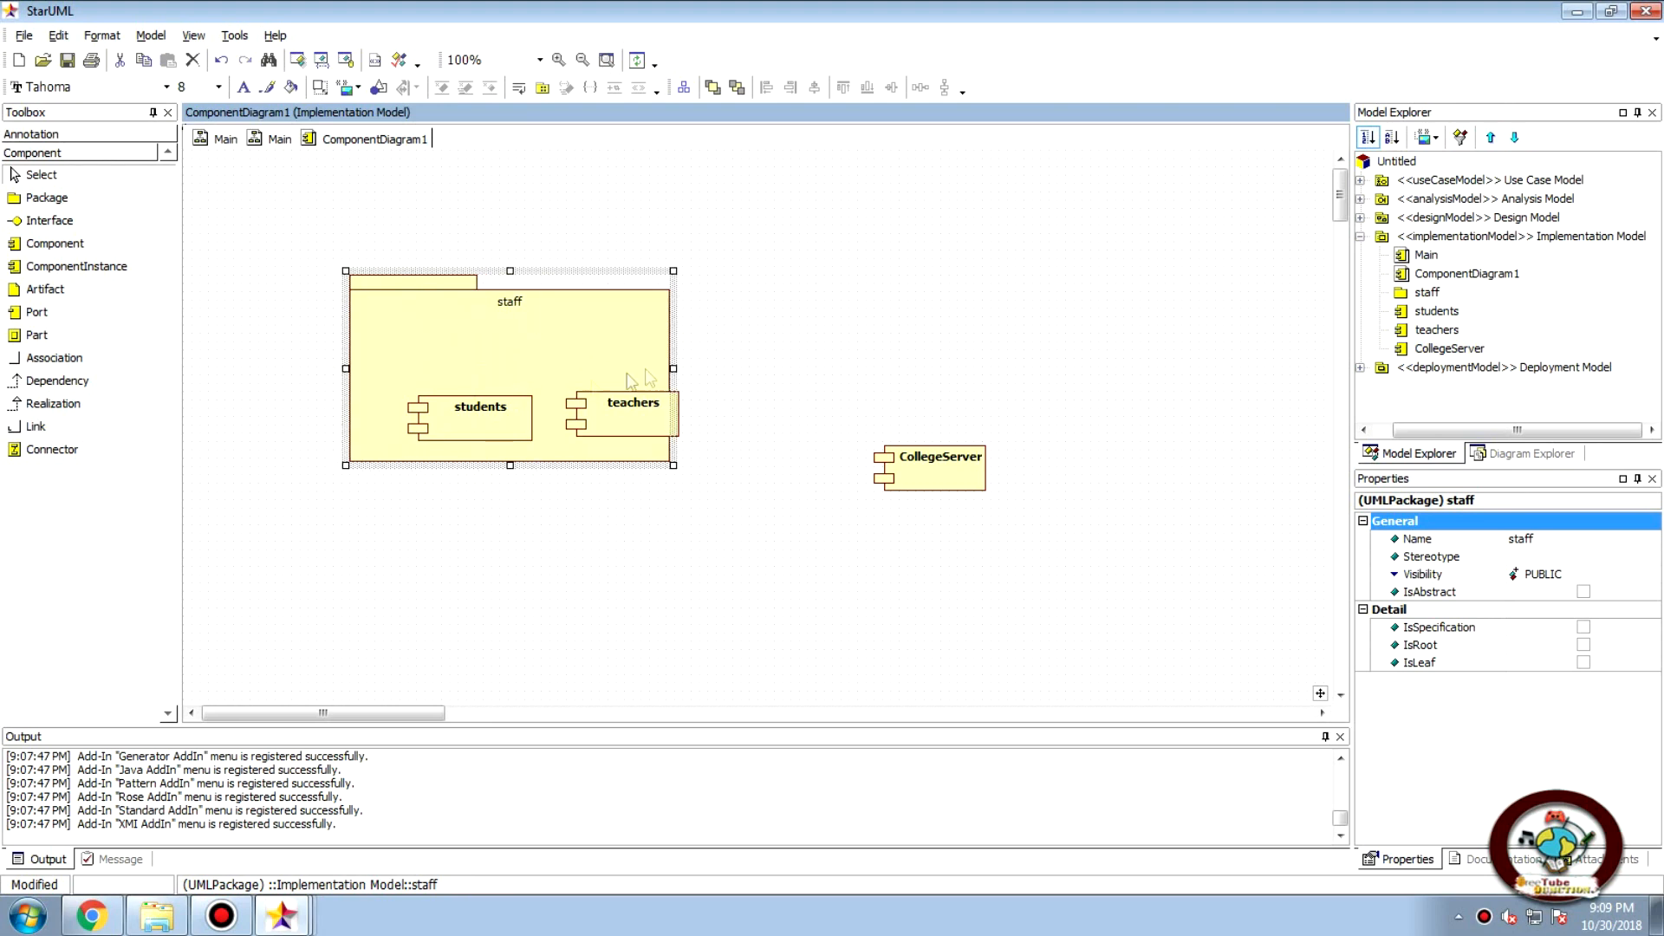
mouse_move(659, 400)
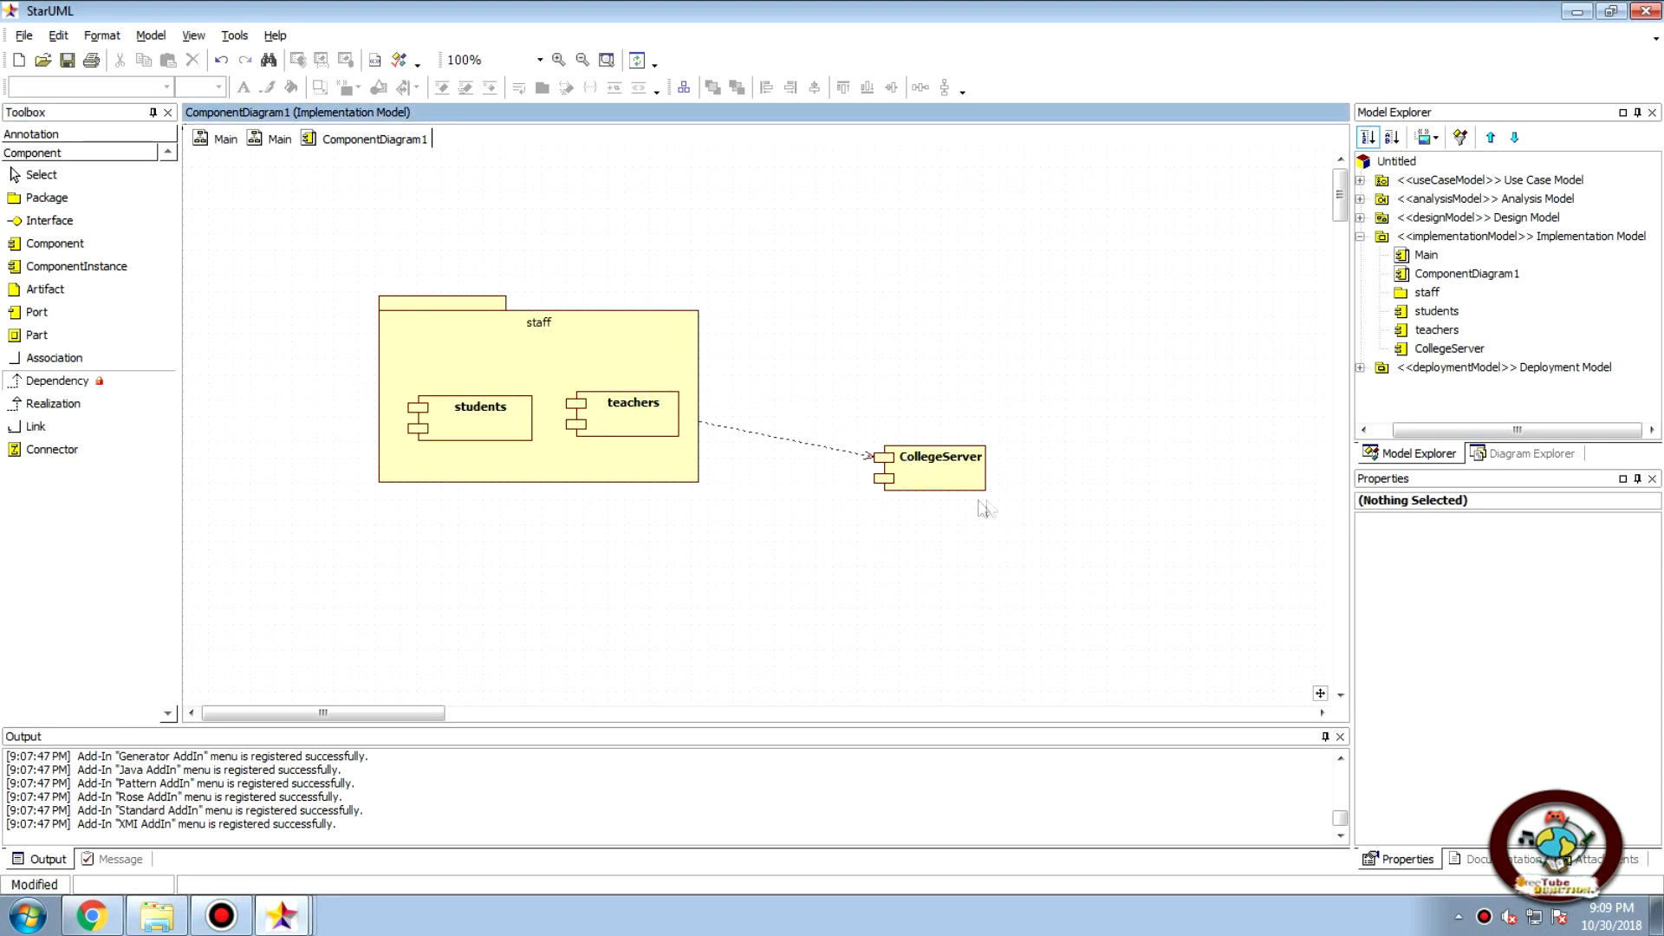
mouse_move(695, 425)
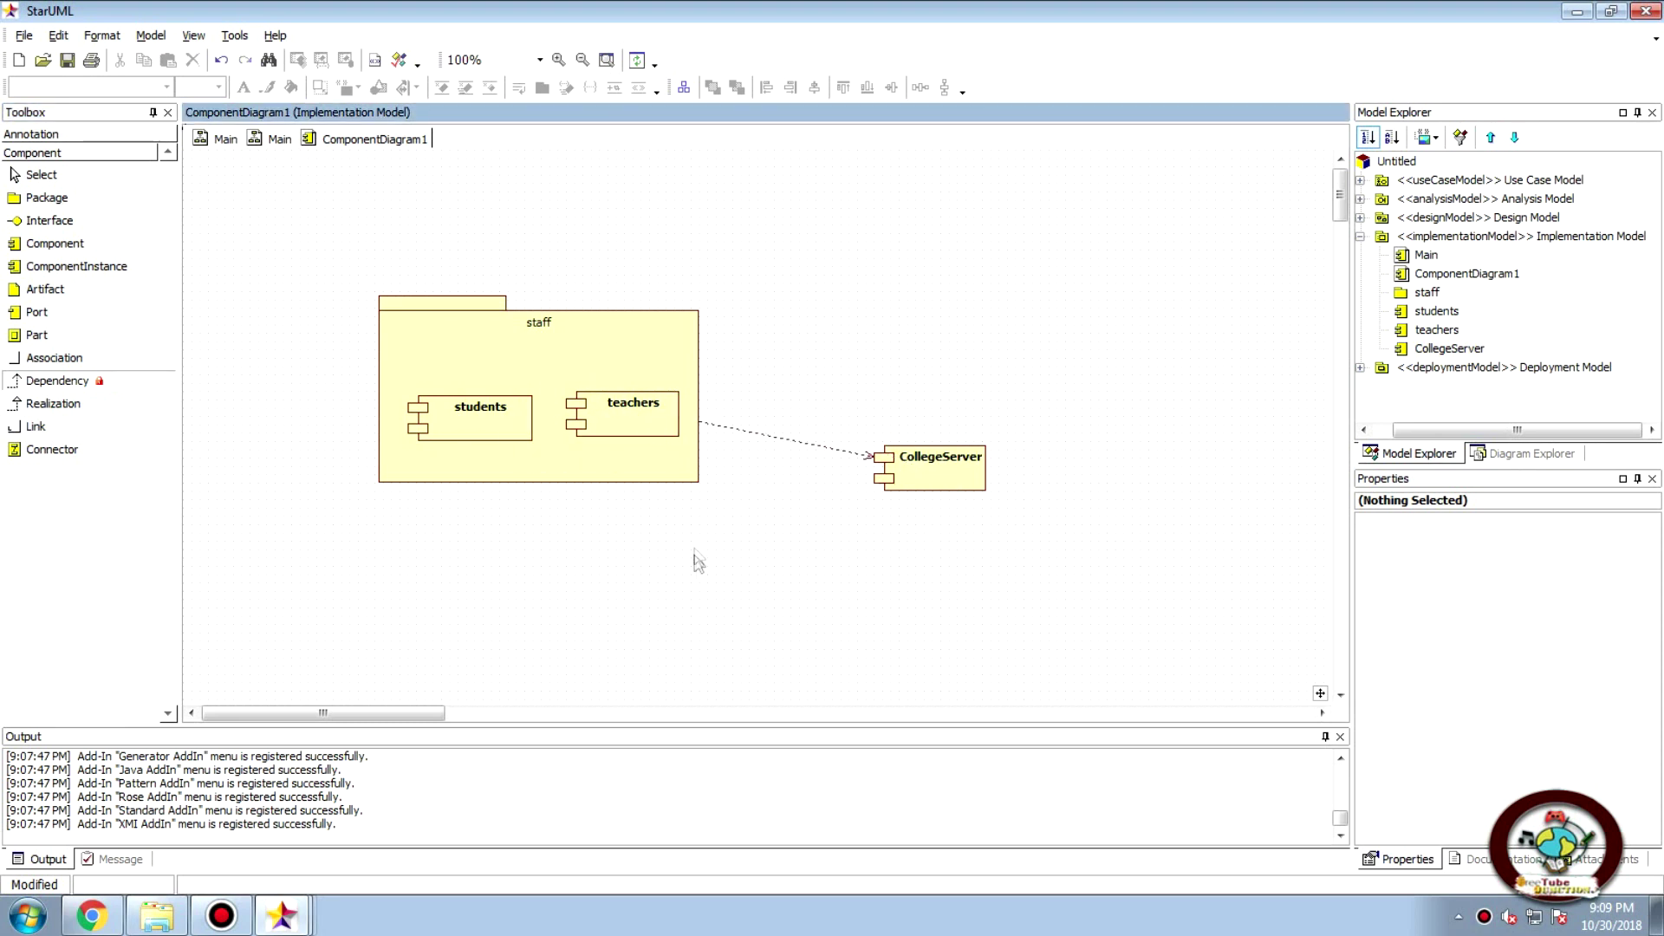
mouse_move(45, 267)
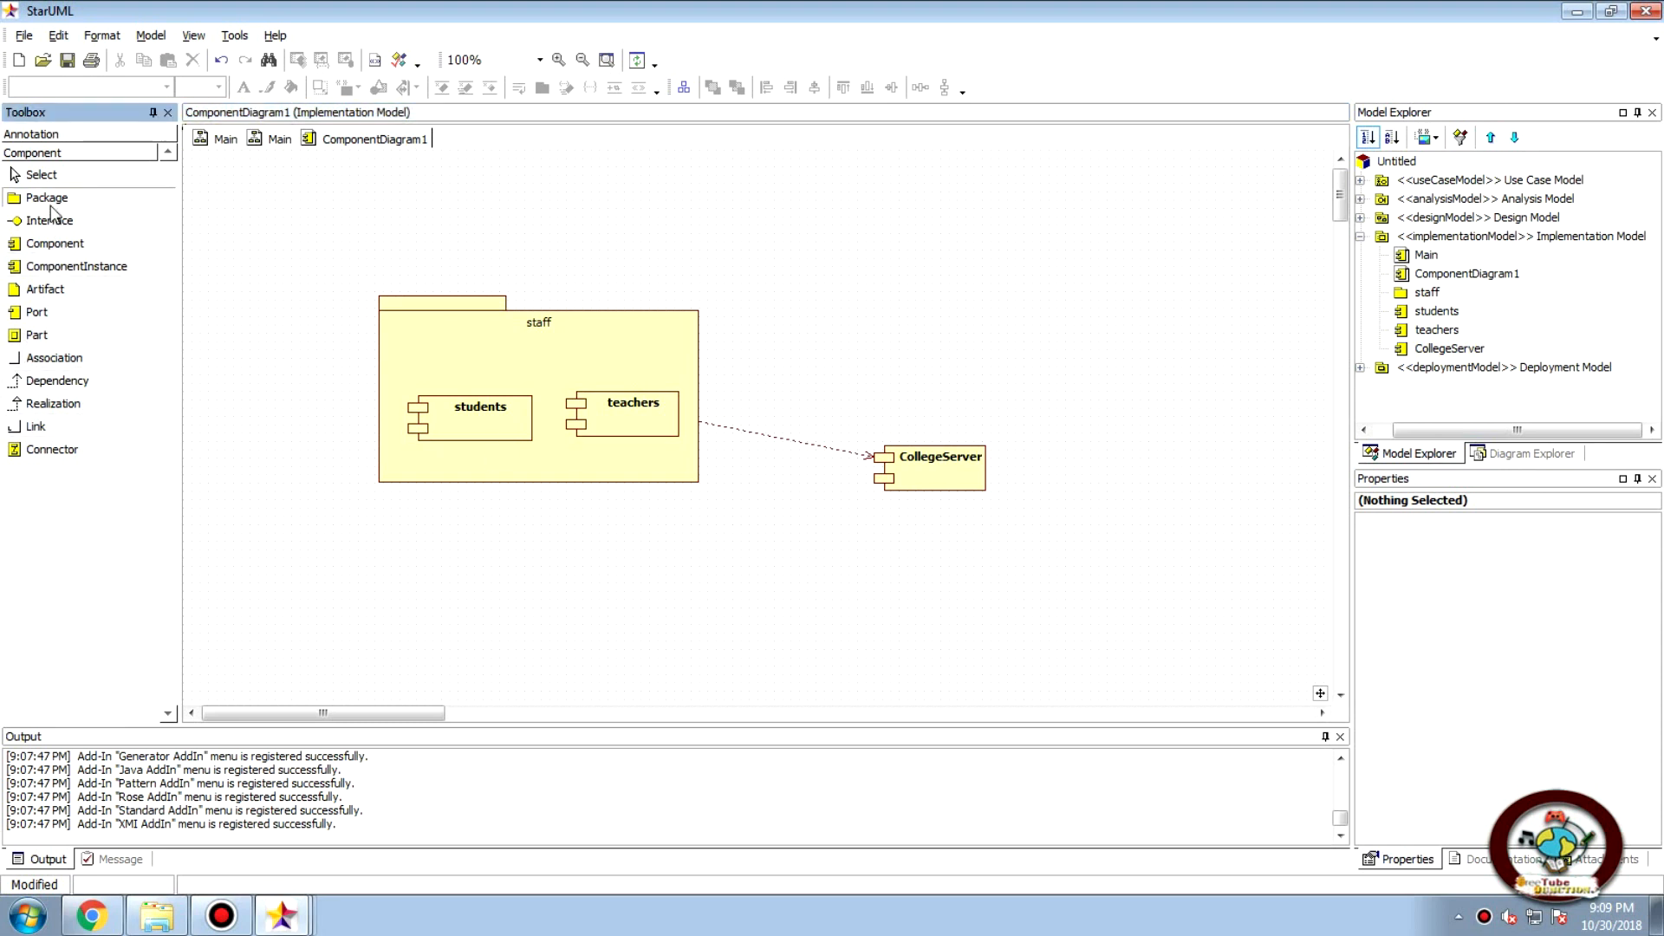
Place a new package, Package1, on the diagram below CollegeServer
click(891, 600)
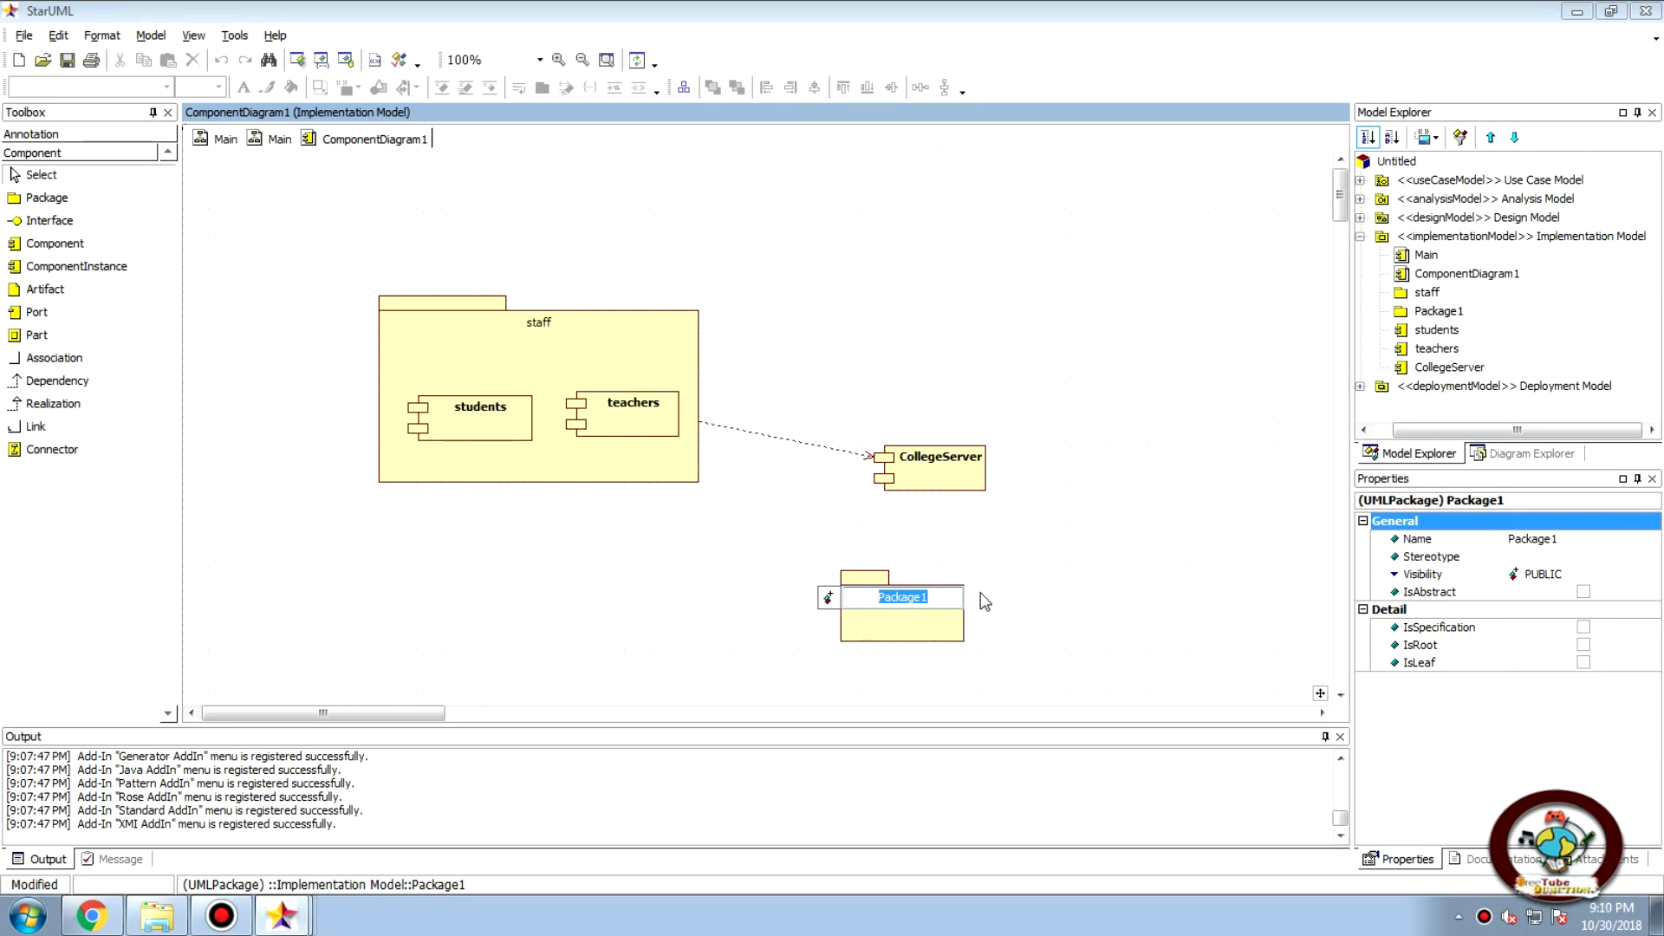
Name the package Student details and place a component inside it
text(Student de)
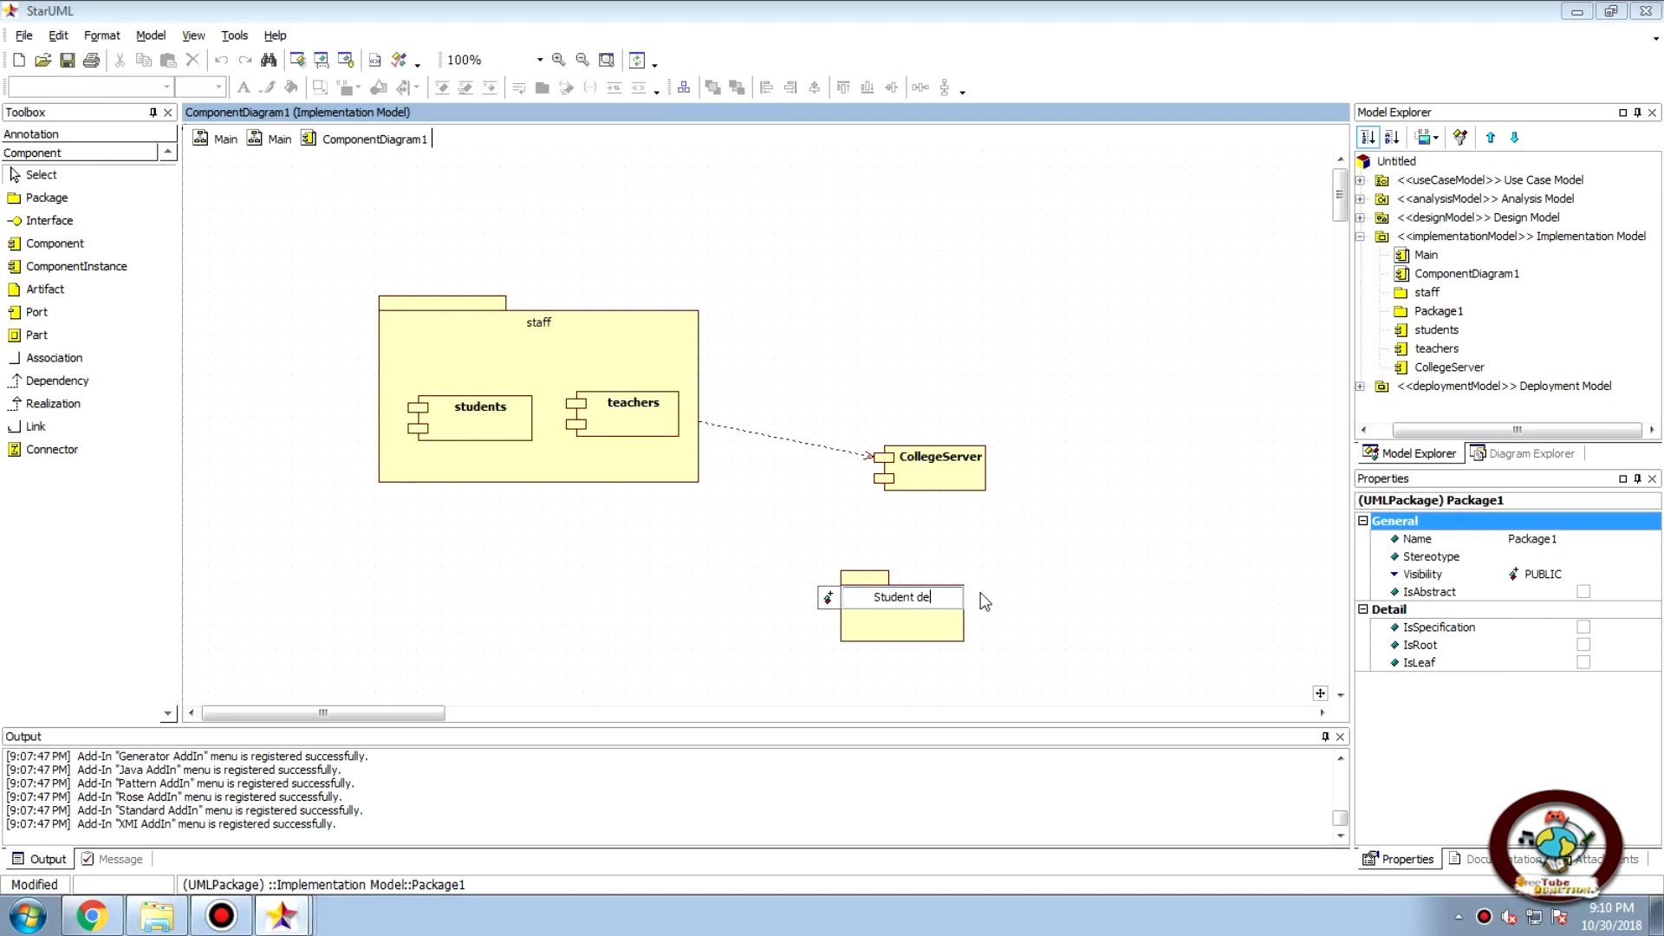
key(Return)
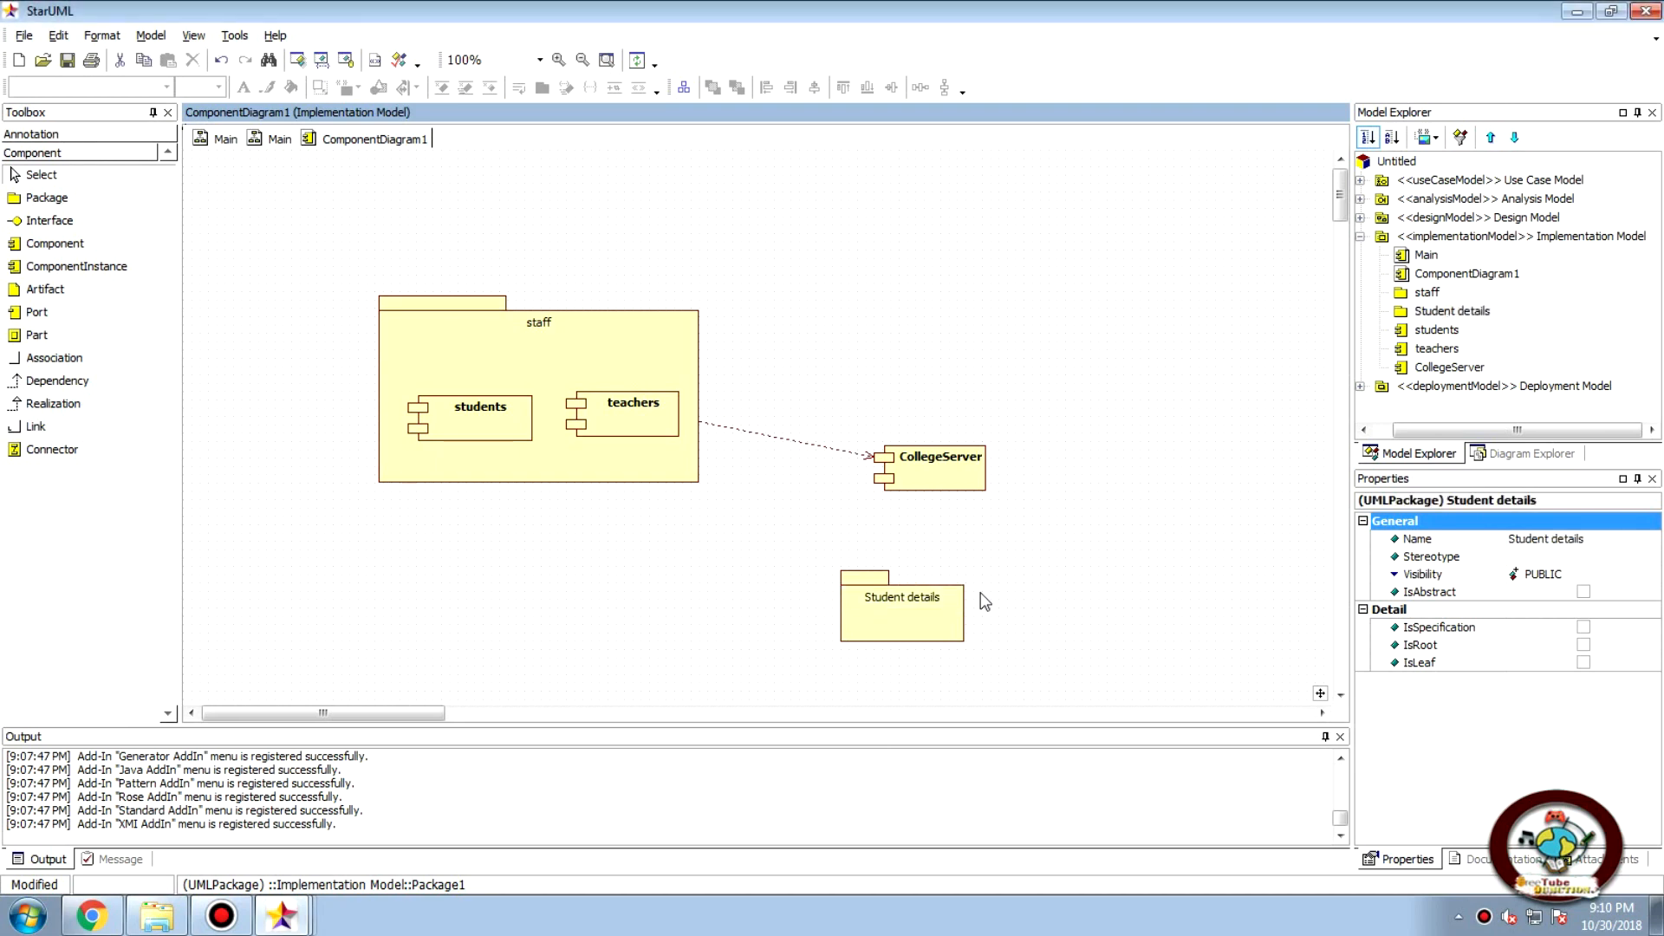
click(902, 595)
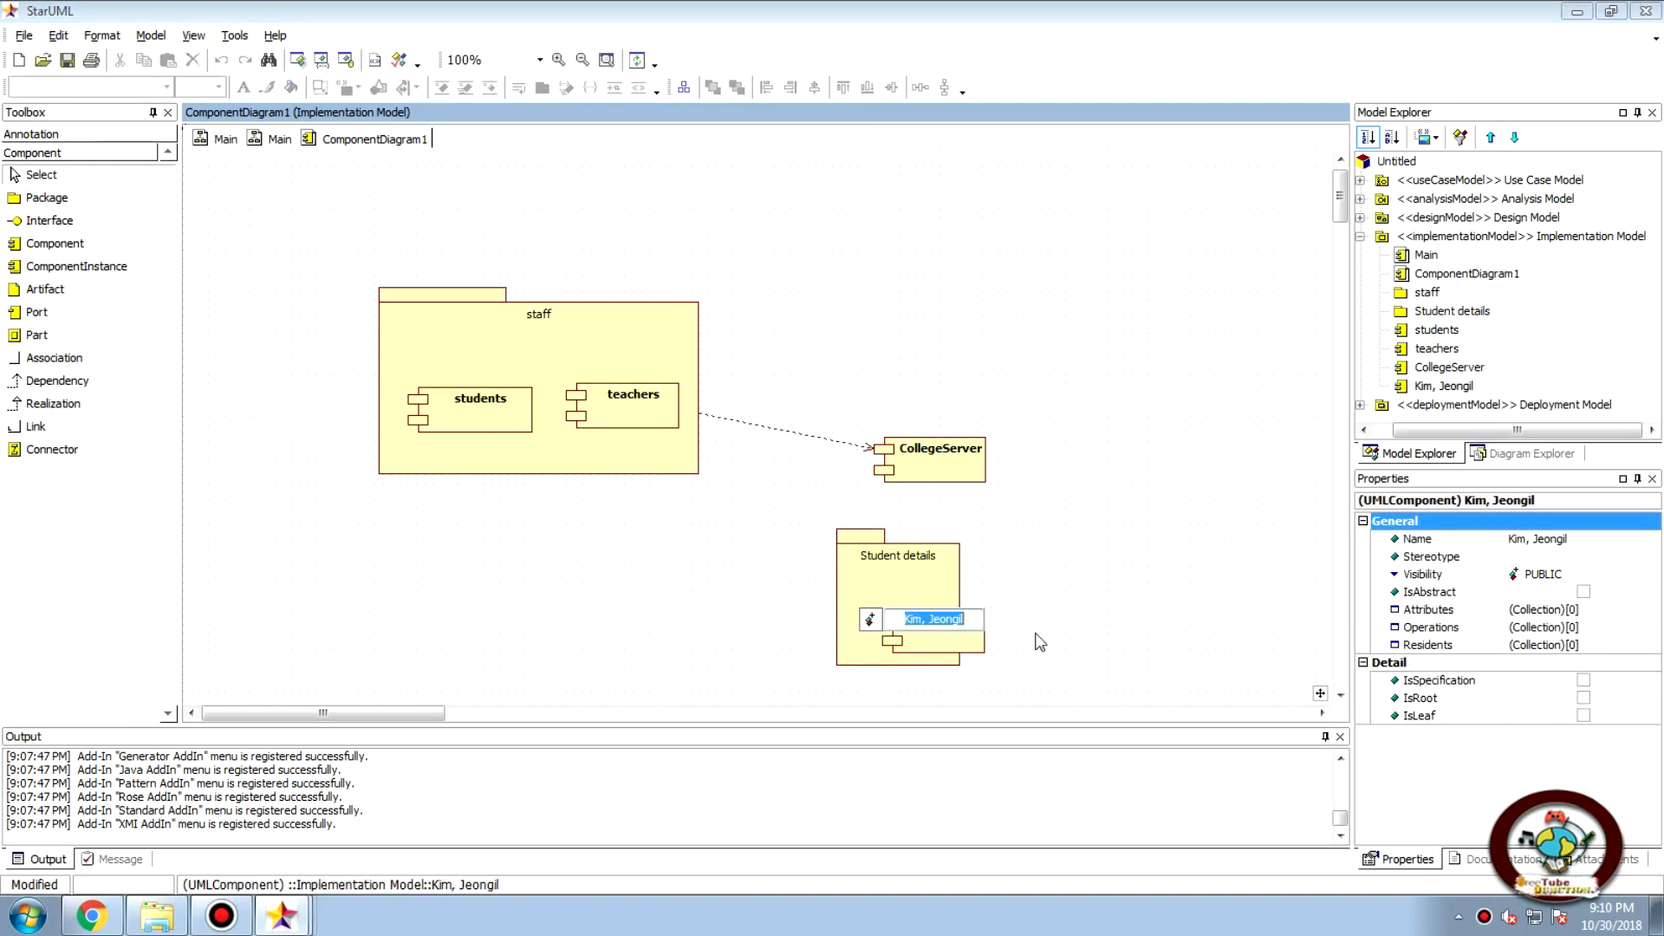
Name the component inside Student details student data
text(stu)
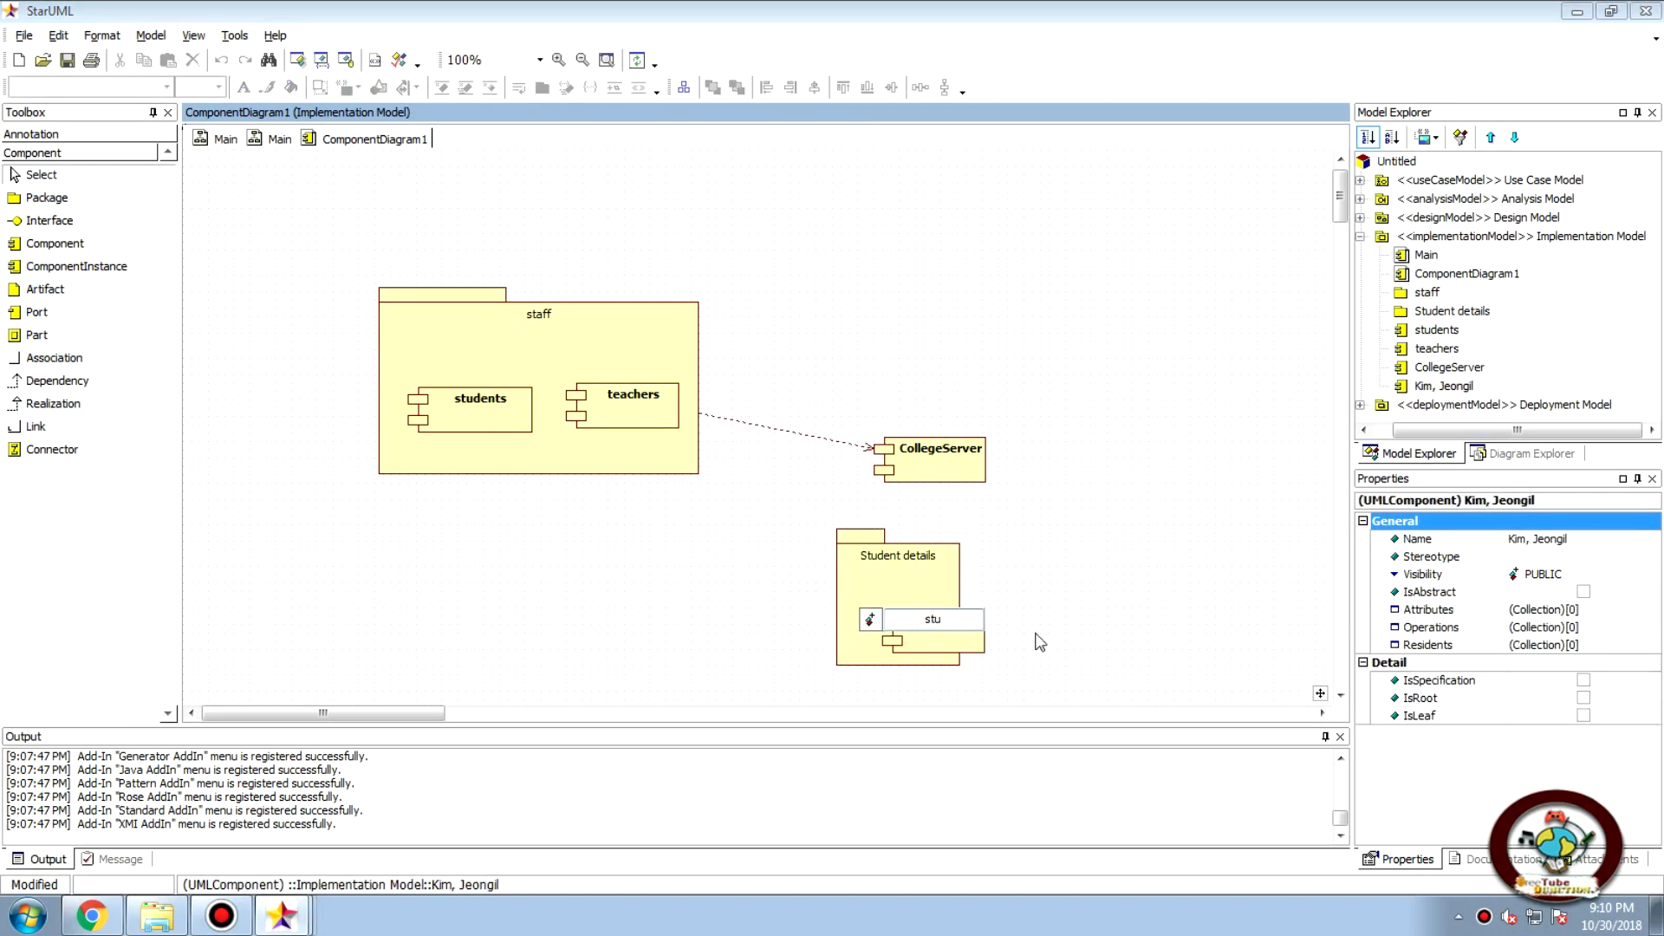
text(student data)
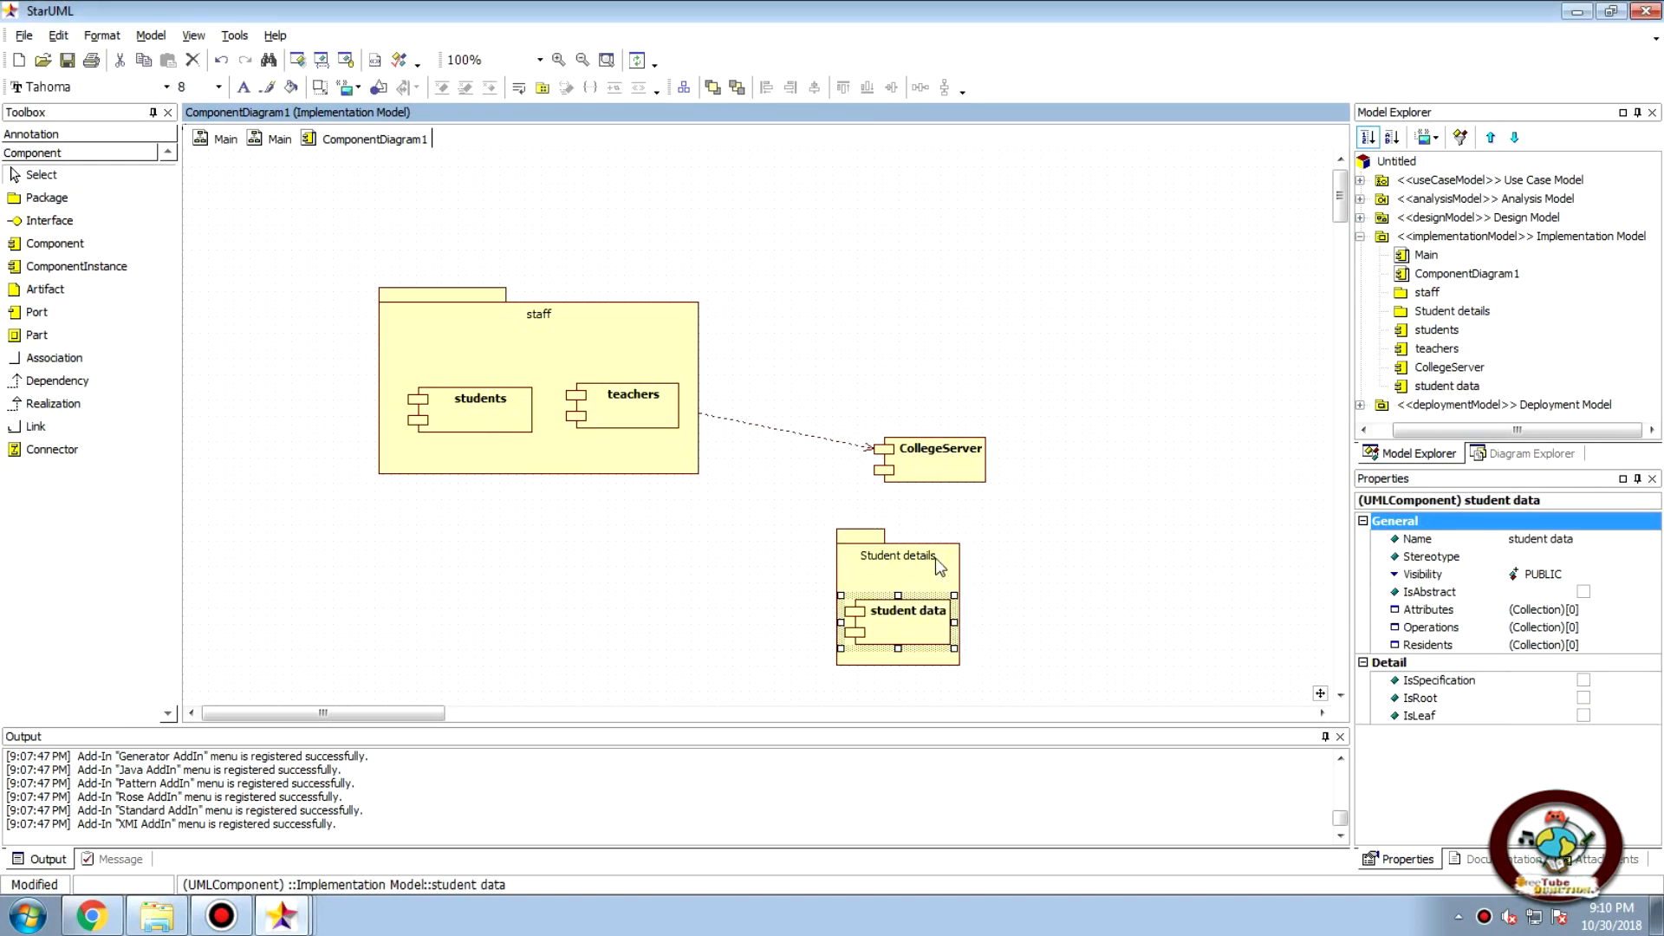
mouse_move(933, 584)
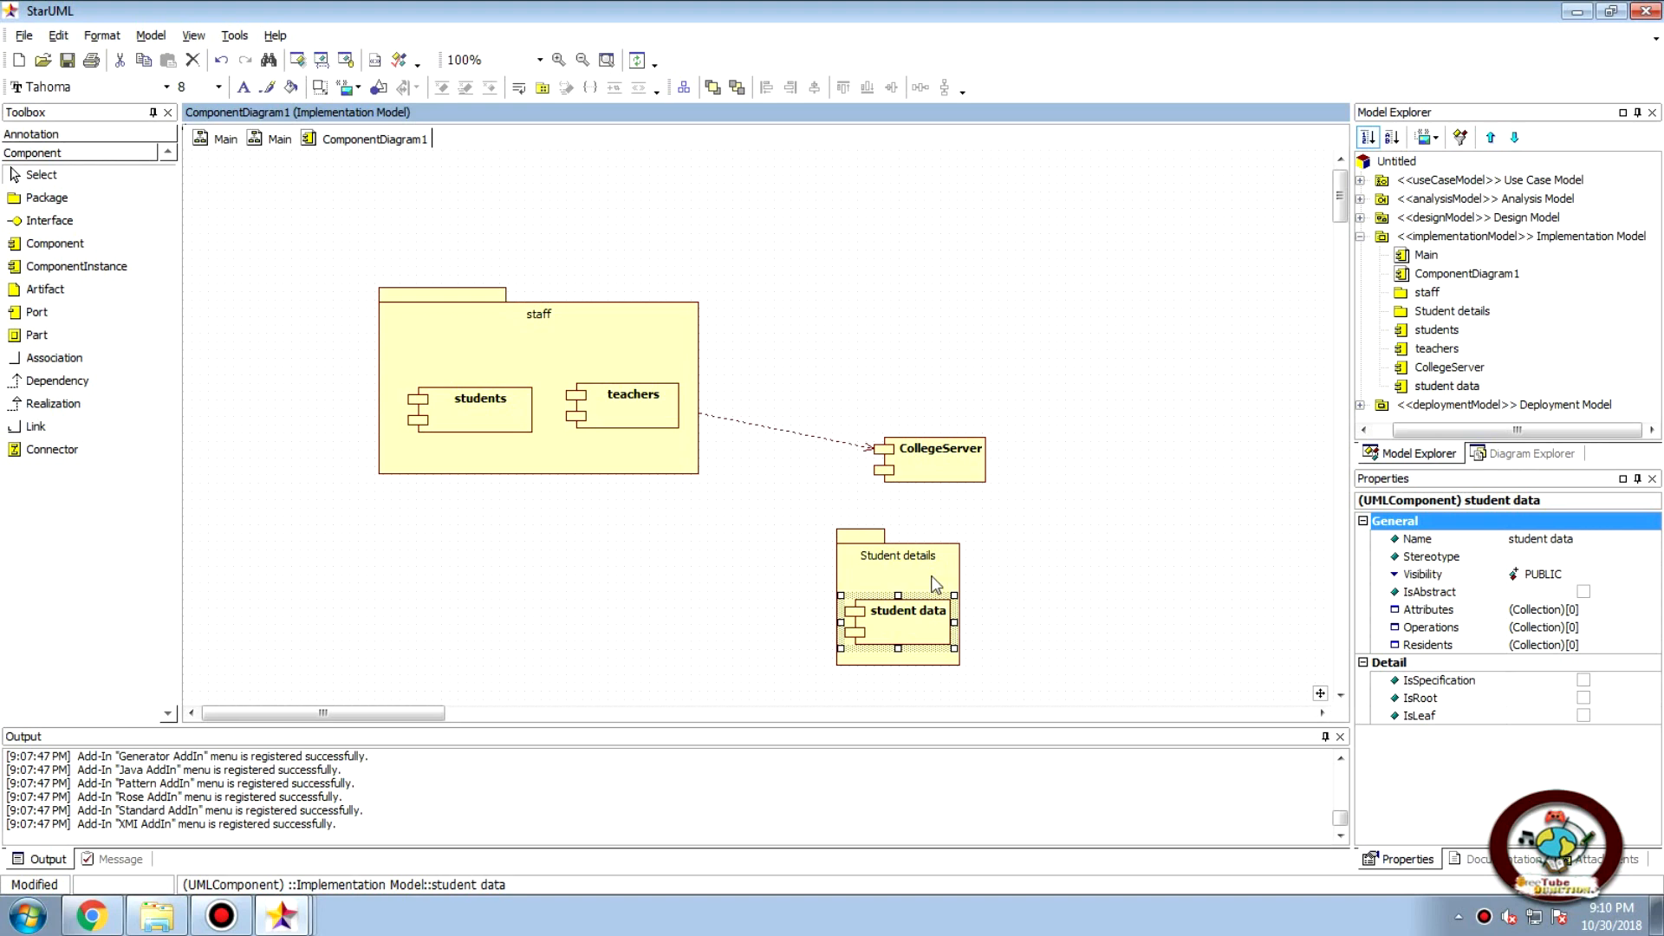
mouse_move(933, 571)
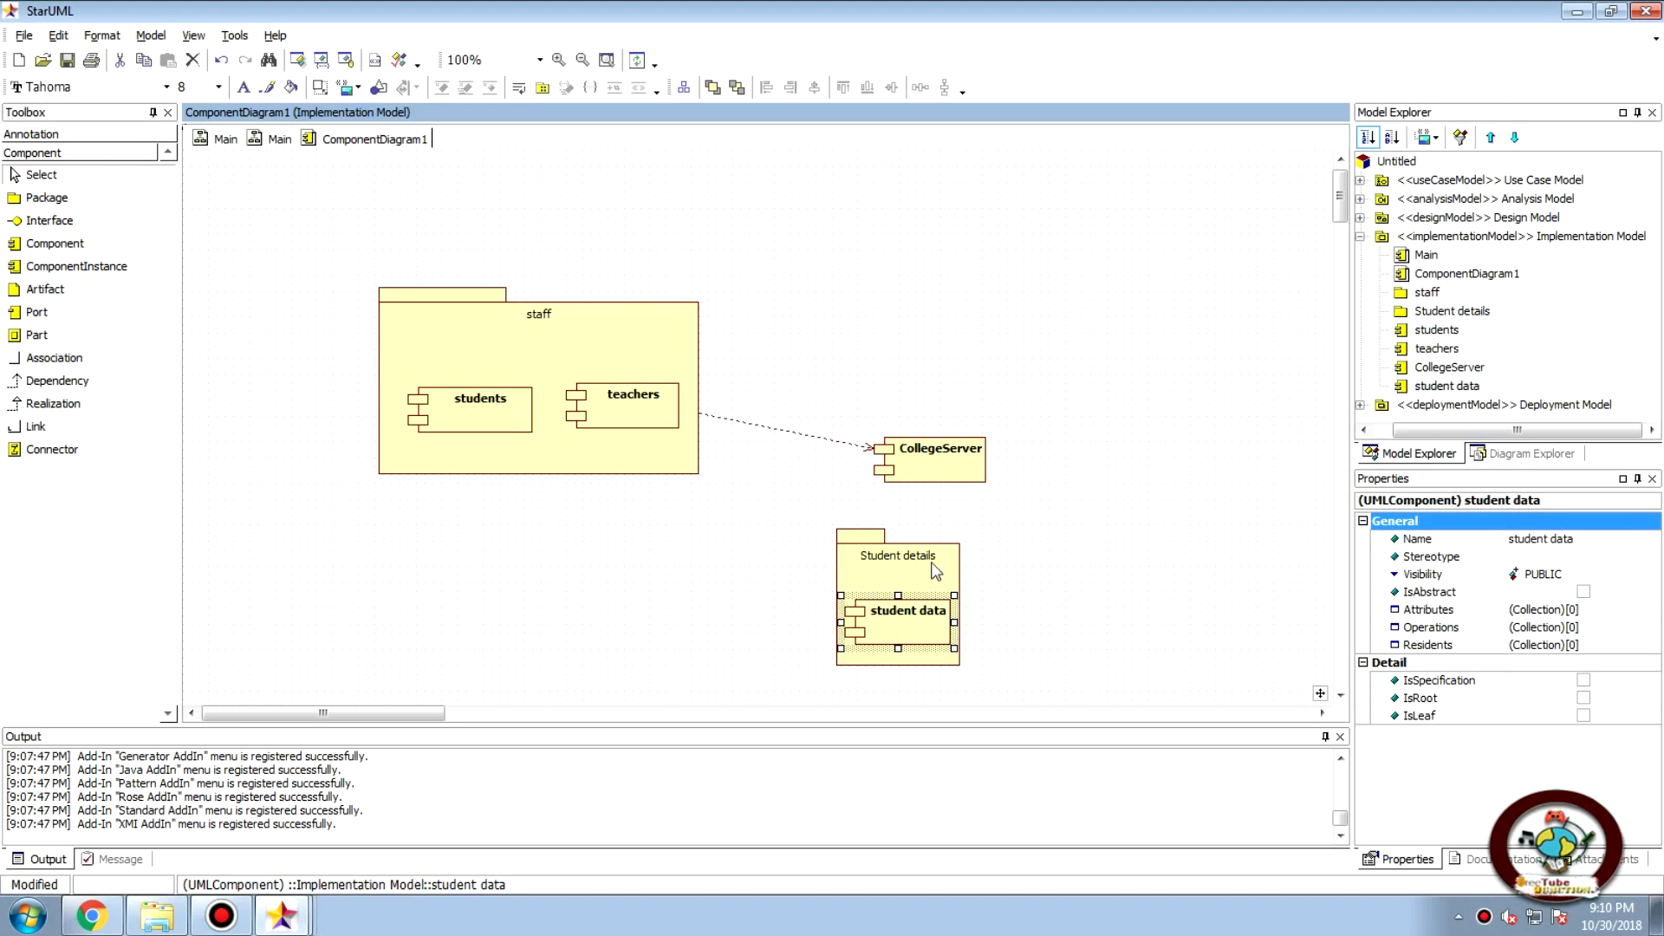
mouse_move(934, 582)
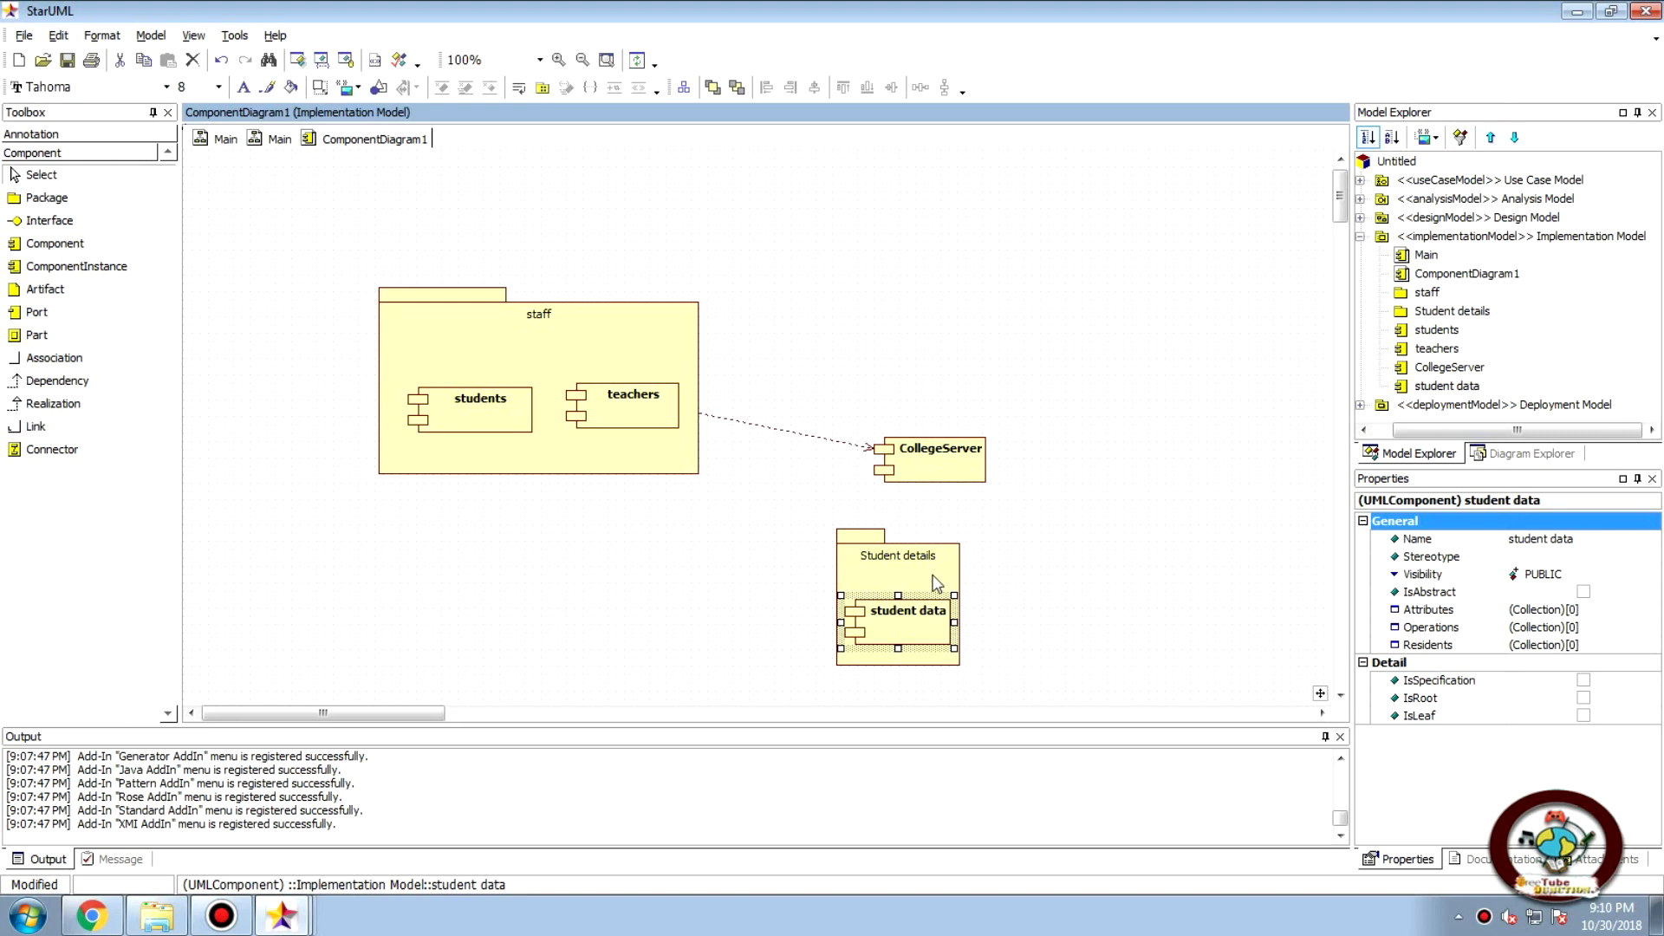
mouse_move(931, 508)
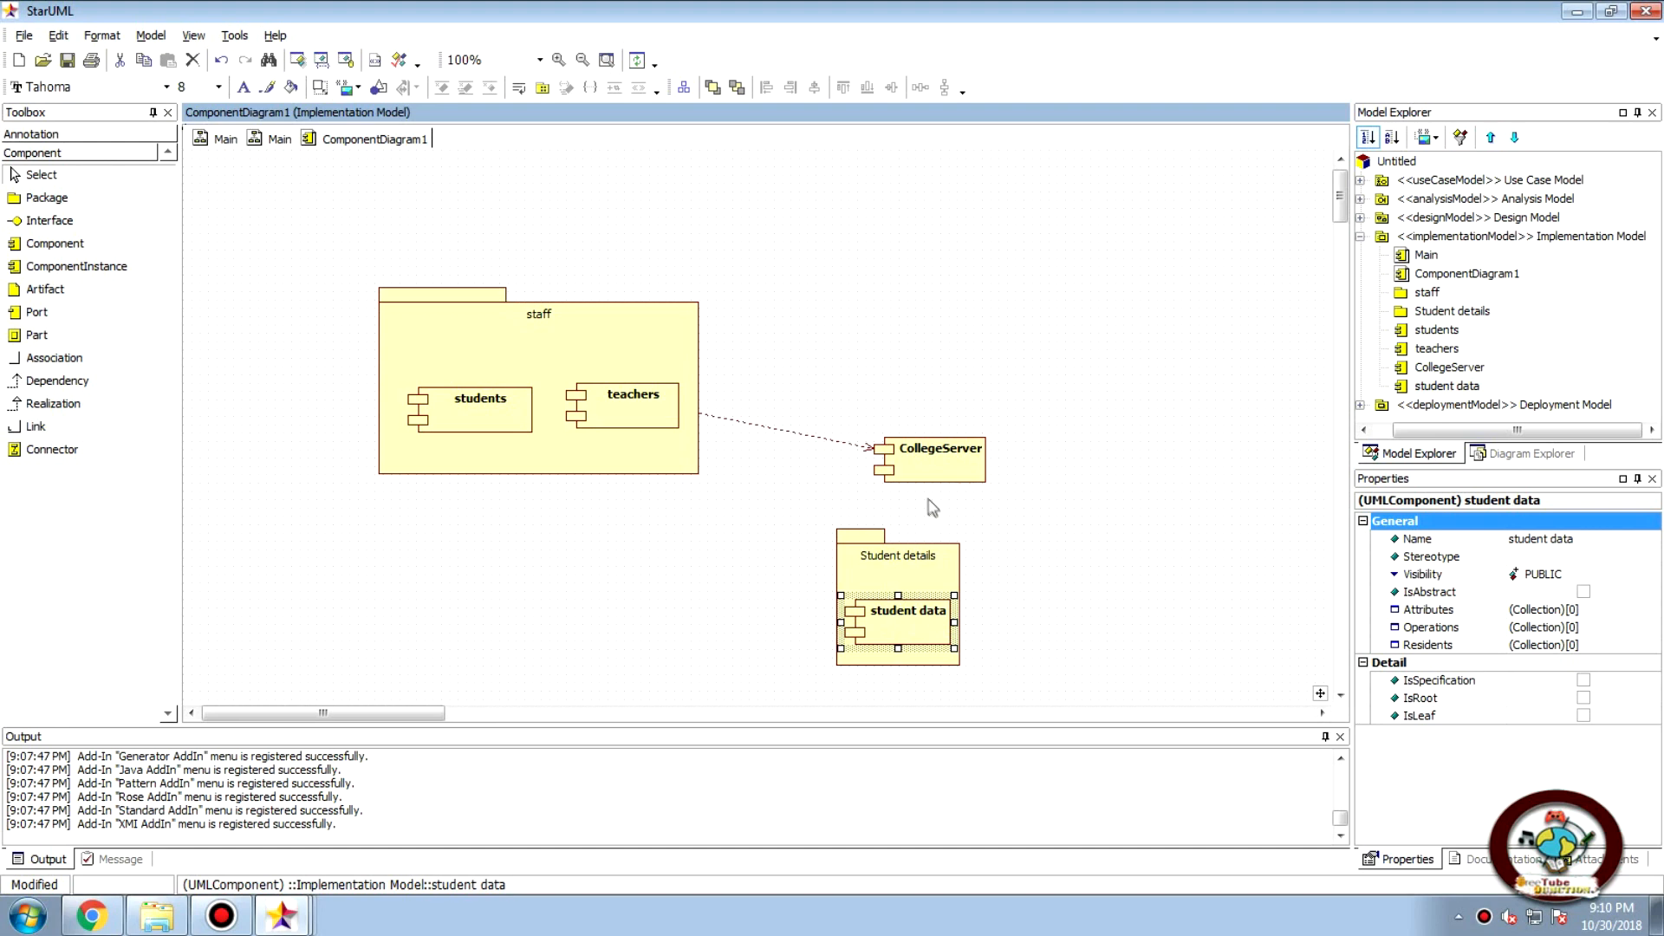
mouse_move(50, 384)
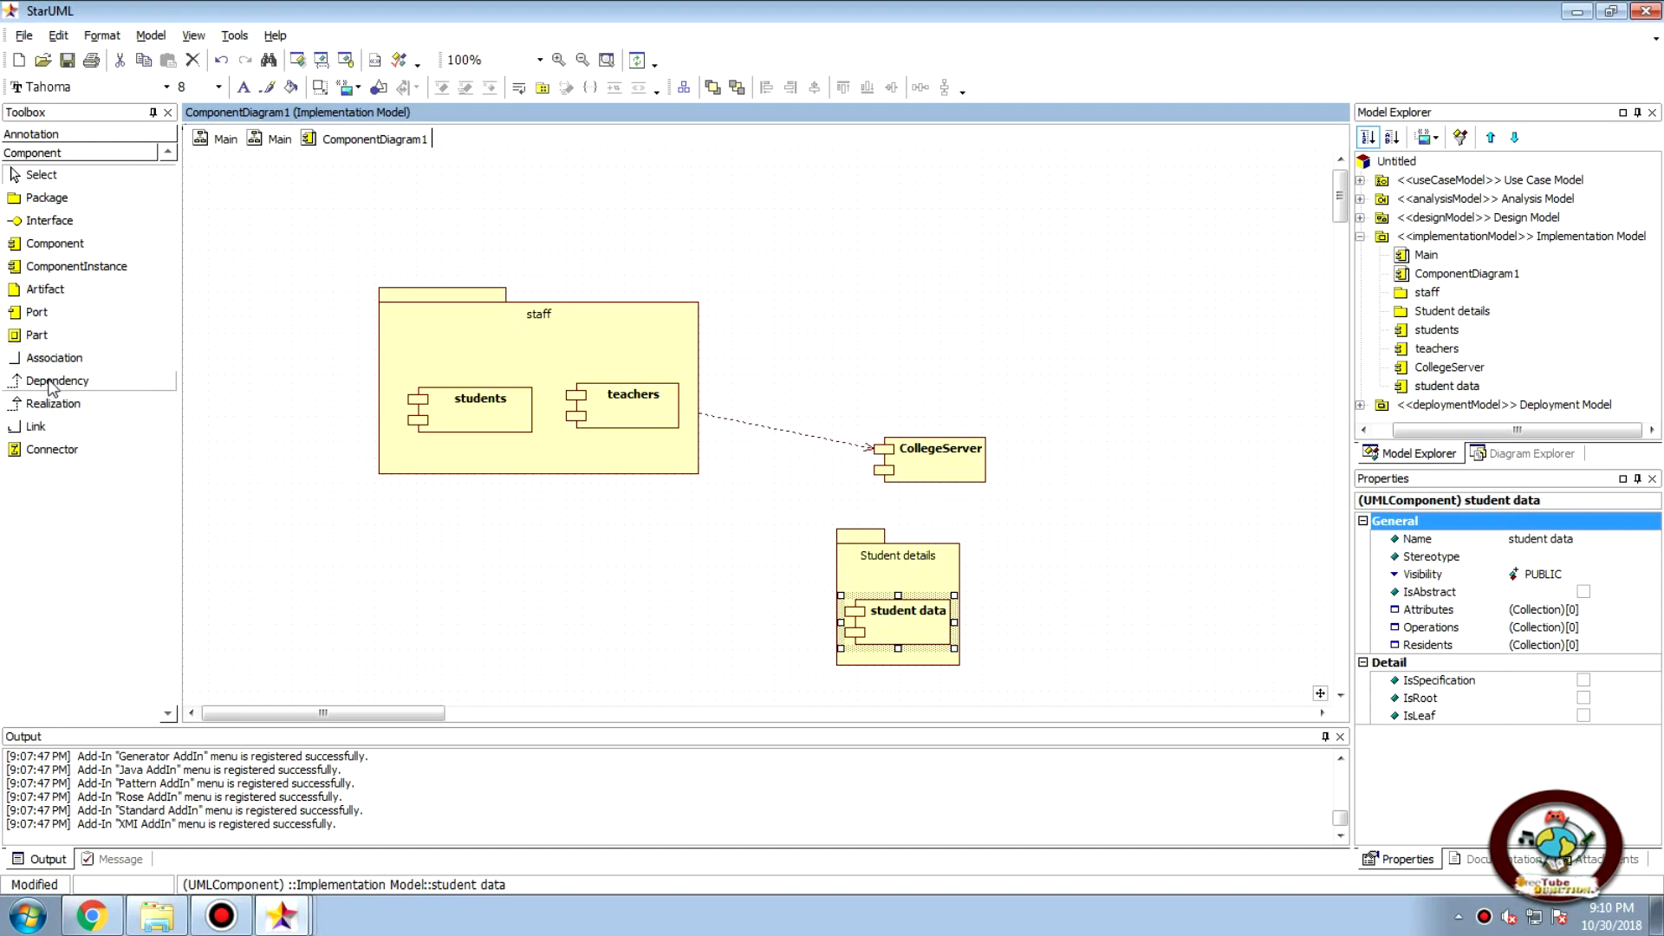
mouse_move(50, 385)
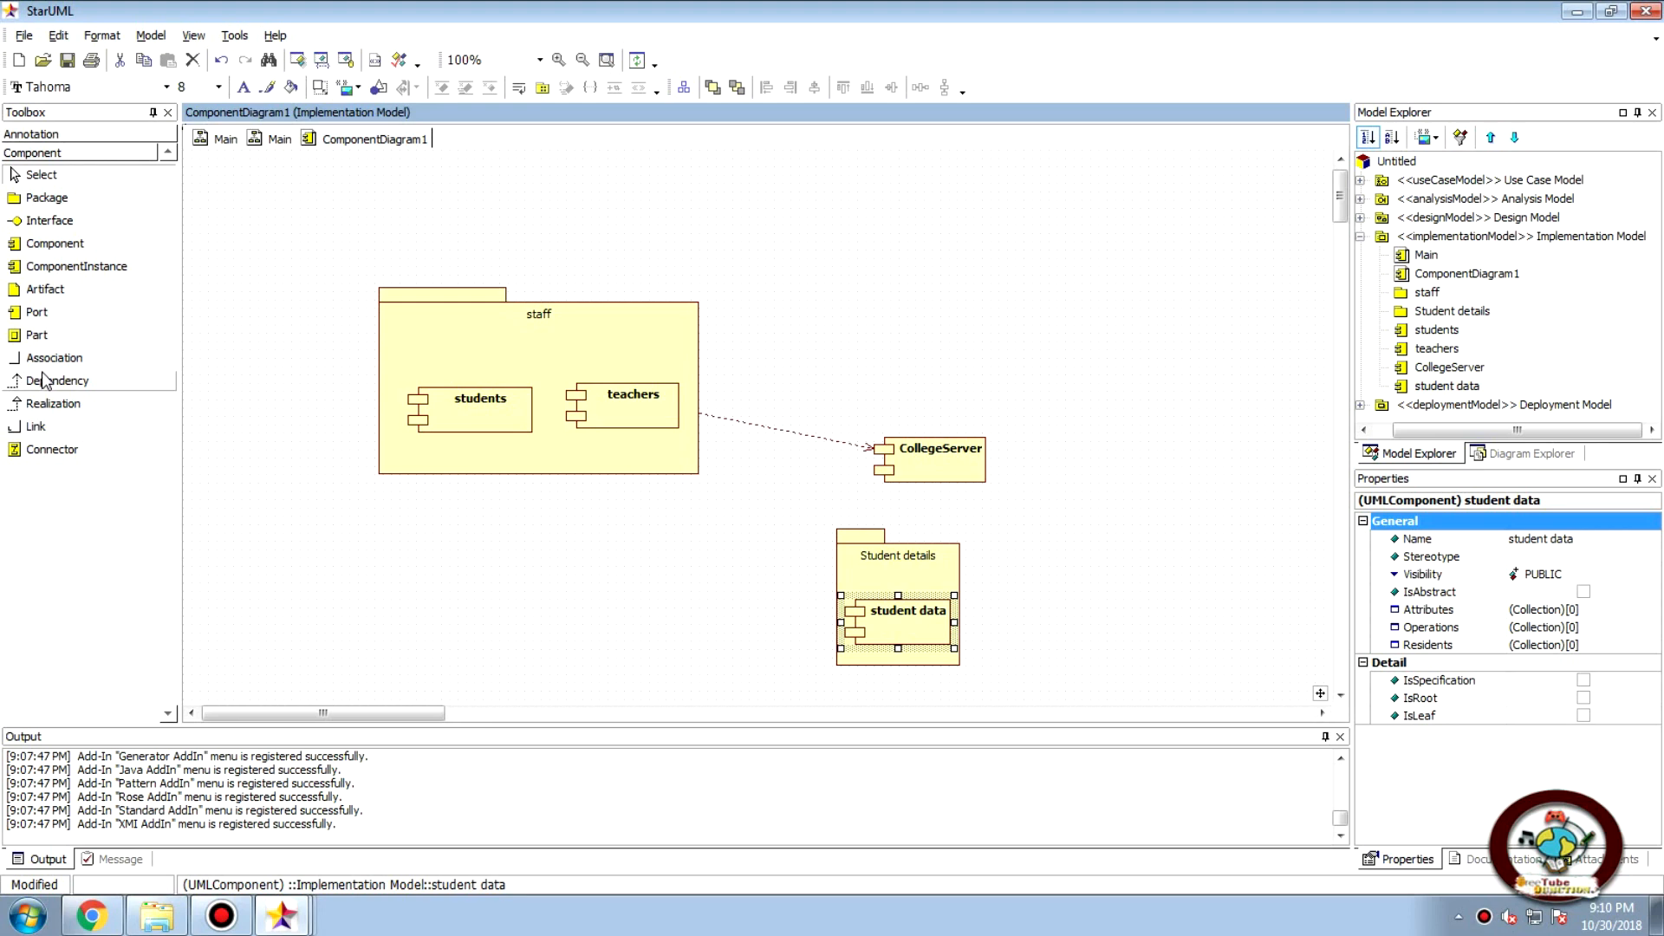
mouse_move(66, 391)
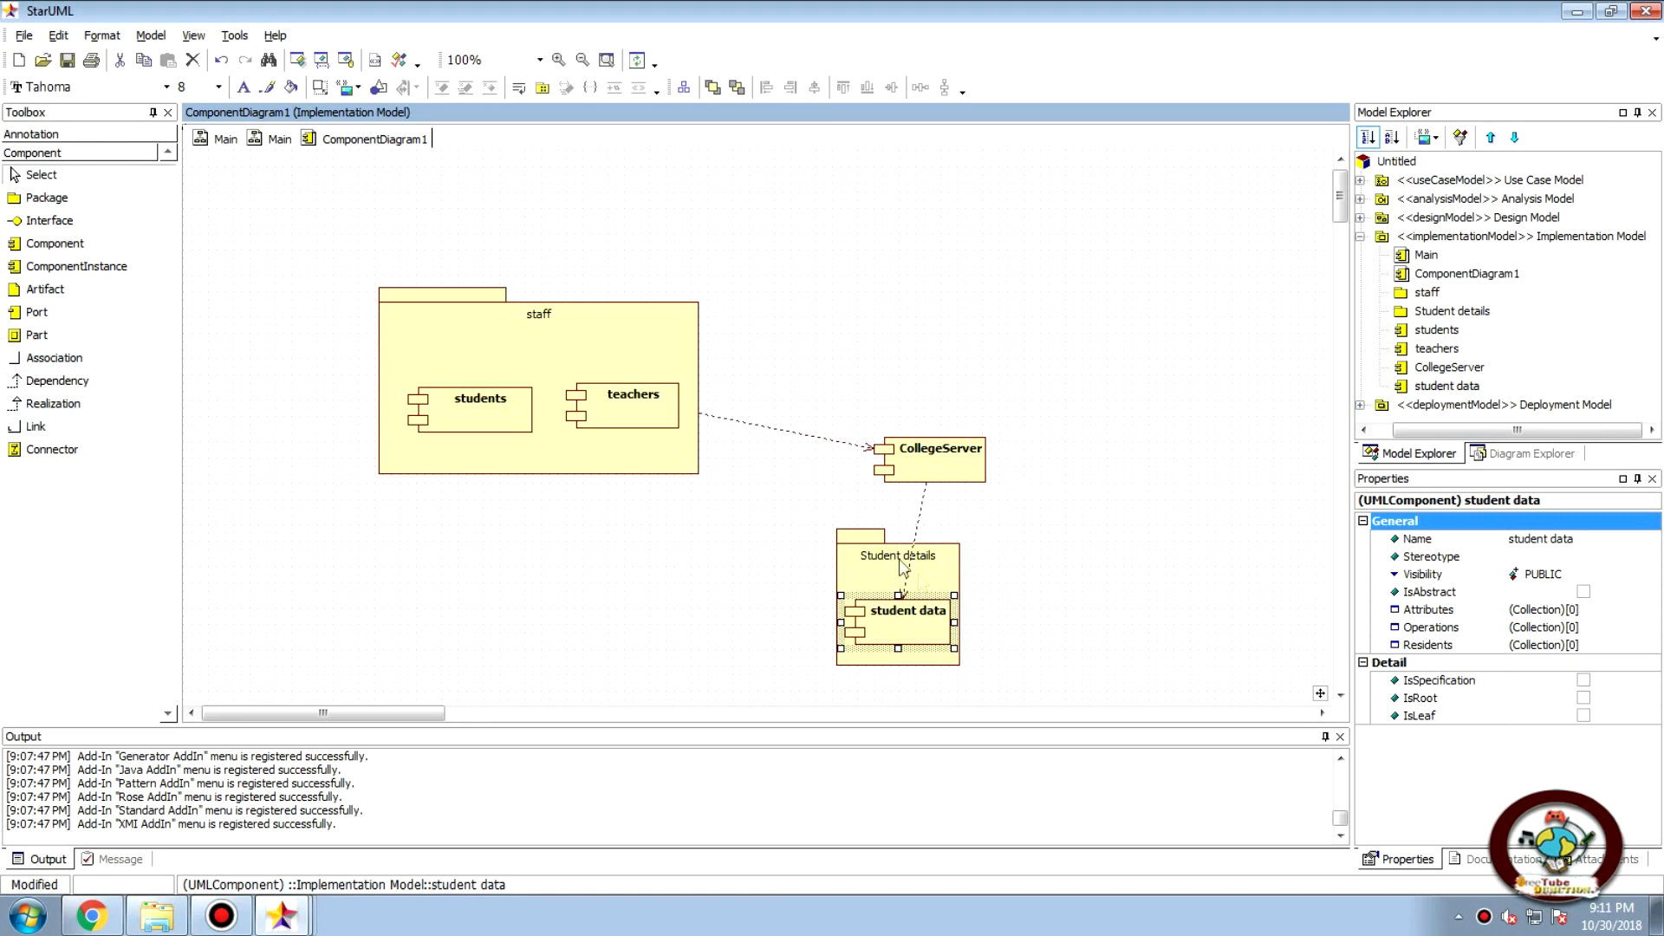
mouse_move(1004, 650)
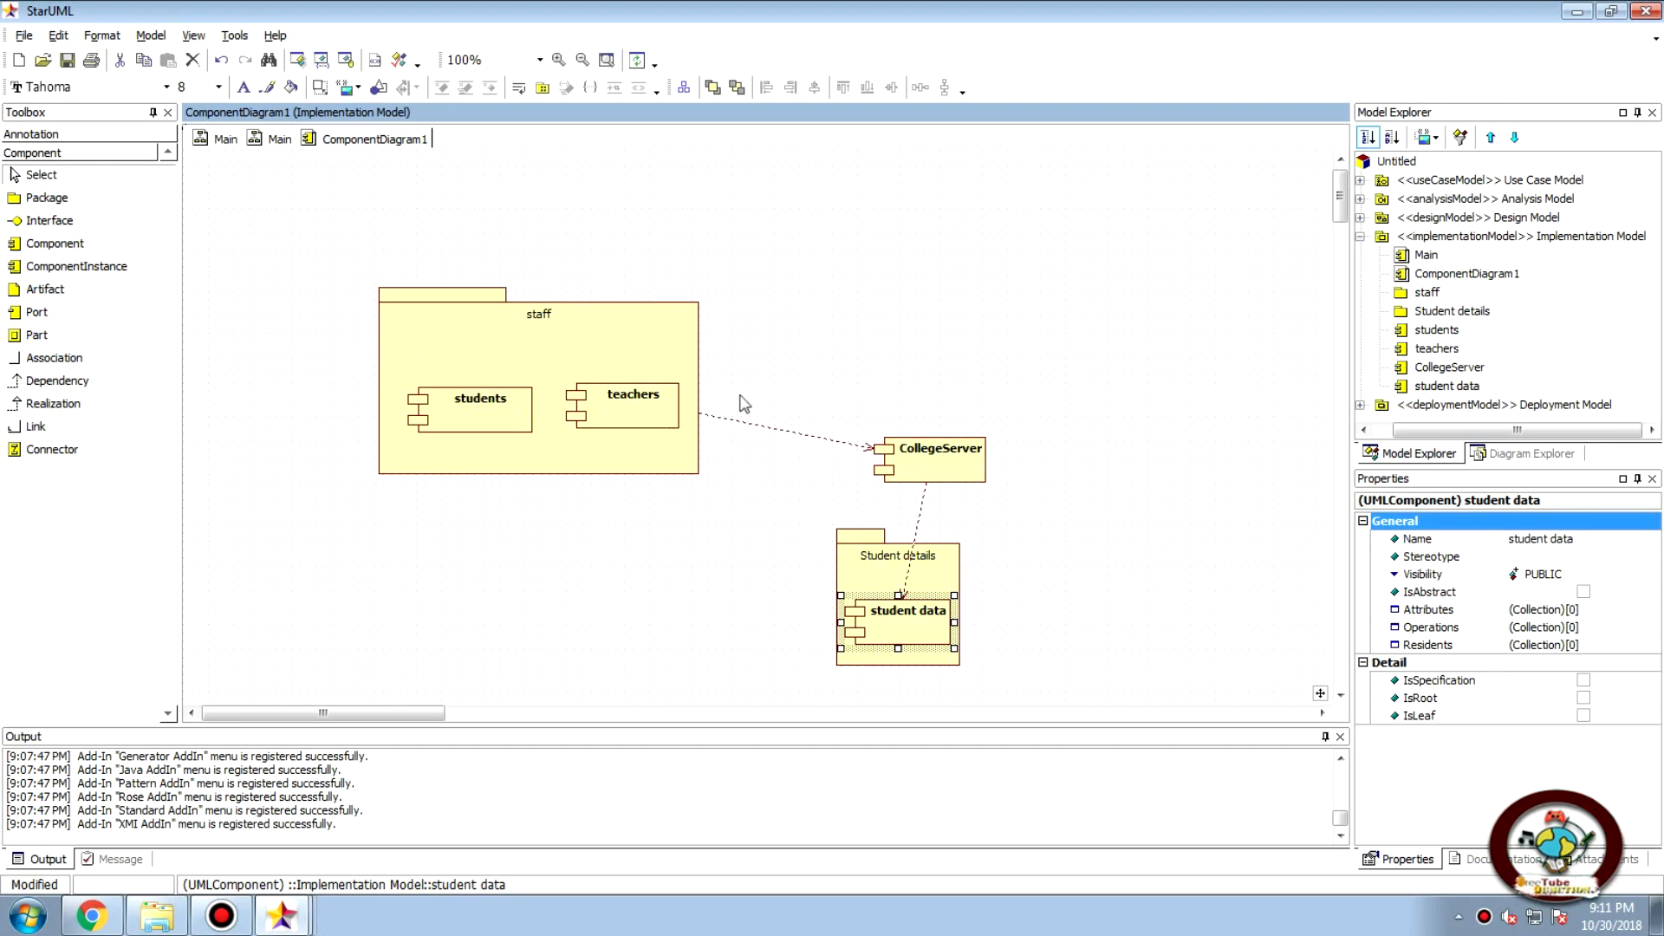
Label the staff-to-CollegeServer dependency <<use>>
click(775, 430)
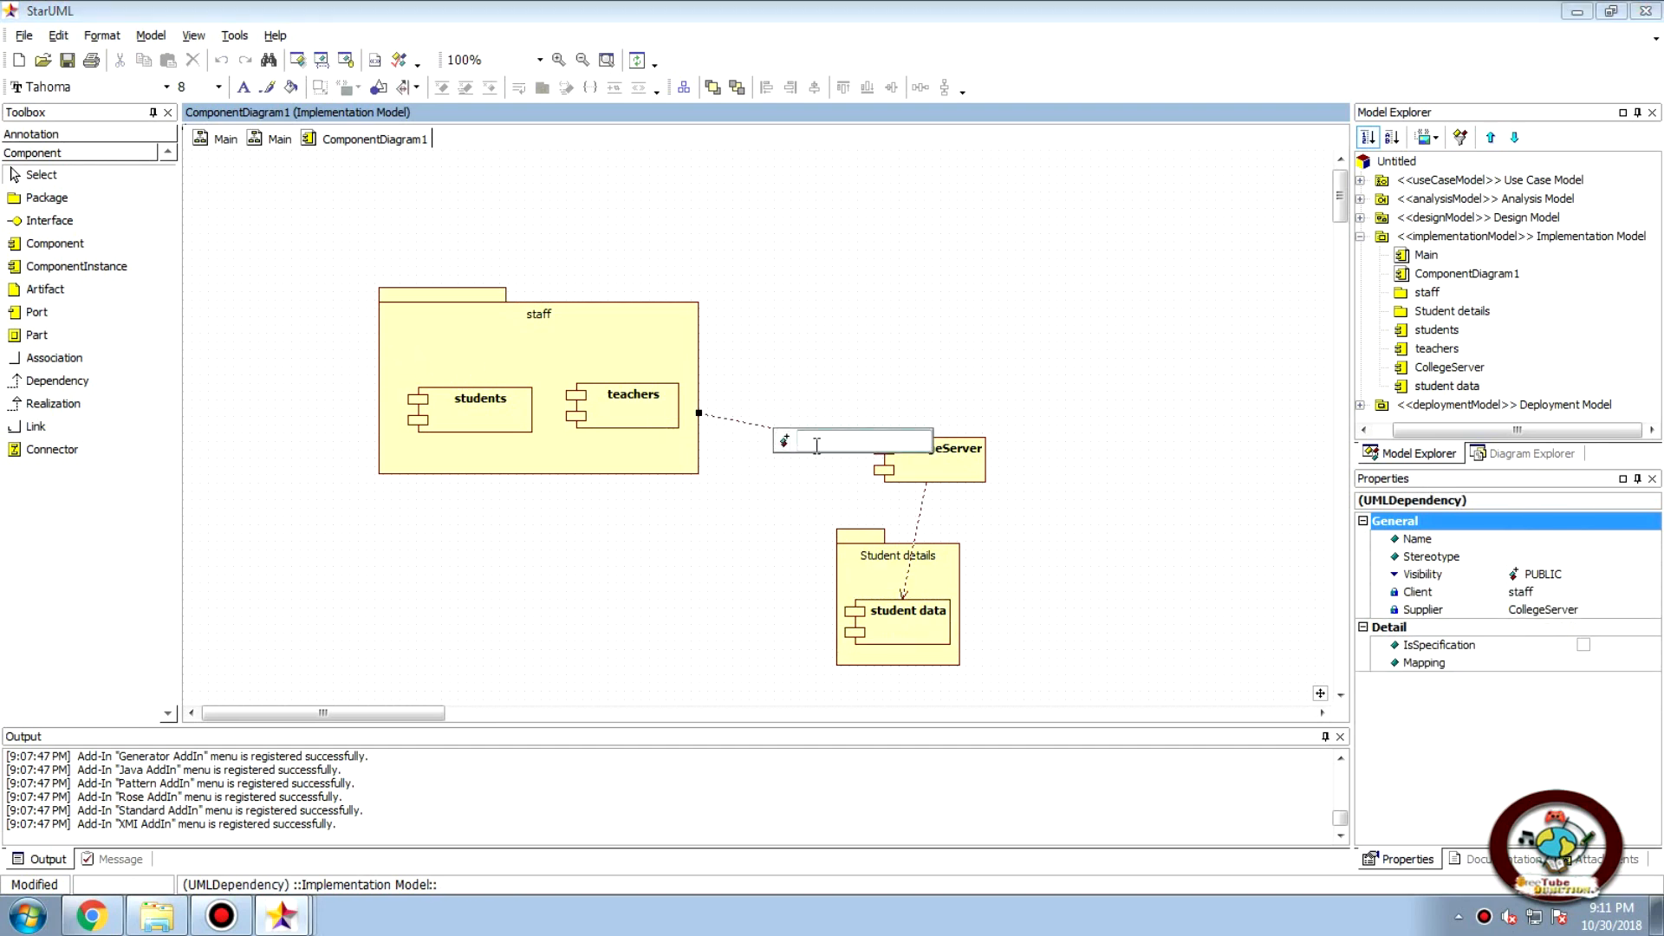
text(<<use>>)
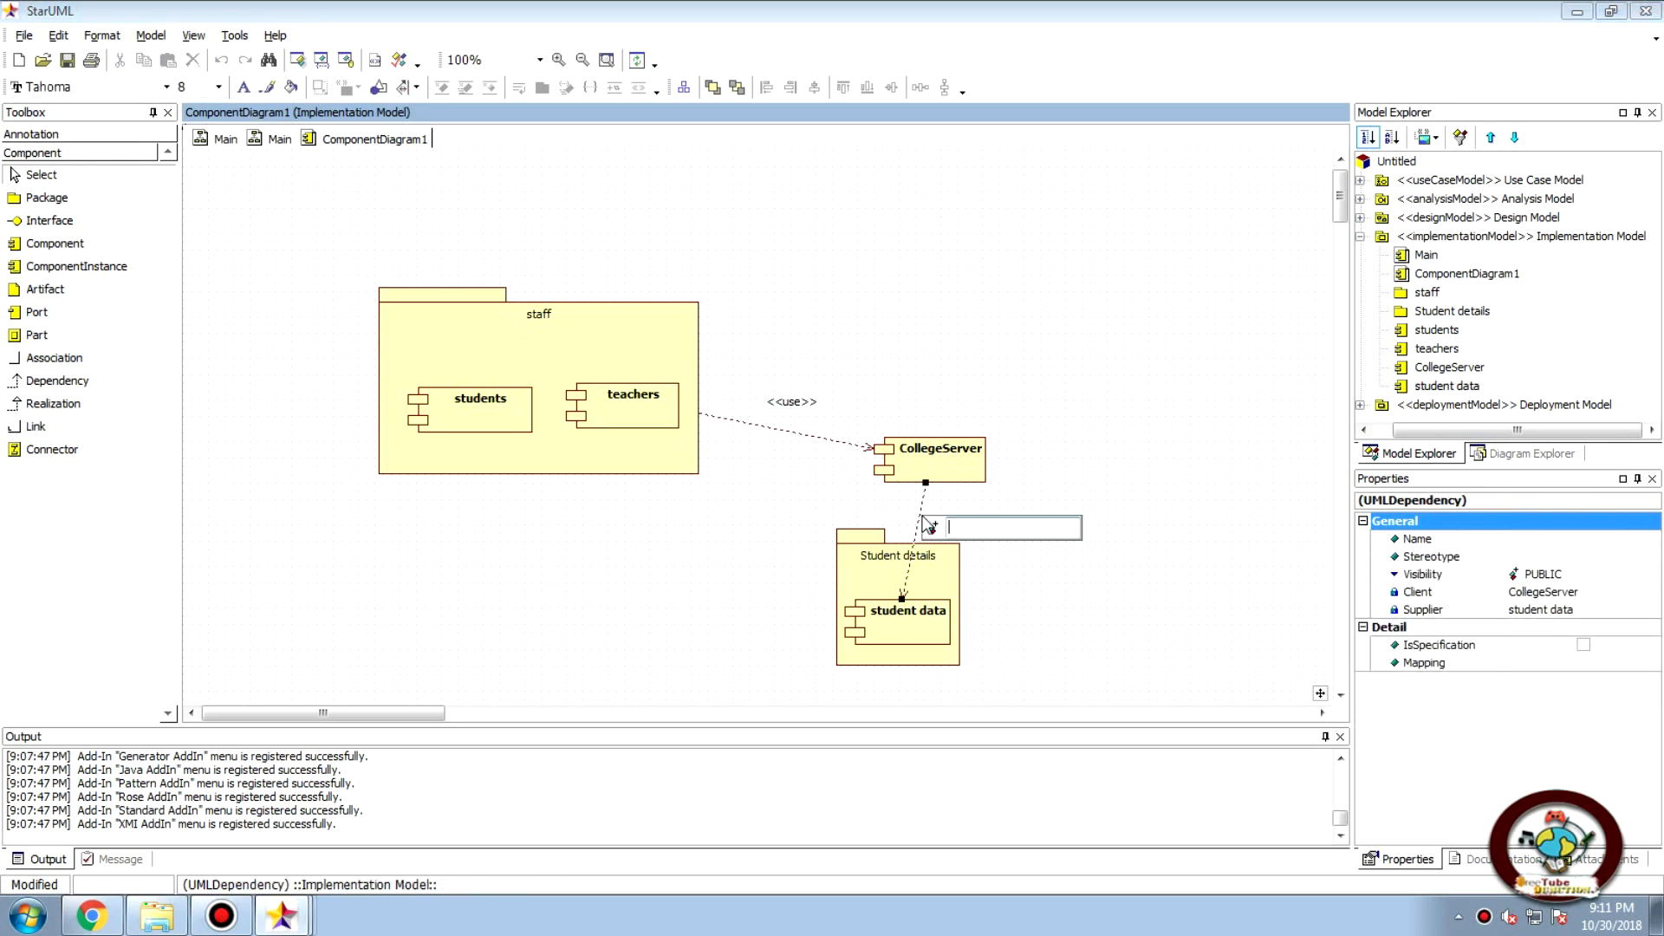
text(<<use>>)
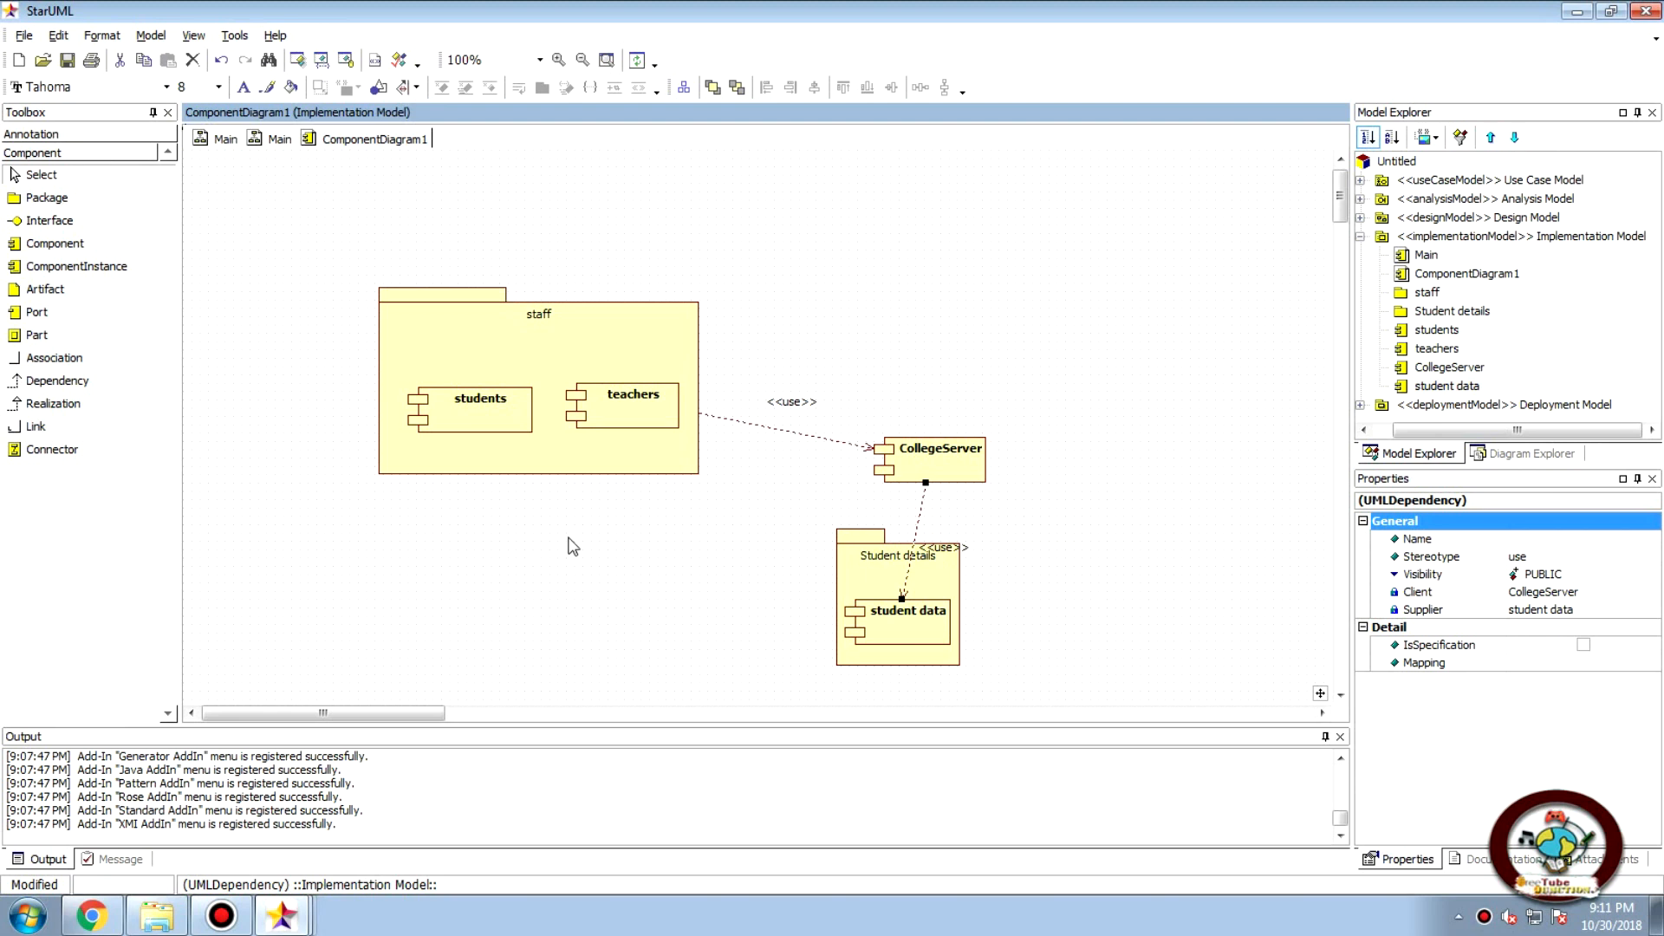
mouse_move(61, 201)
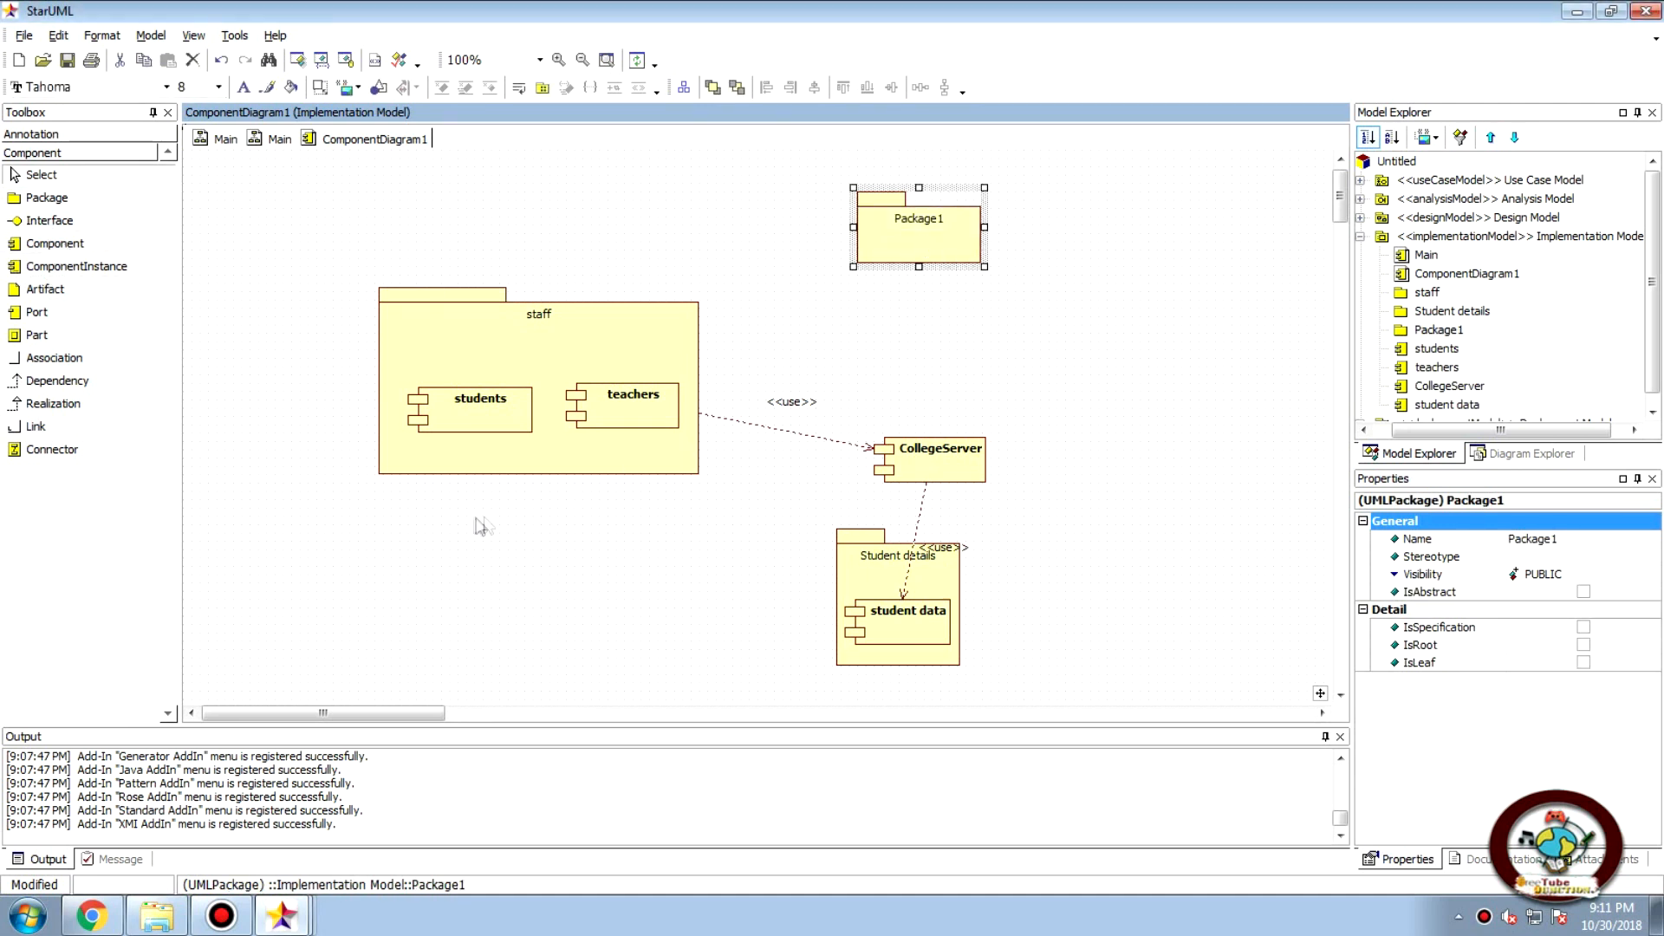
mouse_move(66, 380)
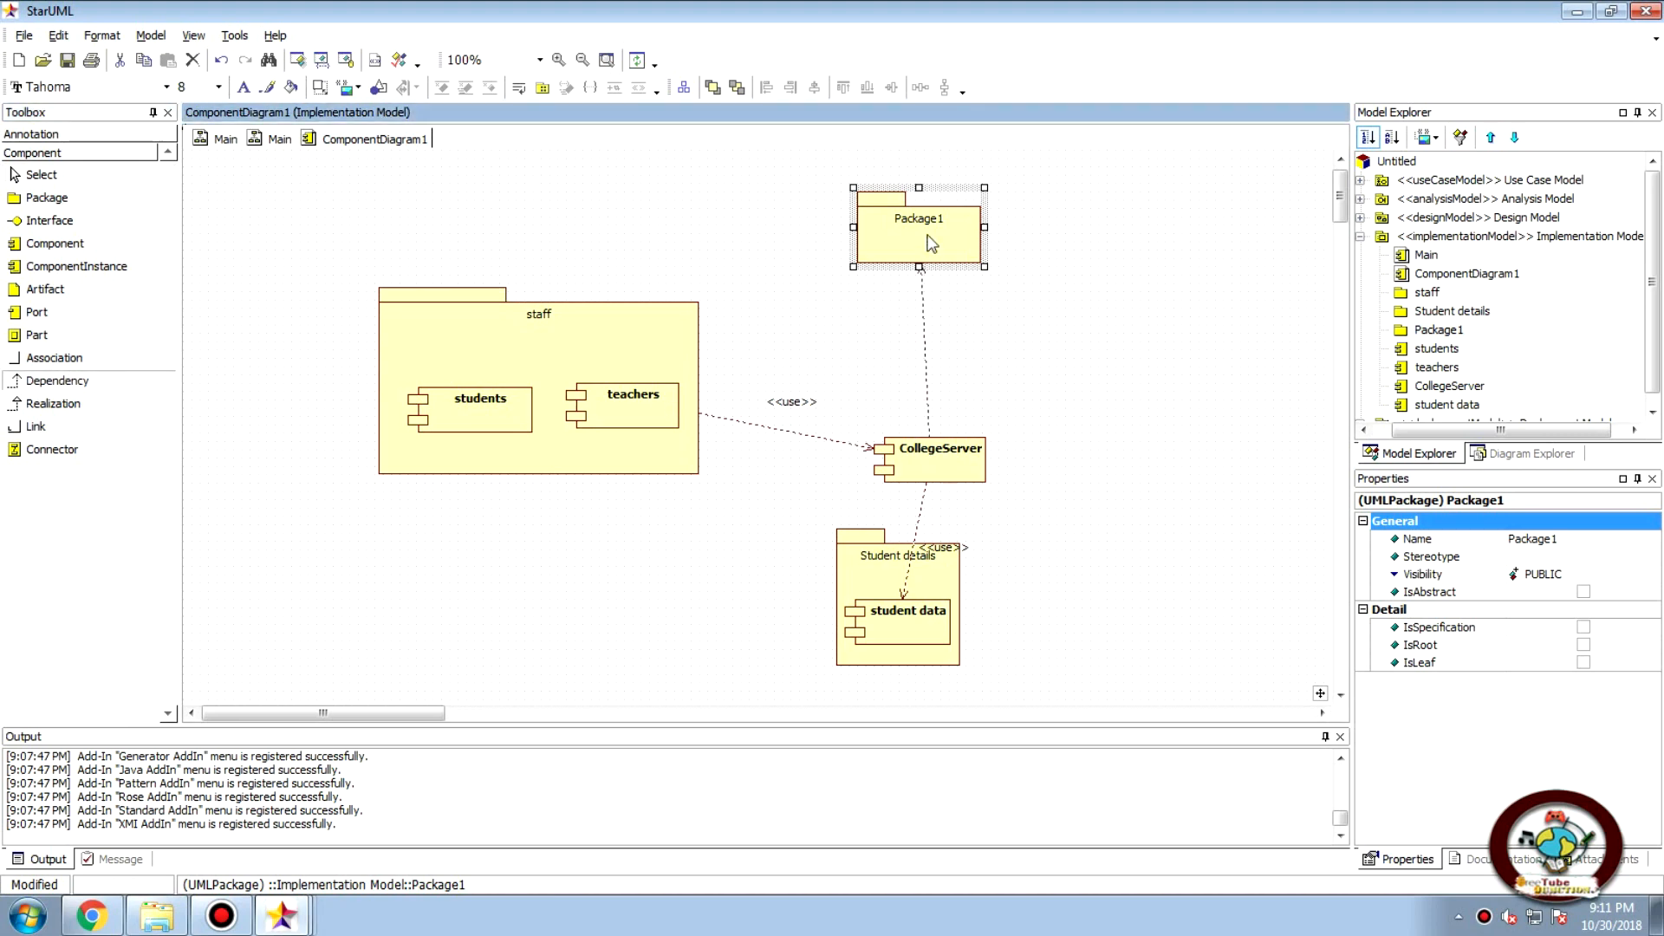
mouse_move(945, 458)
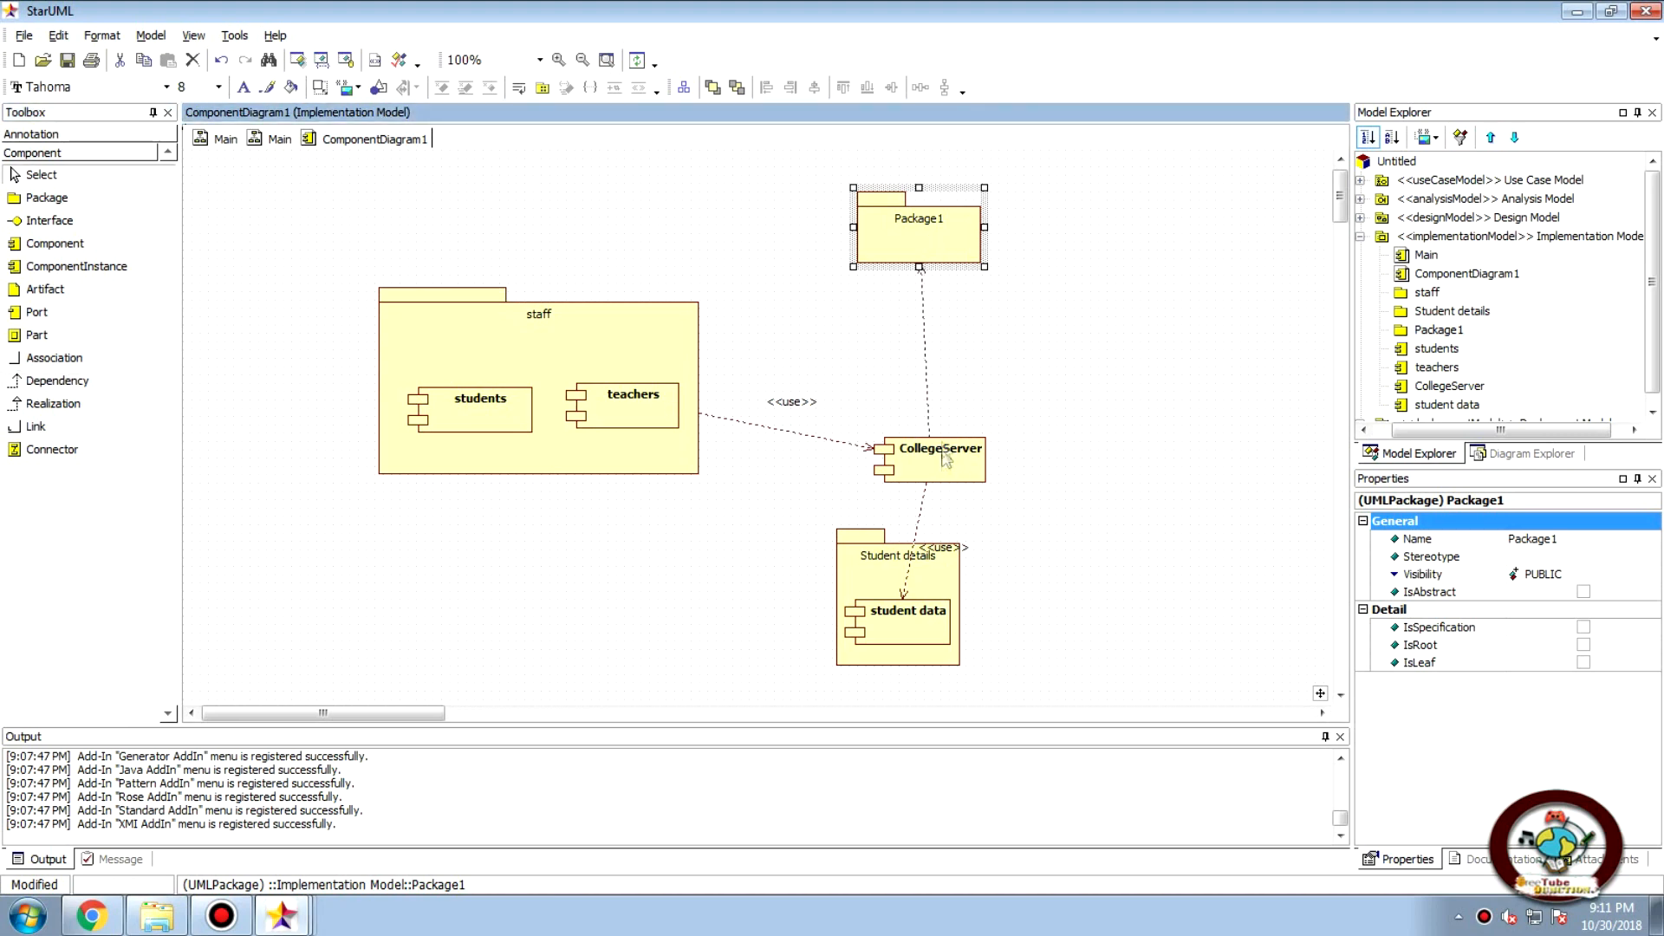
mouse_move(836, 265)
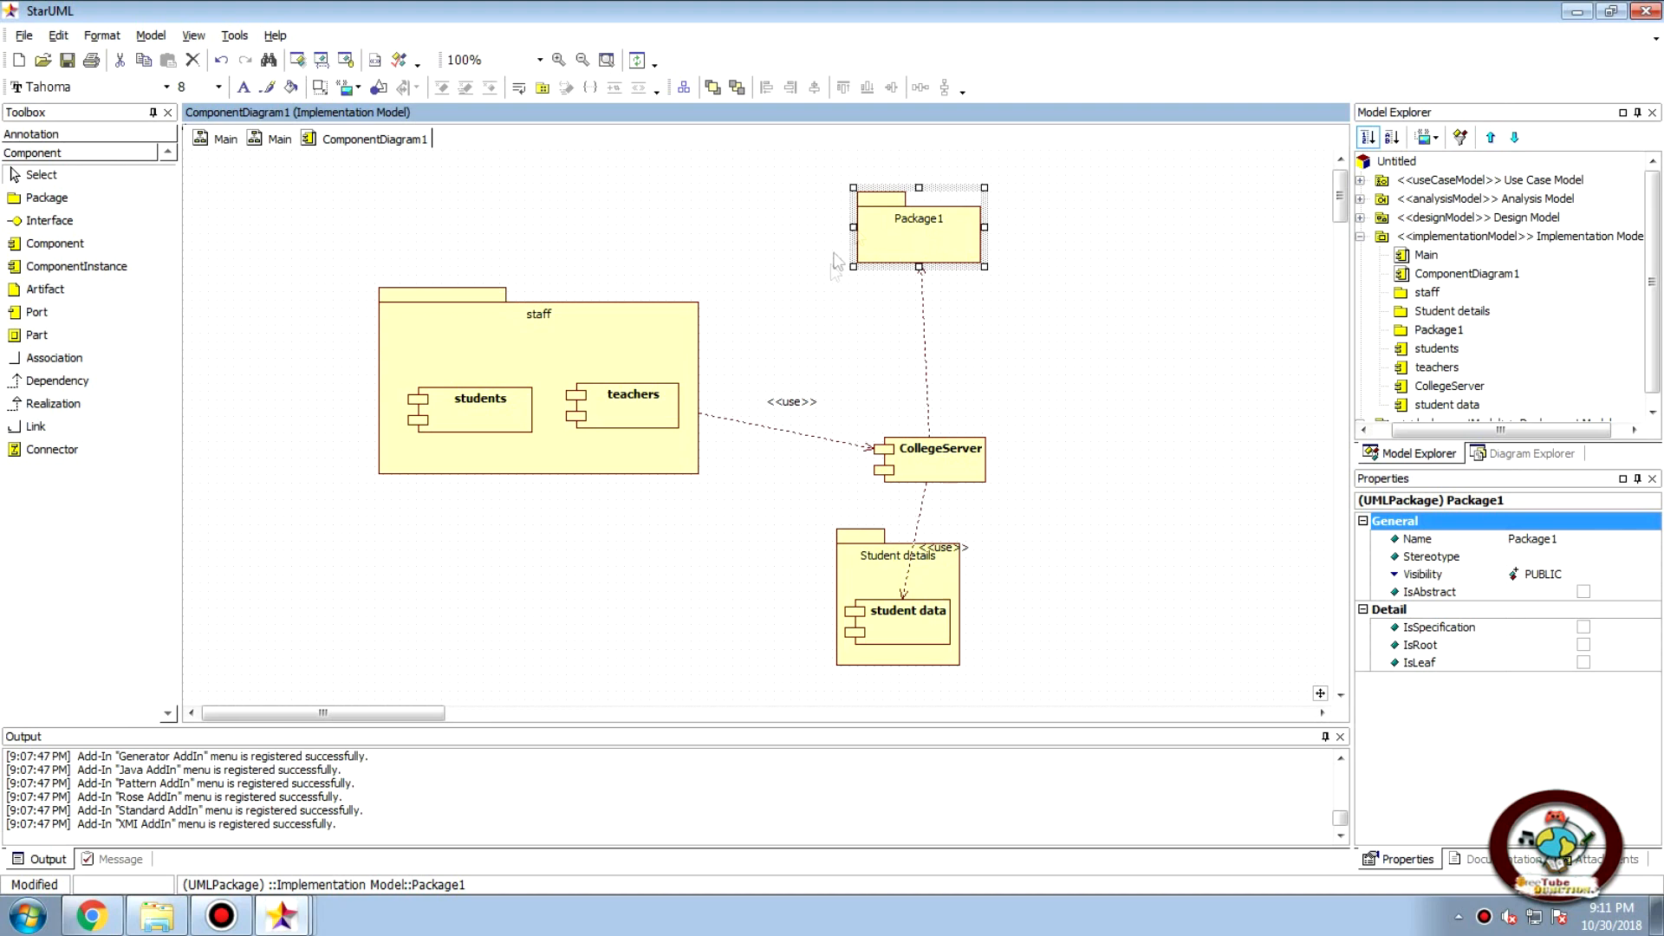
Label the CollegeServer-to-Package1 dependency <<reside>>
click(926, 350)
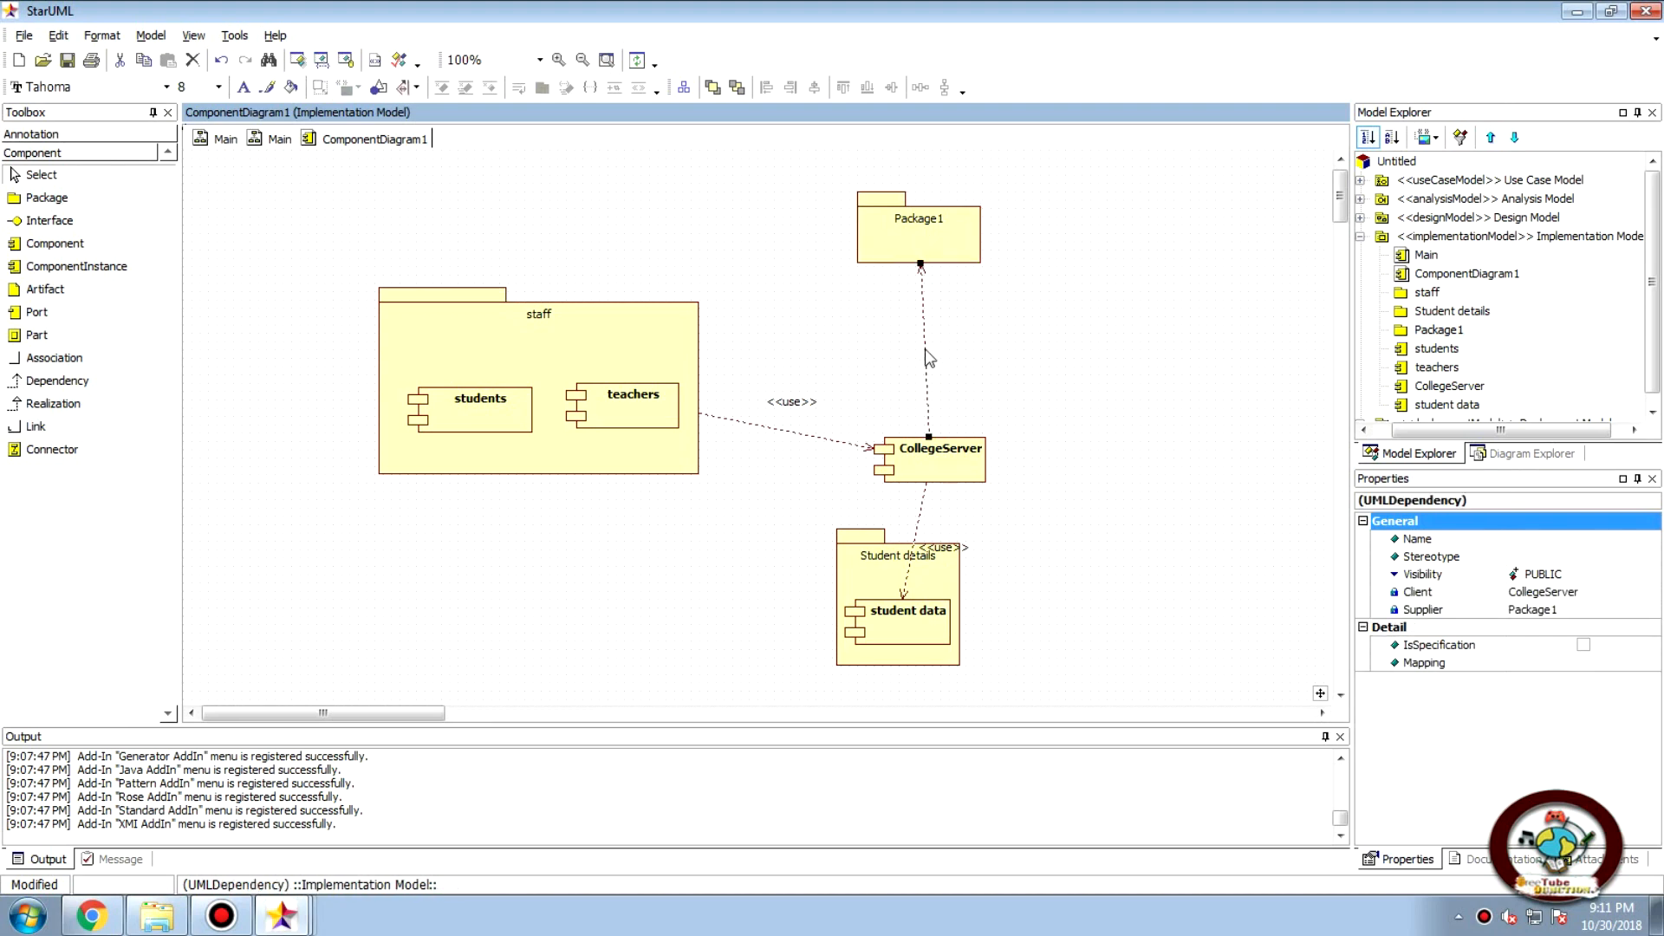
double_click(926, 359)
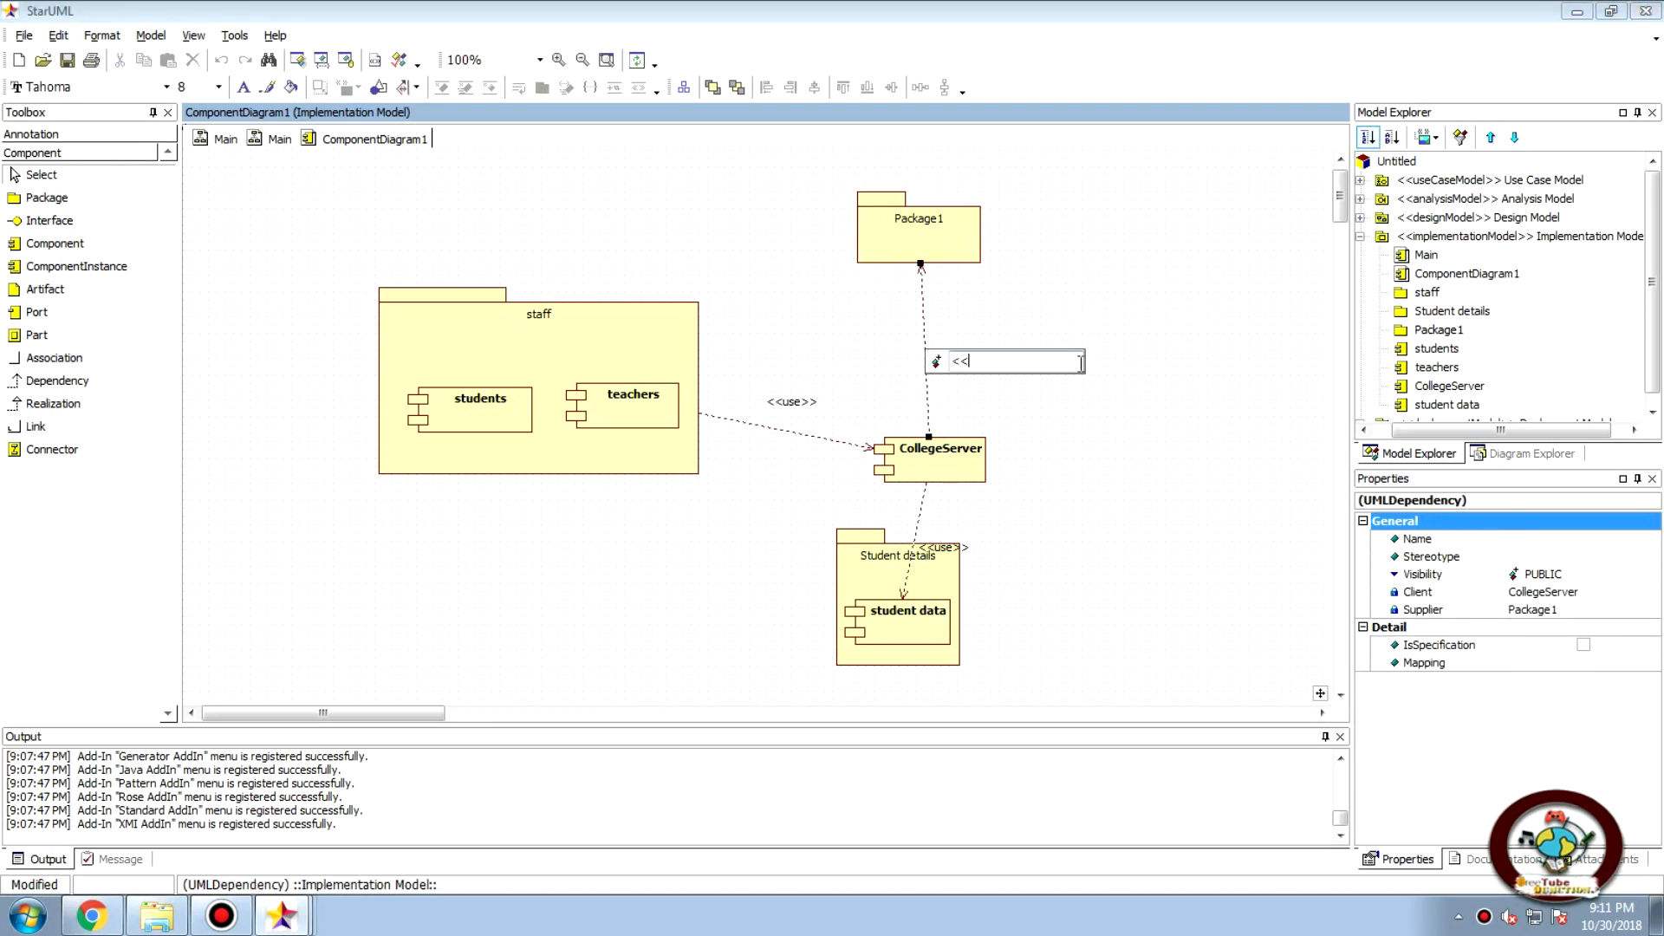
key(Backspace)
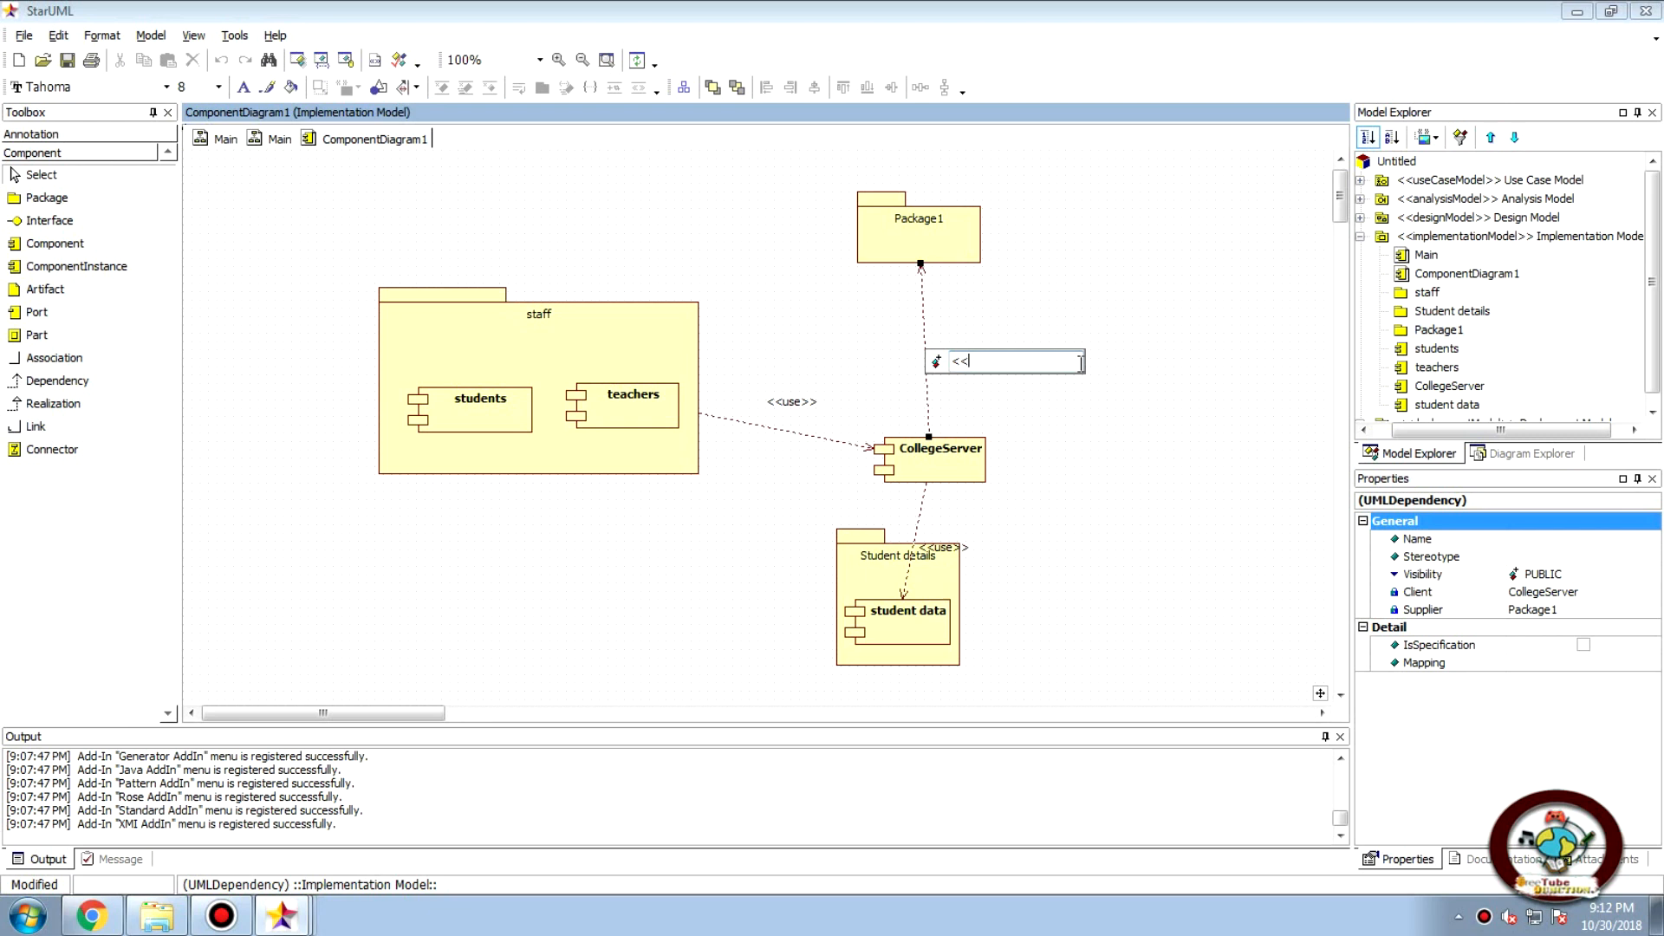
text(res)
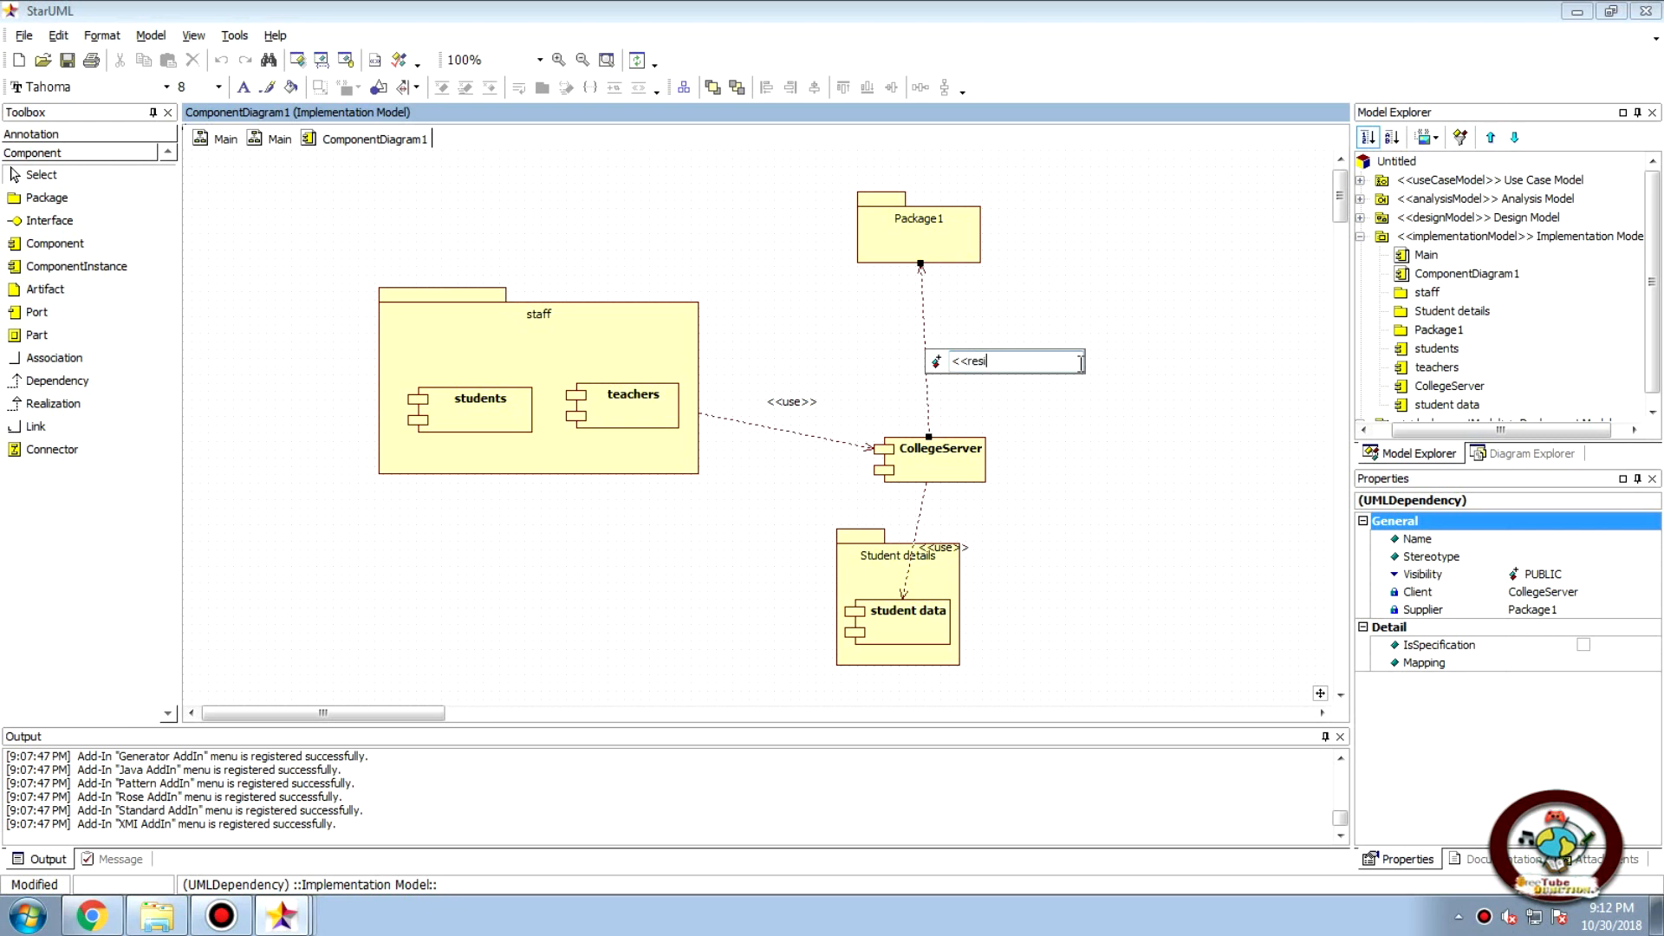
text(ide>>)
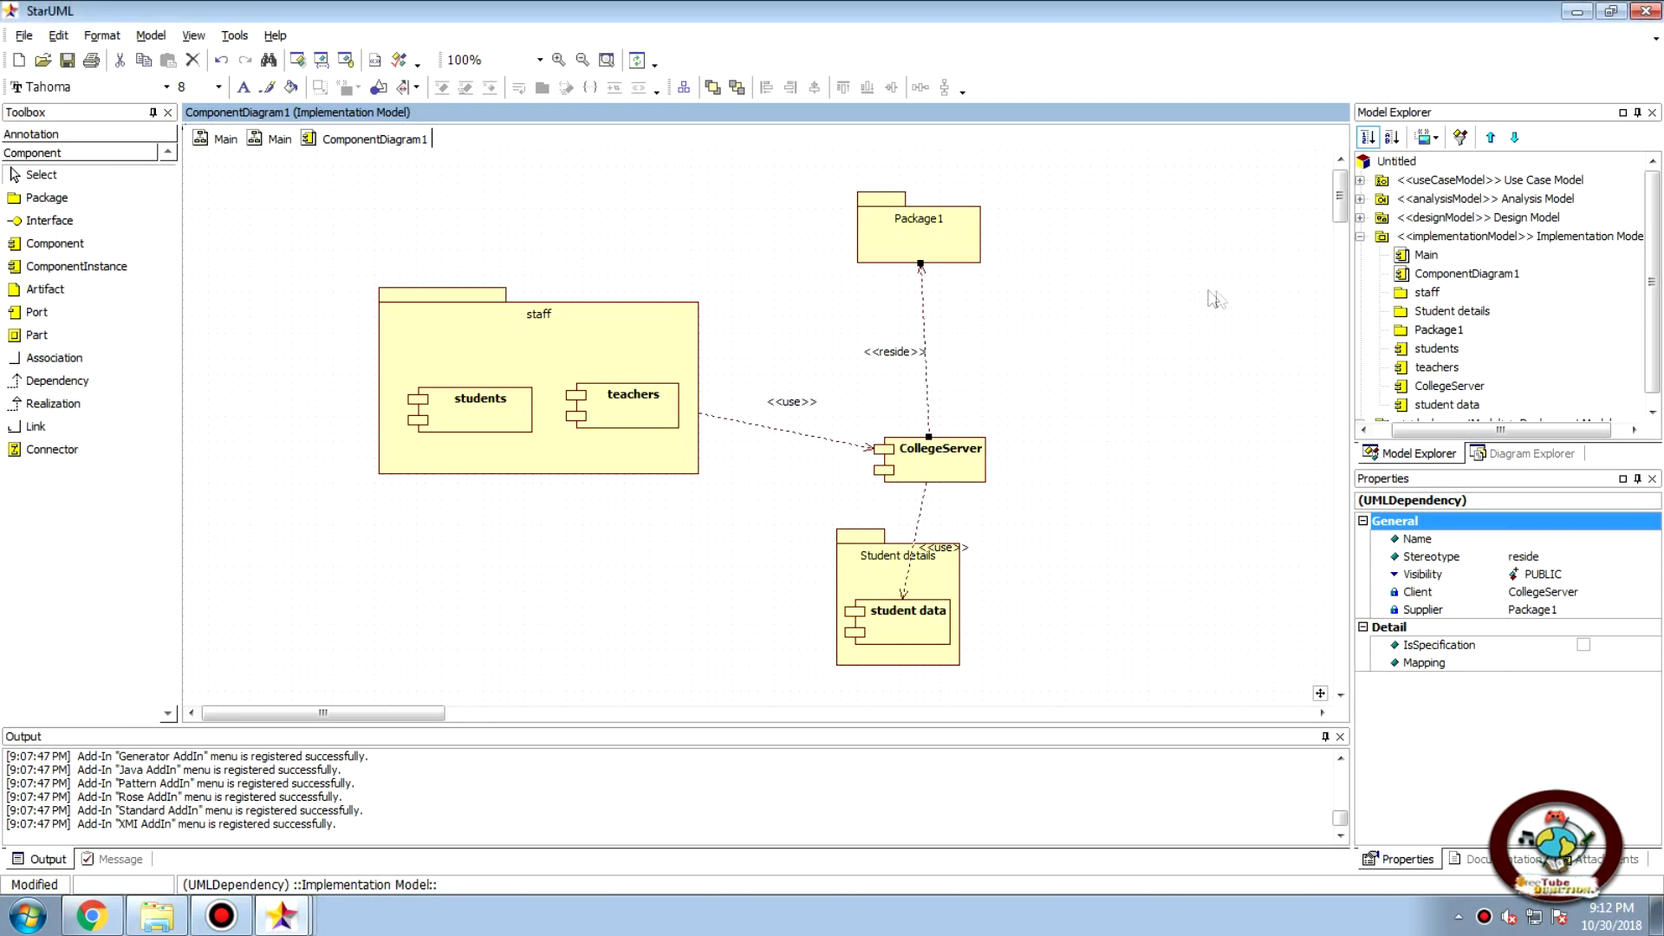
mouse_move(1058, 397)
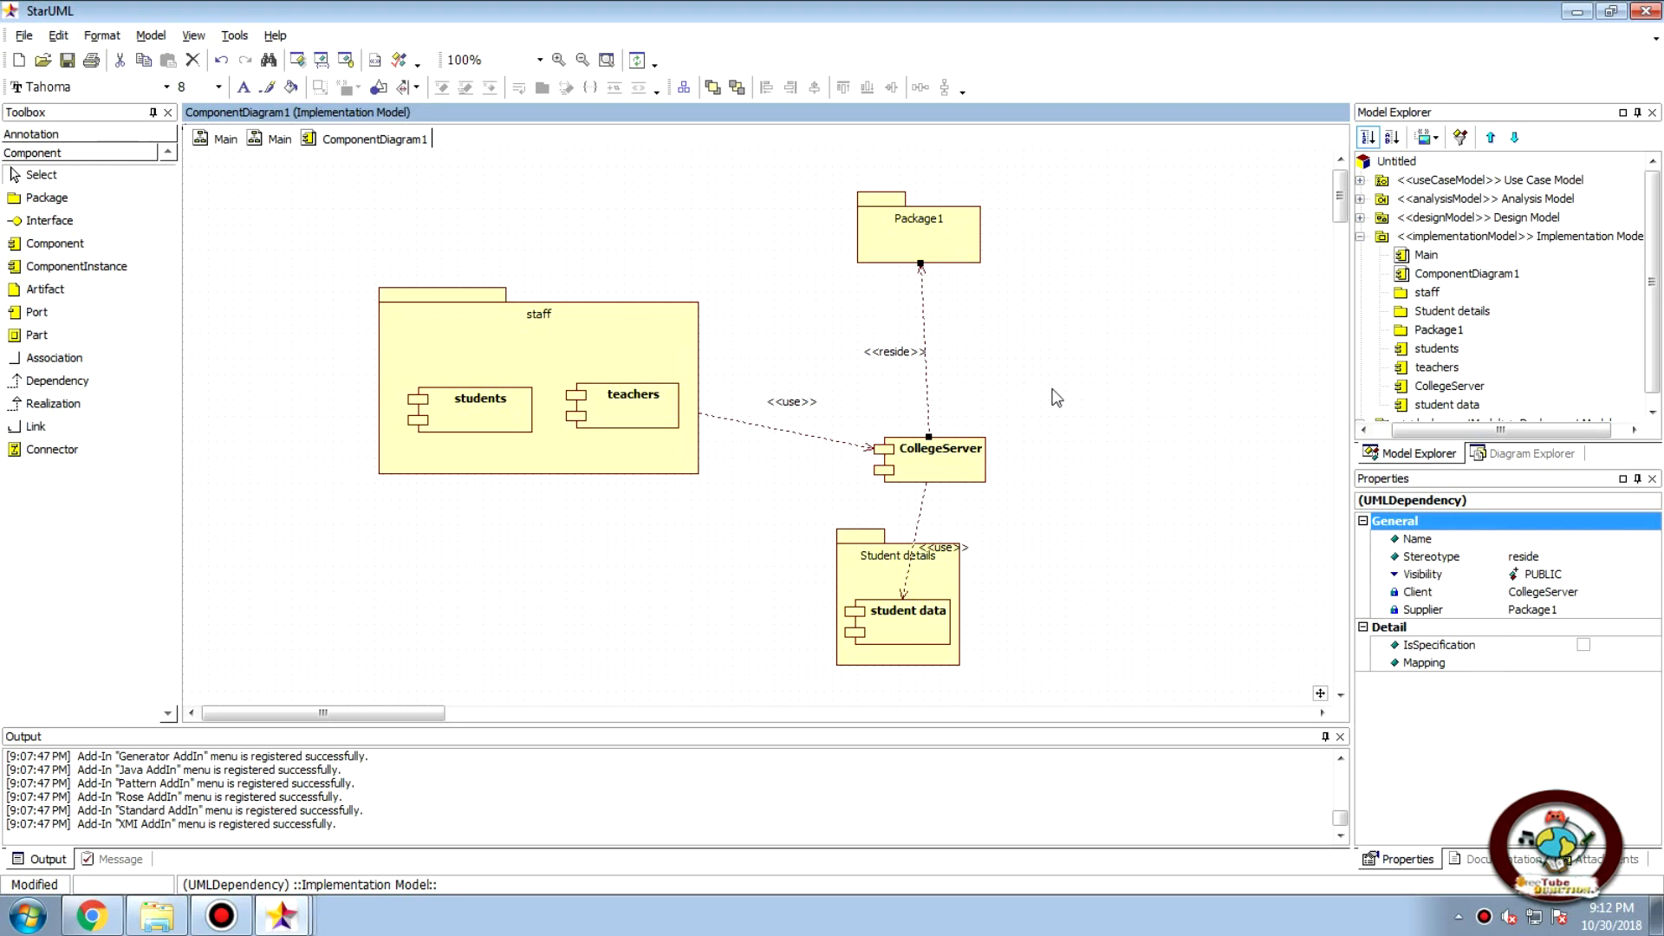